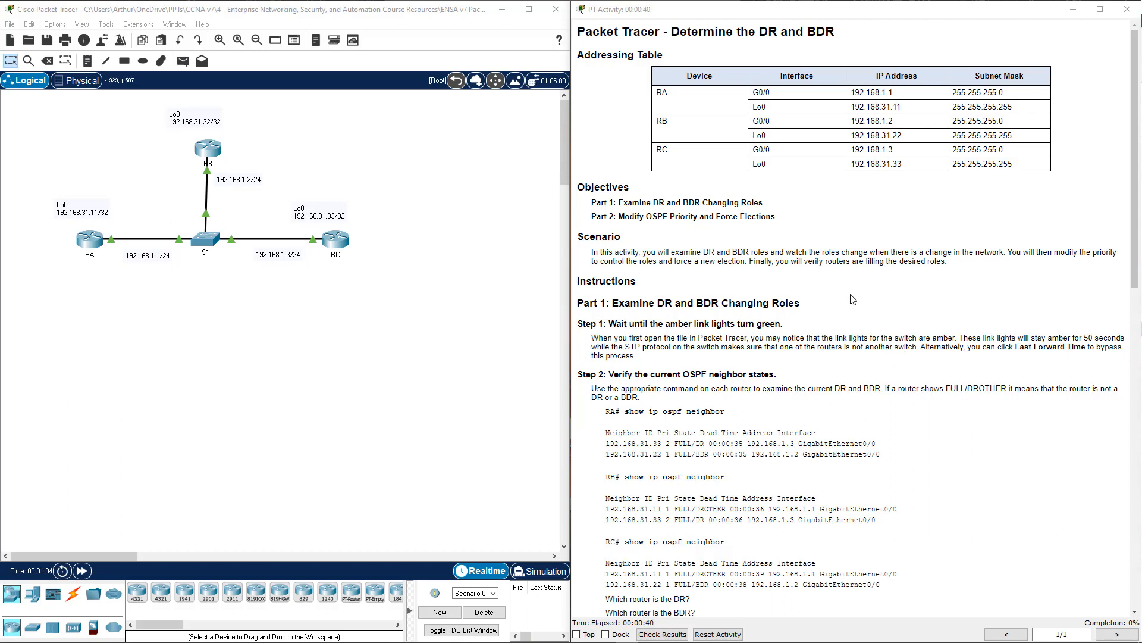
mouse_move(752, 66)
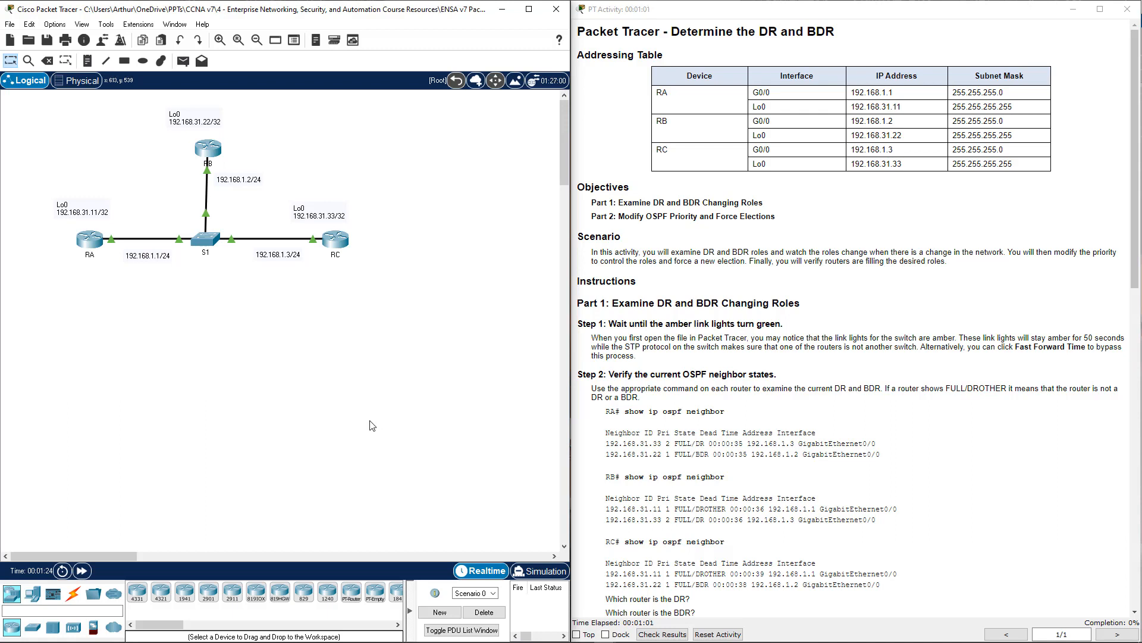
mouse_move(550, 496)
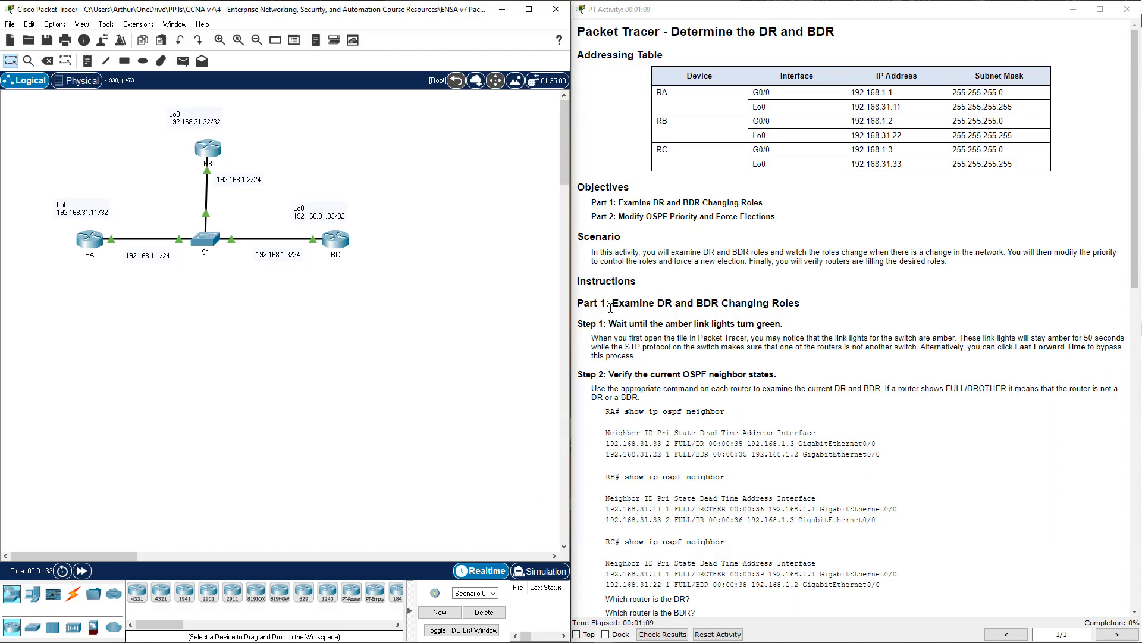
Step: Bring up router RA's device window from the Logical workspace
drag(591, 337, 725, 346)
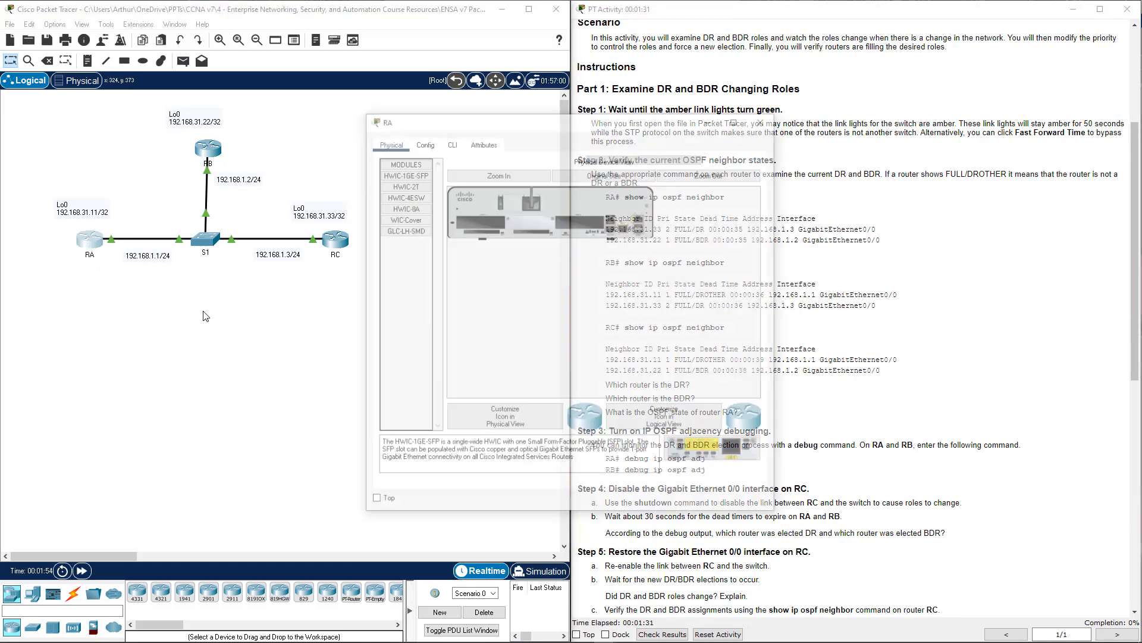
Step: On RA's CLI enter privileged mode (en) and run show ip ospf
click(346, 144)
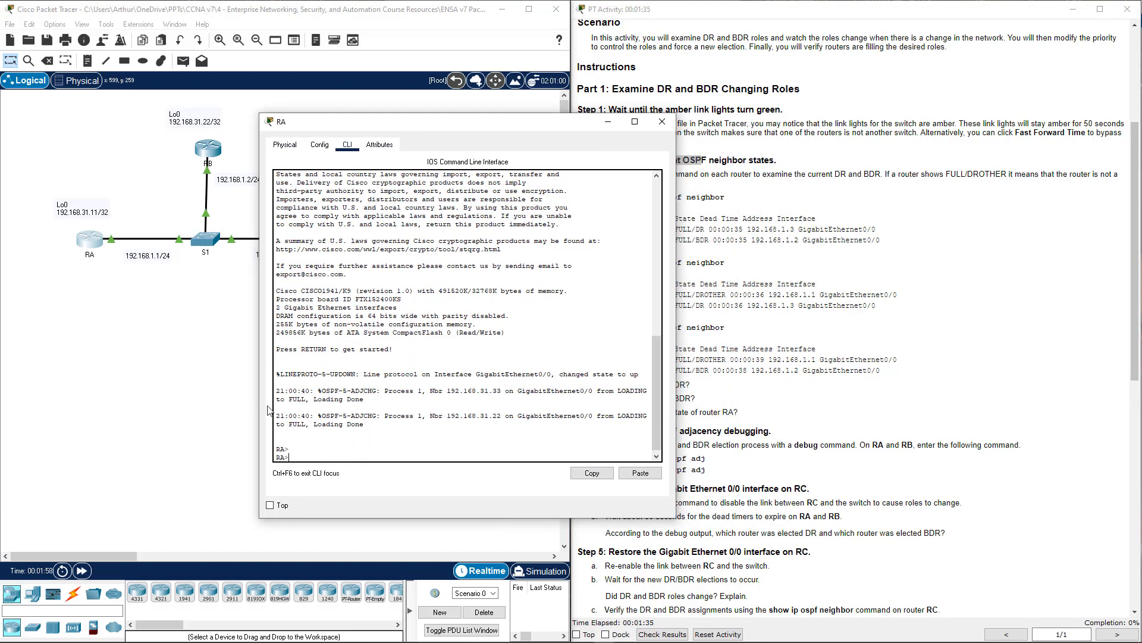
drag(278, 389, 364, 423)
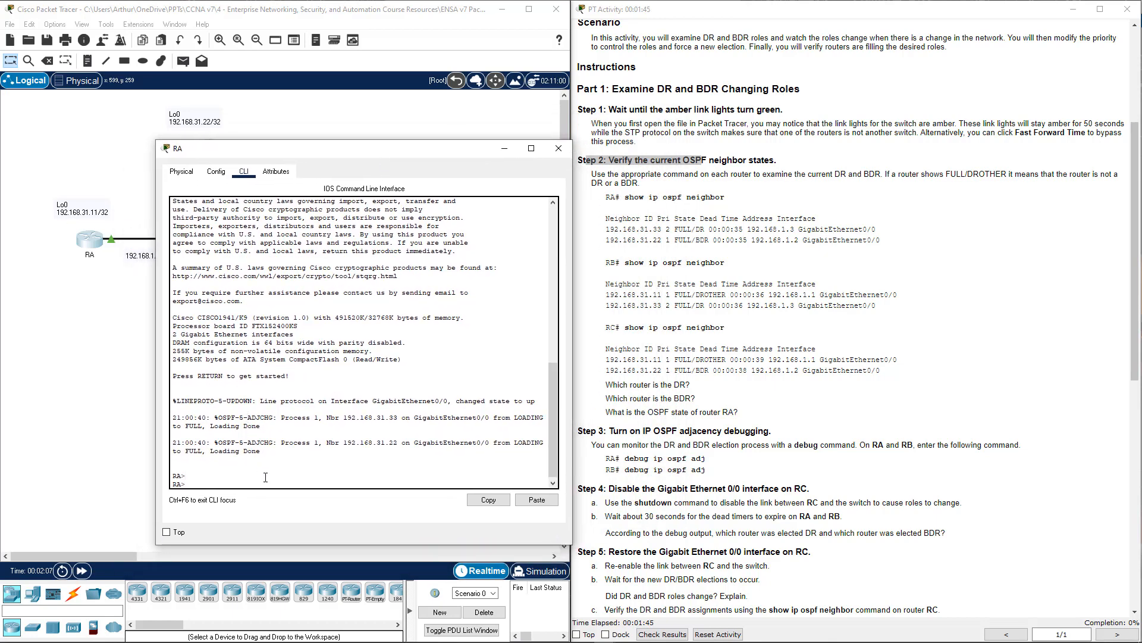
text(en)
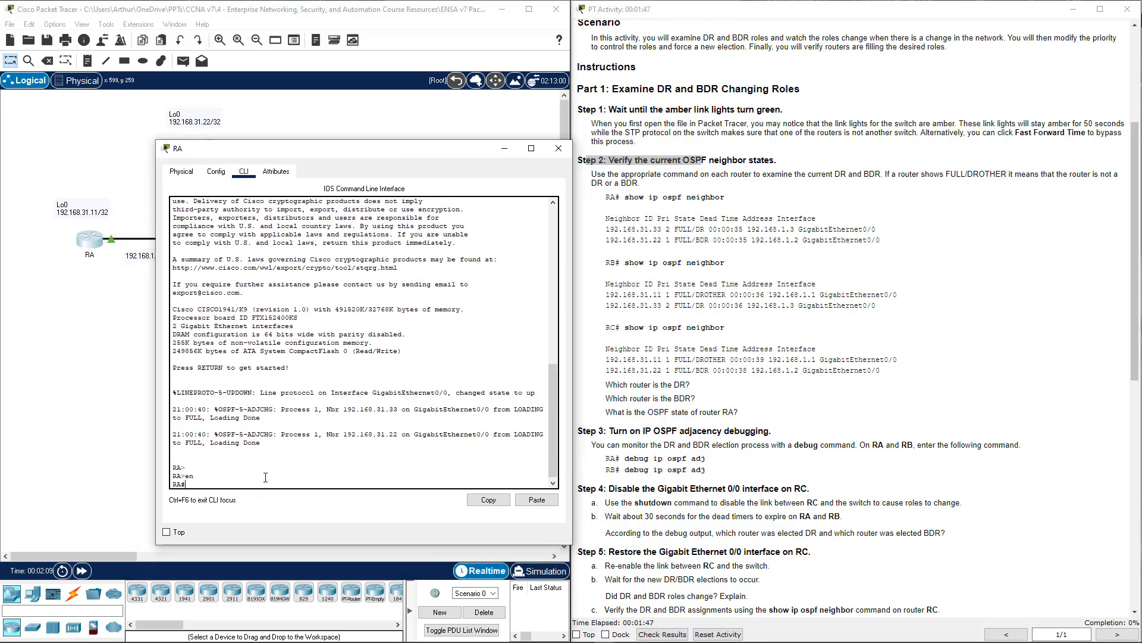
text(show ip ospf)
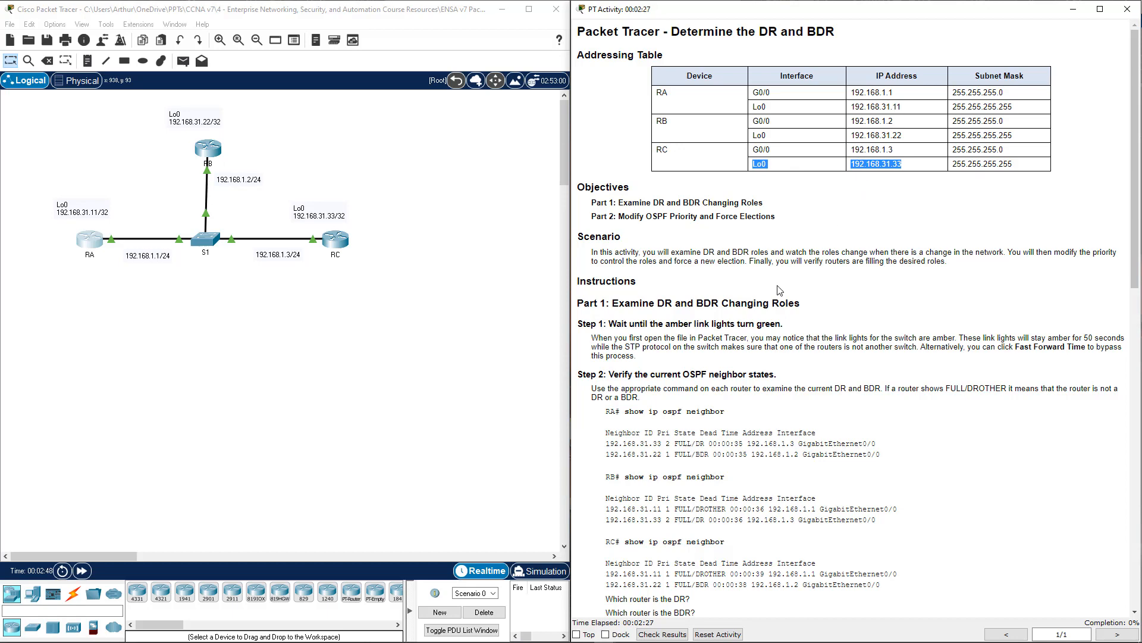
Step: On RB run show ip ospf neighbor (RC as DR, RA as DROTHER) and close its console
double_click(207, 149)
text(e)
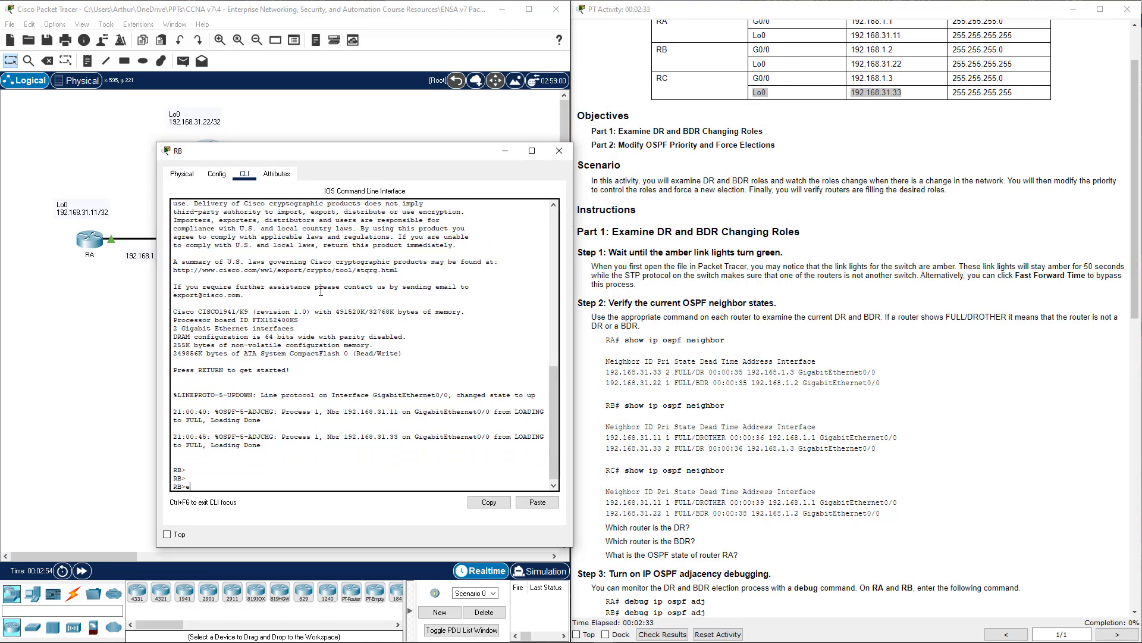
text(show ip ospf neighbor)
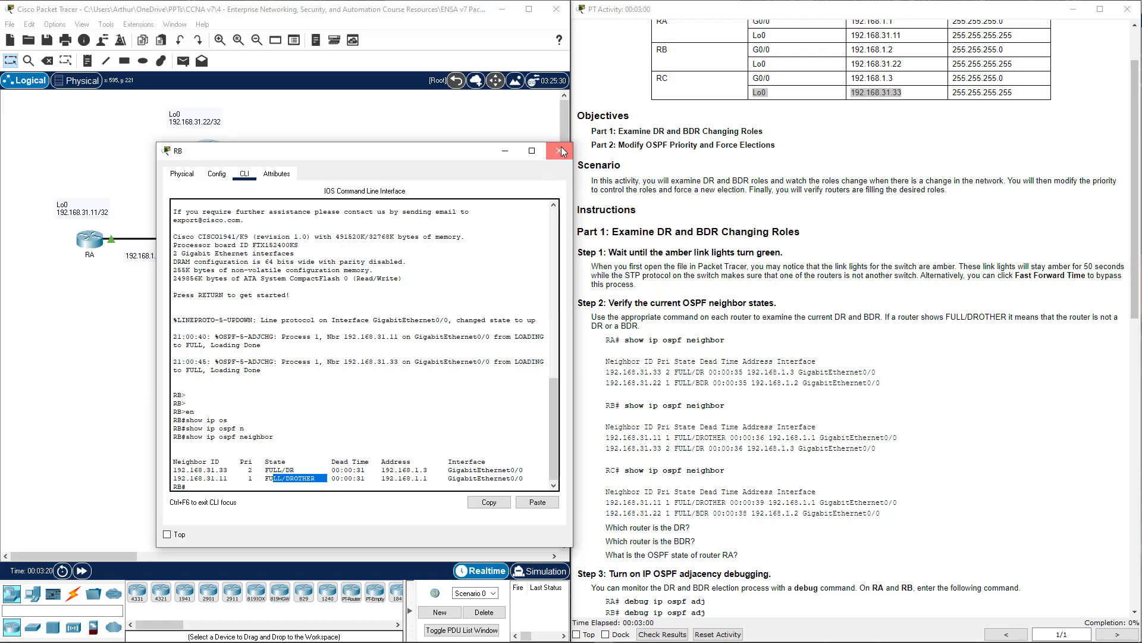
click(560, 151)
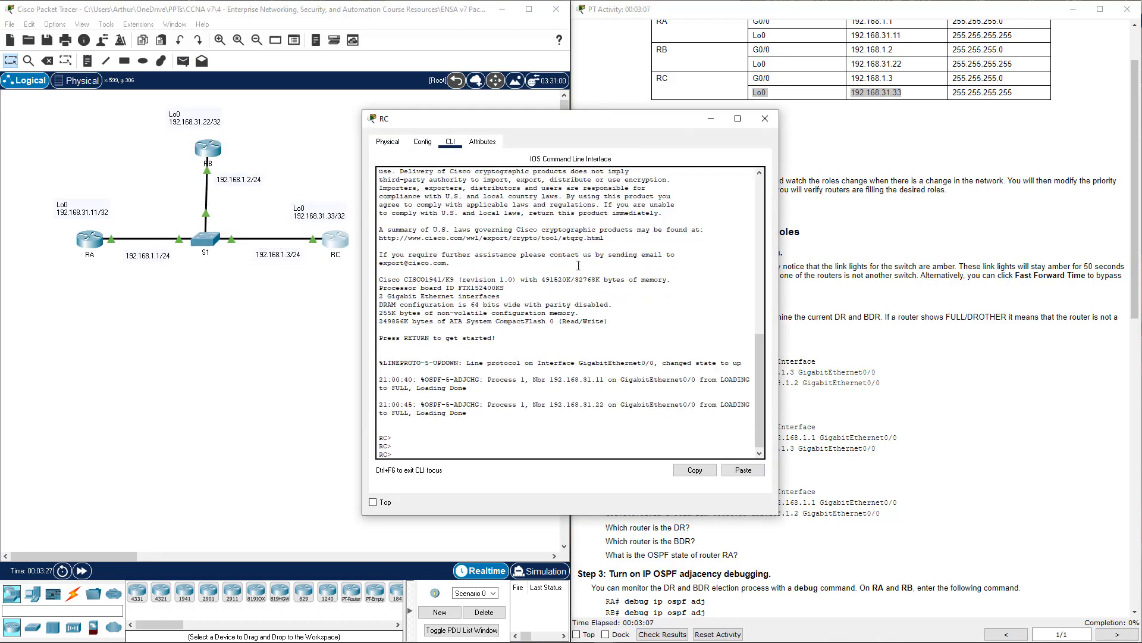
Step: On RC run show ip ospf neighbor from privileged mode
text(show ip ospf)
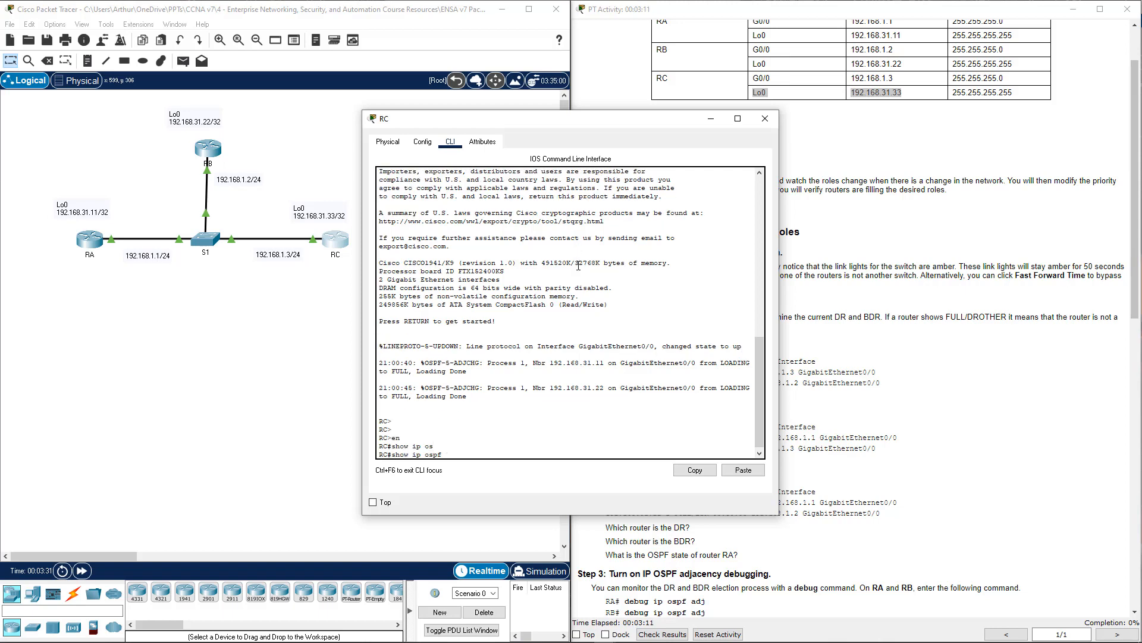
text(n)
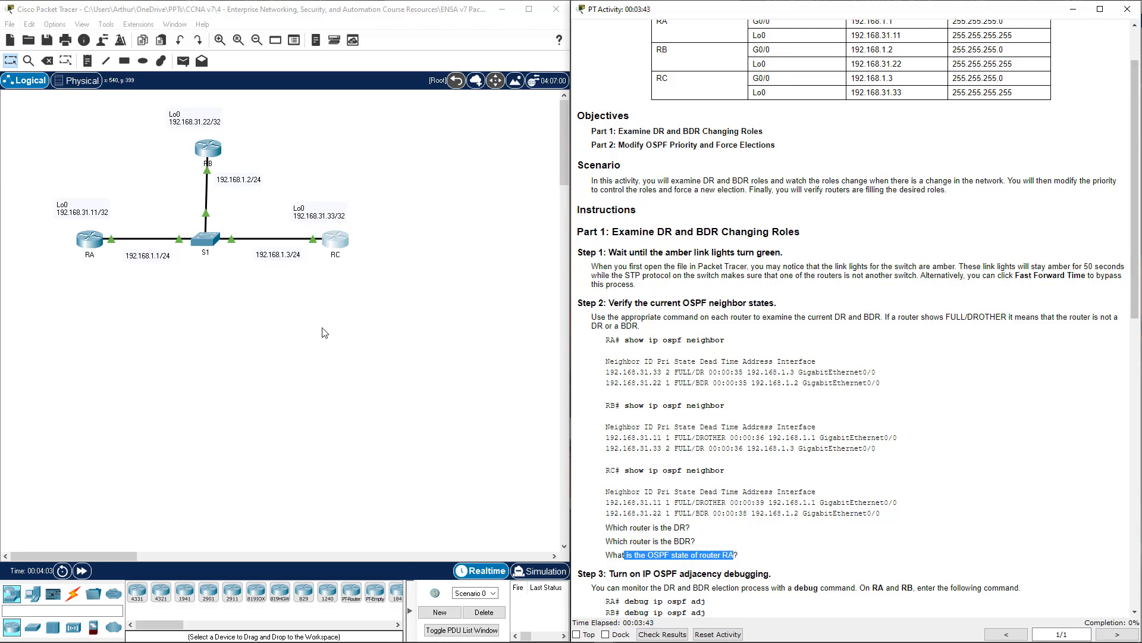
Step: Scroll the instructions down to Step 3's adjacency debugging section
scroll(down, 3)
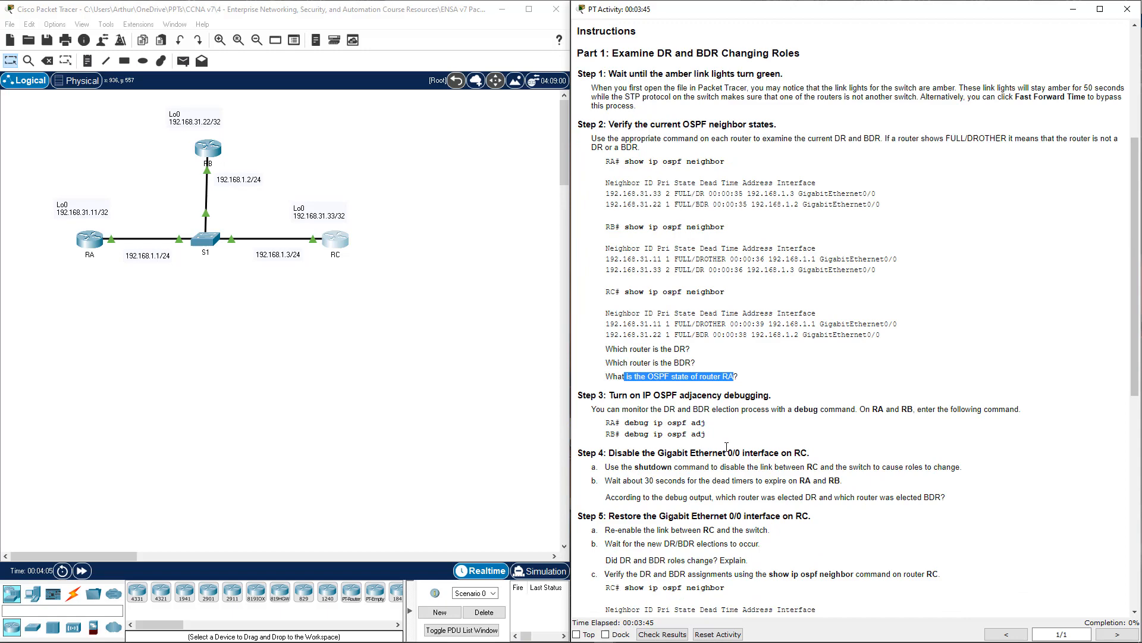
scroll(down, 3)
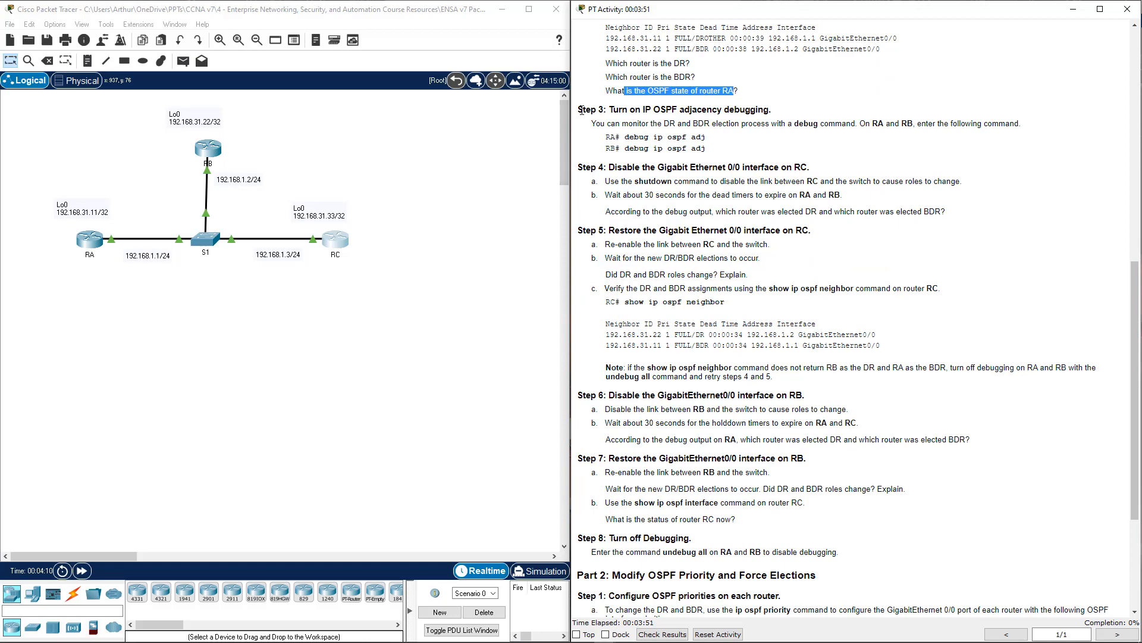
mouse_move(124, 284)
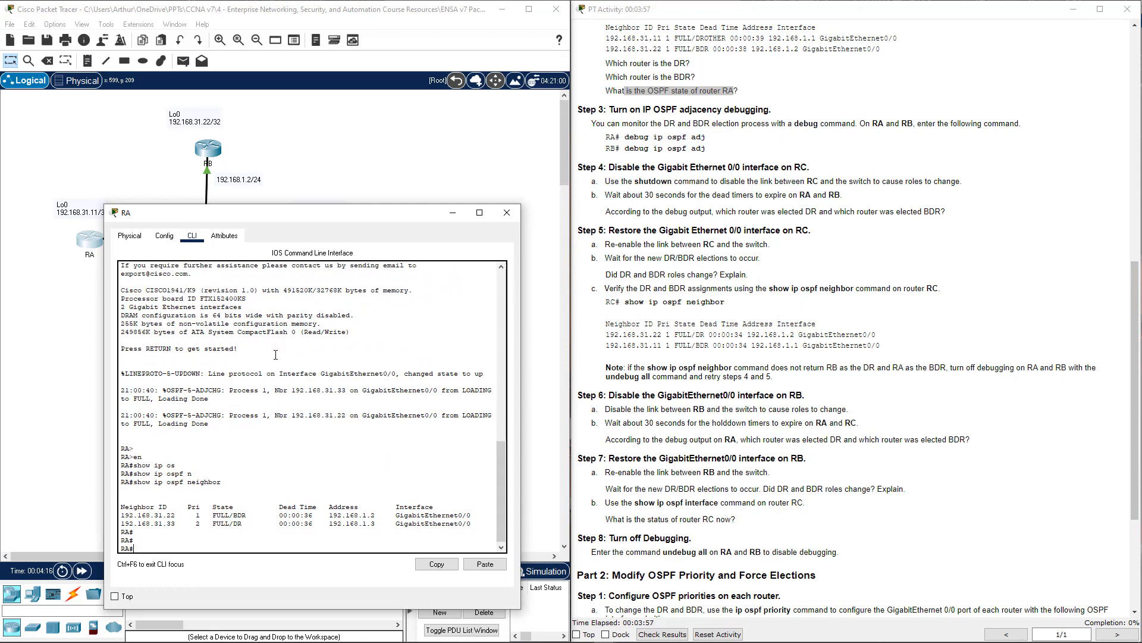
Step: Run debug ip ospf adj on RB to enable adjacency debugging
text(d)
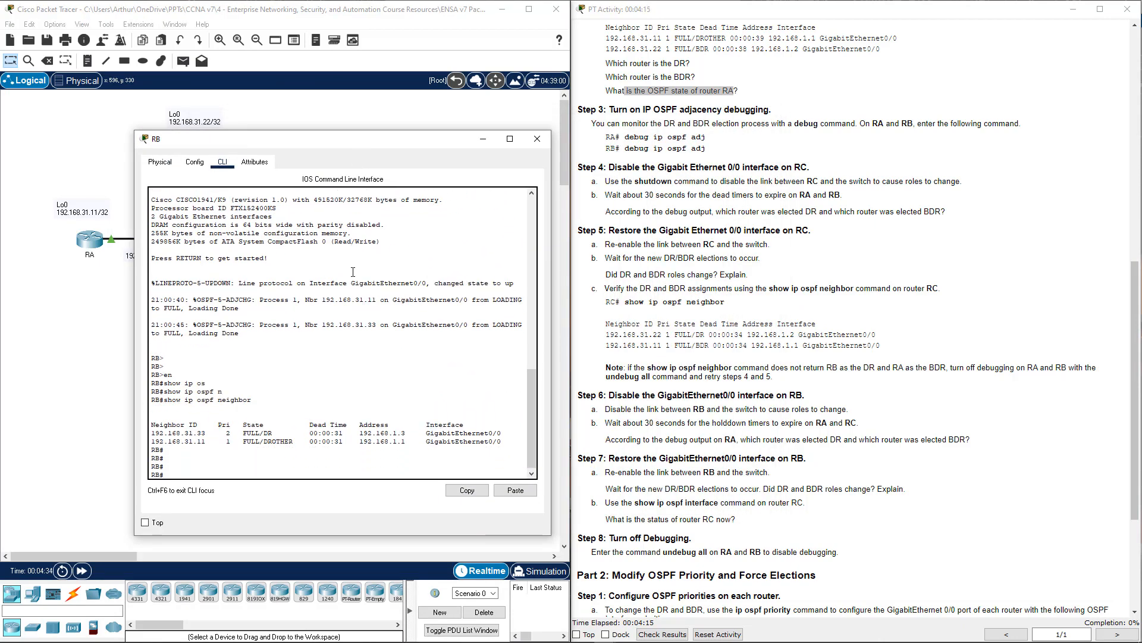
text(be)
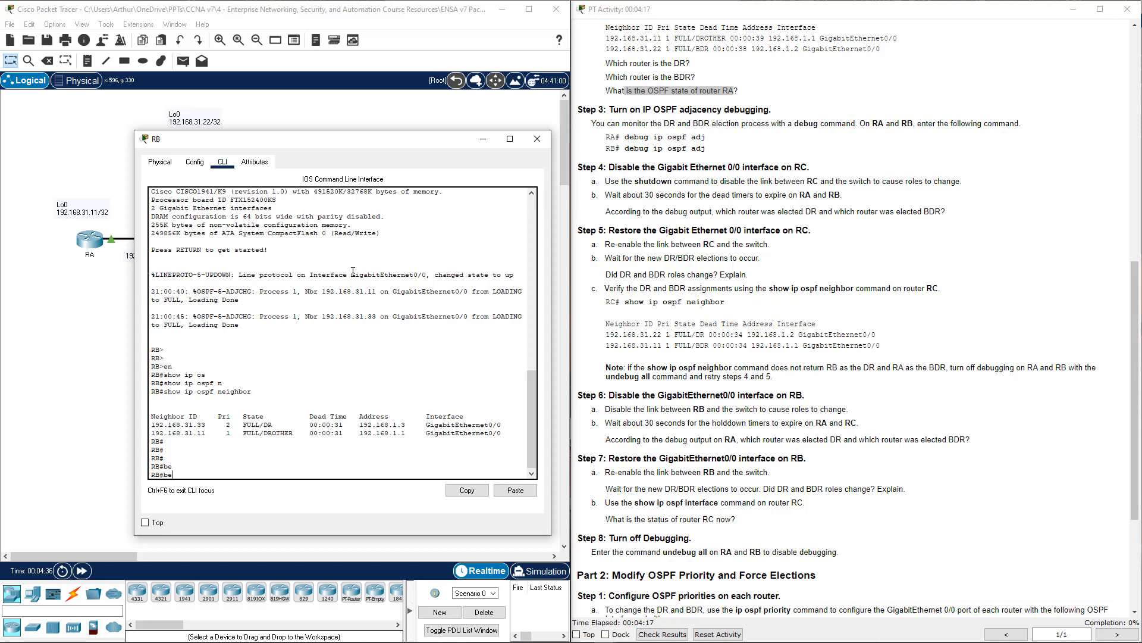
text(g)
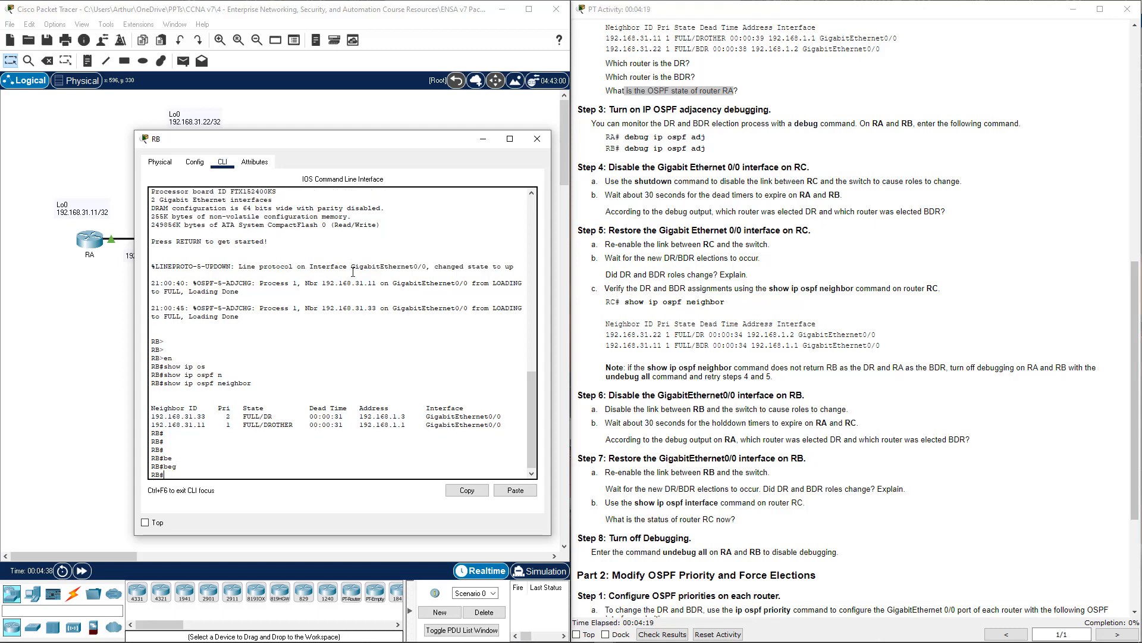
text(debug ip ospf adj)
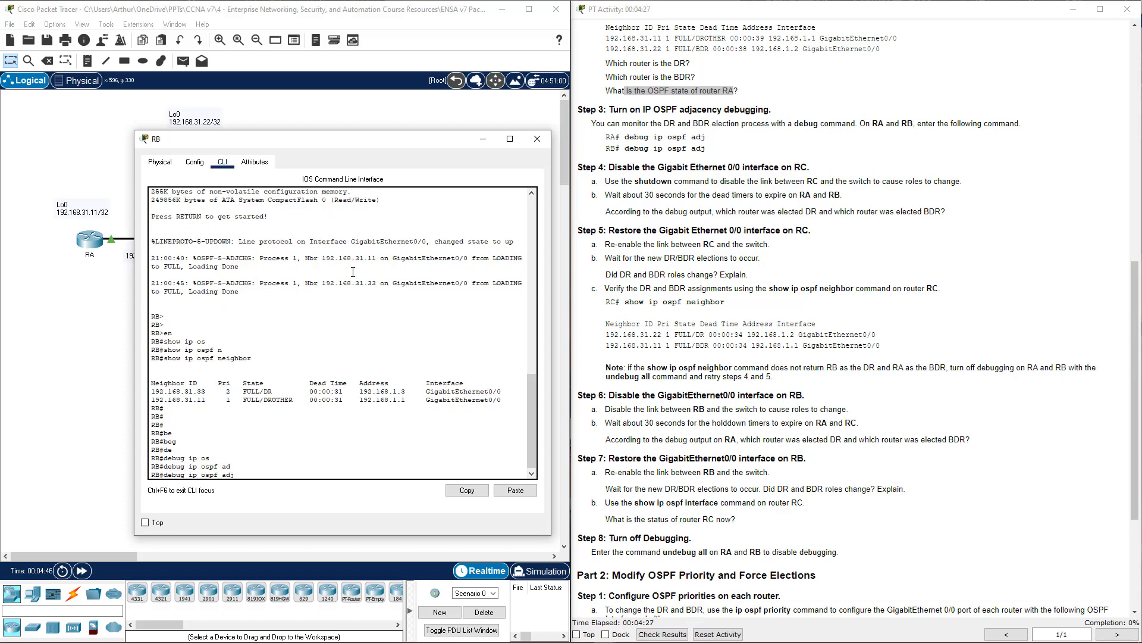
key(Return)
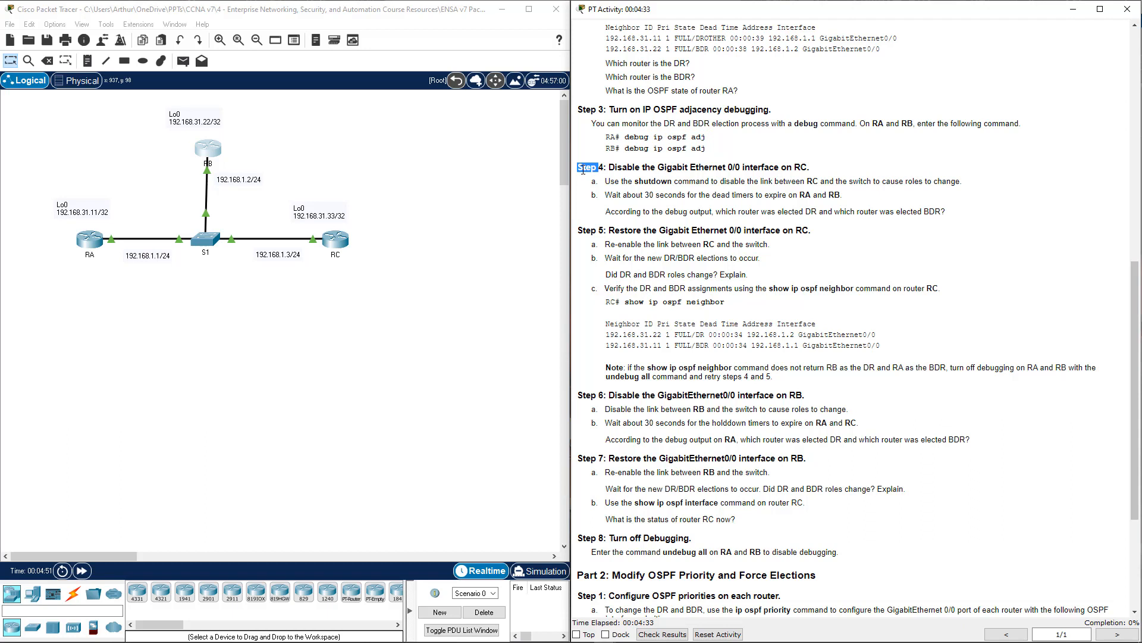
Step: Move a console aside and open router RC's console
drag(615, 181, 889, 180)
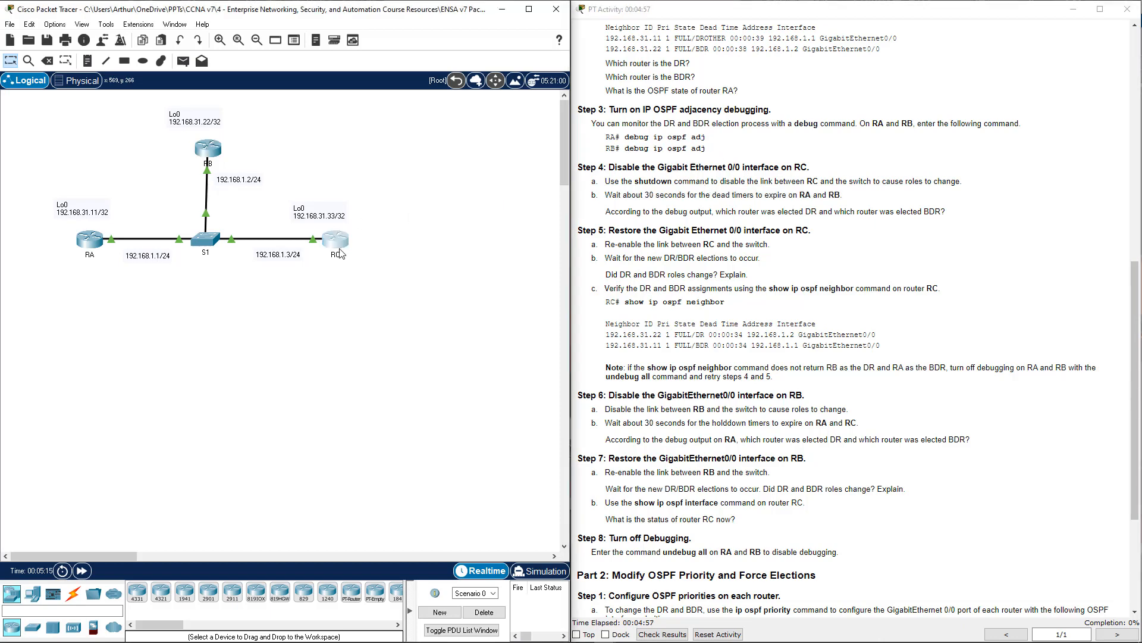
click(333, 239)
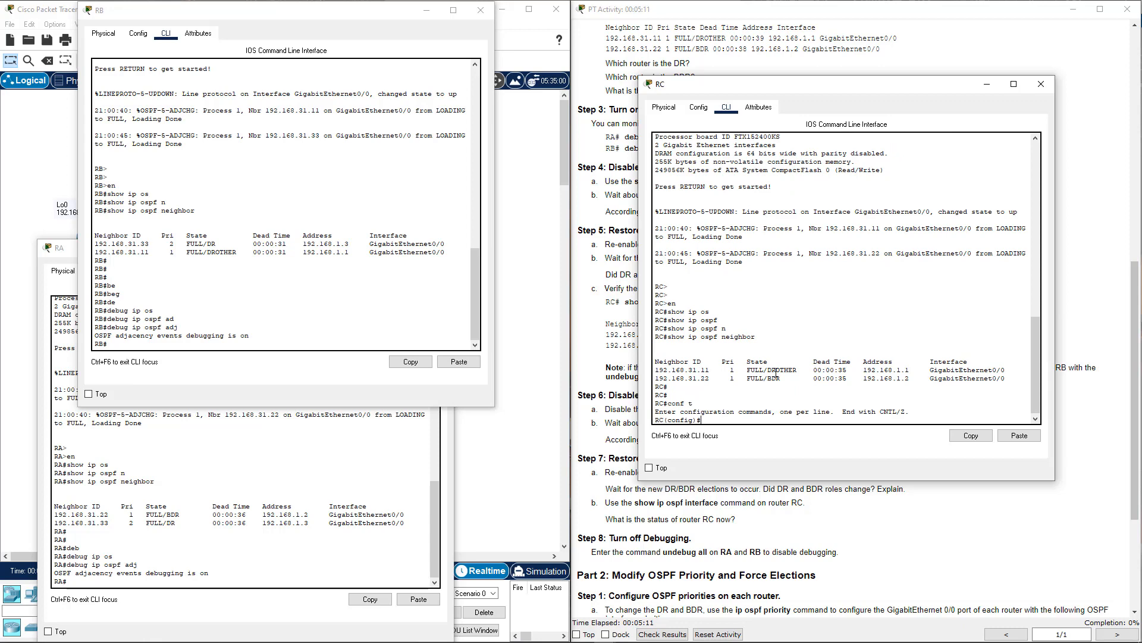
Step: On RC enter interface g0/0 to shut it down, then view the new DR/BDR election
text(int g0/0)
text(sh)
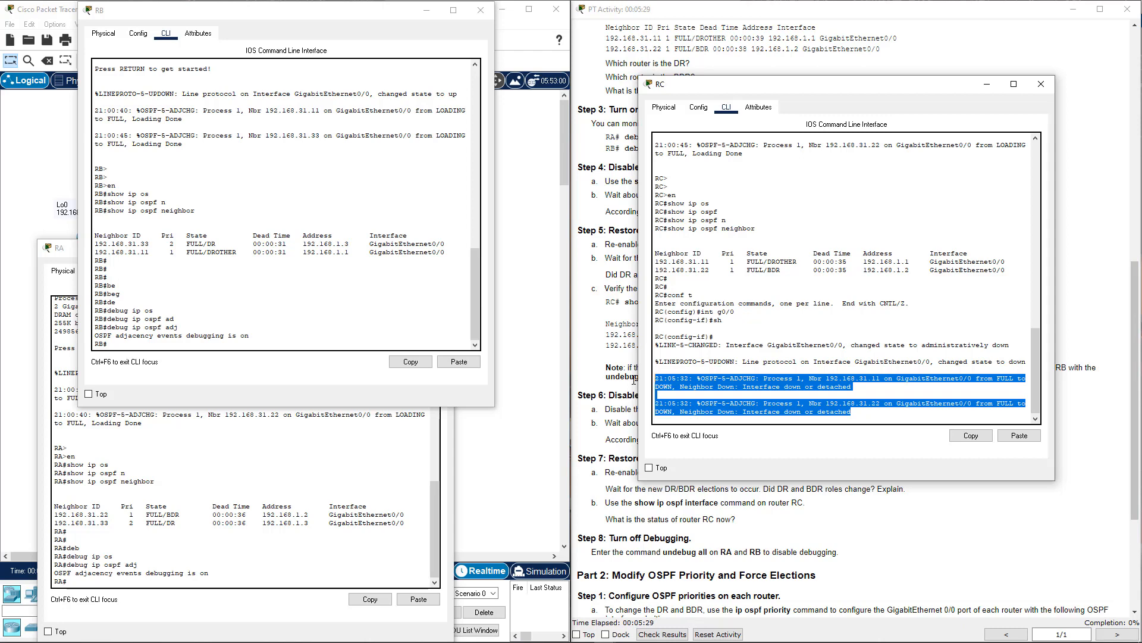
mouse_move(550, 326)
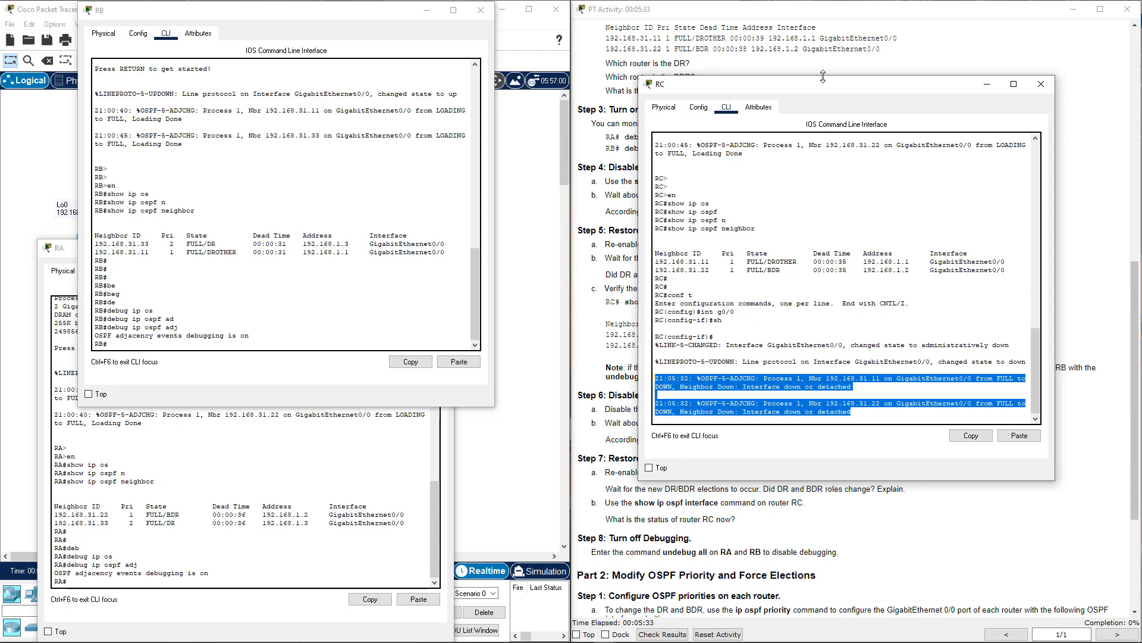
mouse_move(940, 224)
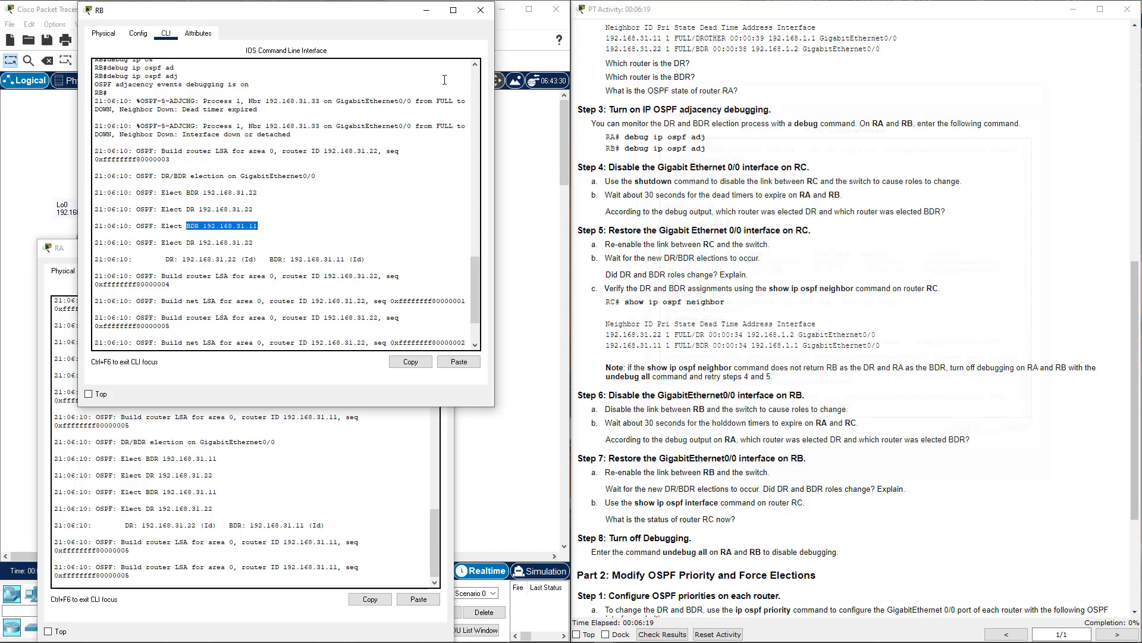
click(480, 10)
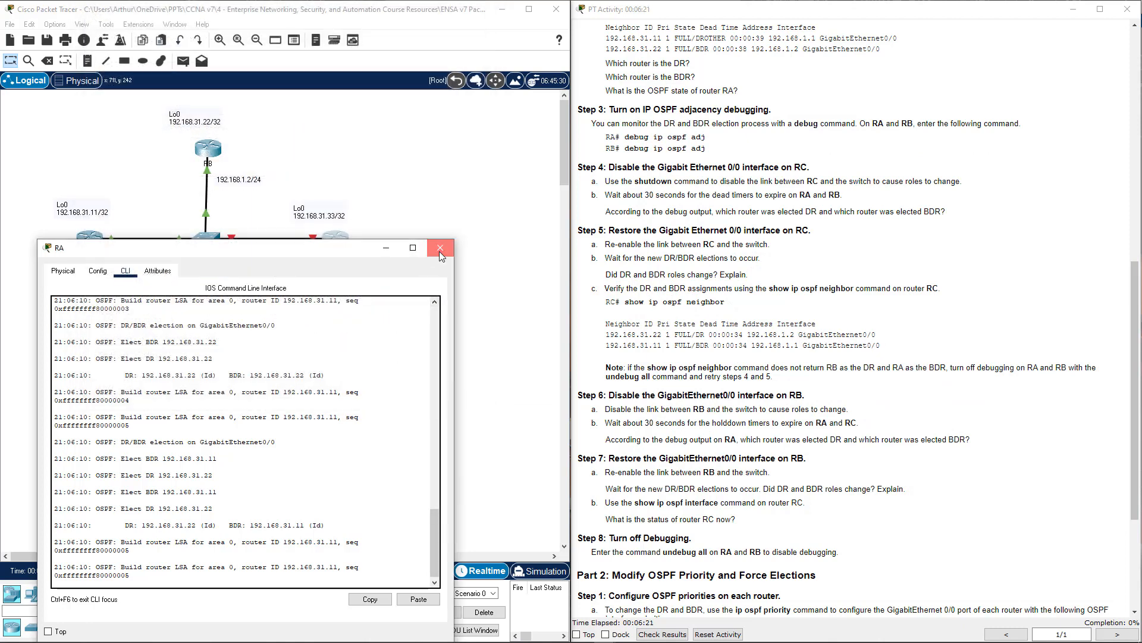
Step: Close RA's terminal and position RB's debug output beside RC's terminal
click(440, 247)
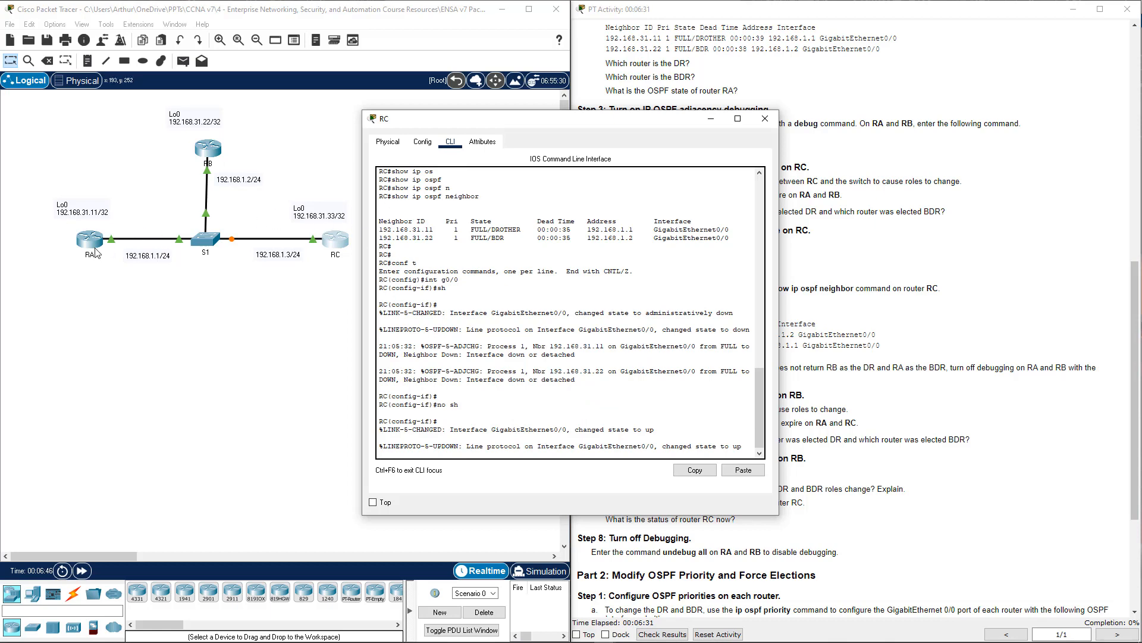
click(88, 239)
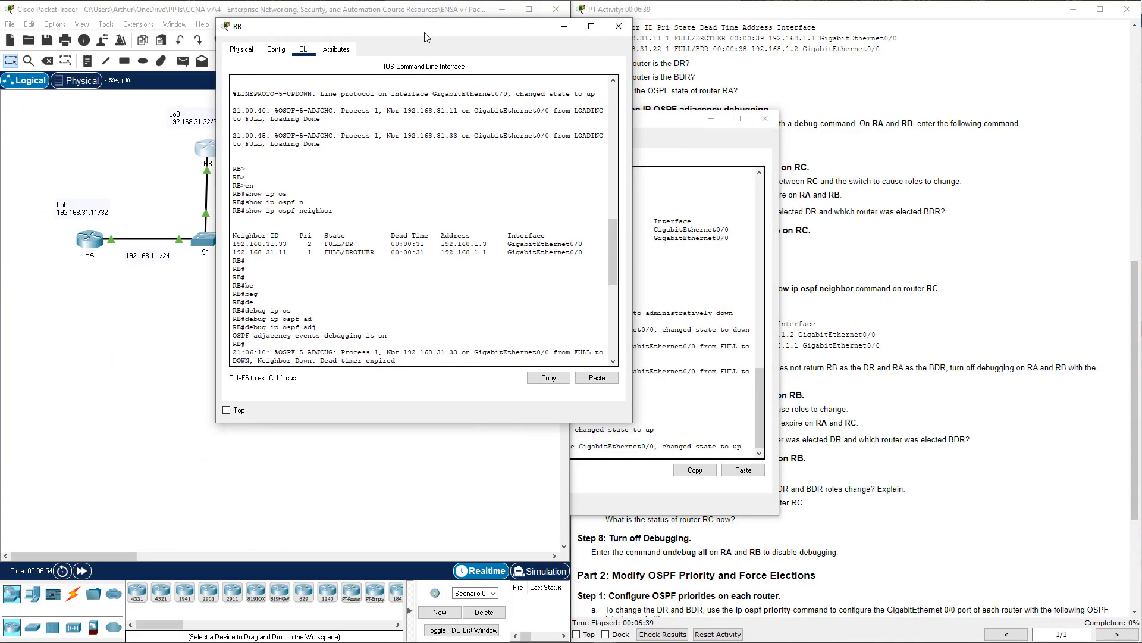
drag(426, 37, 426, 18)
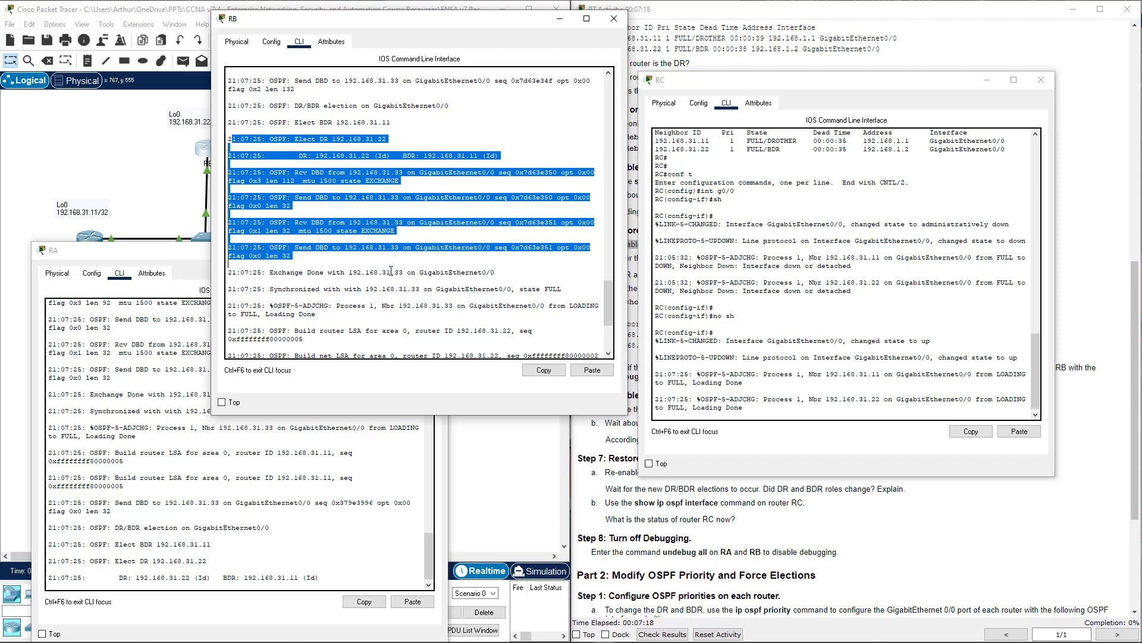
scroll(down, 3)
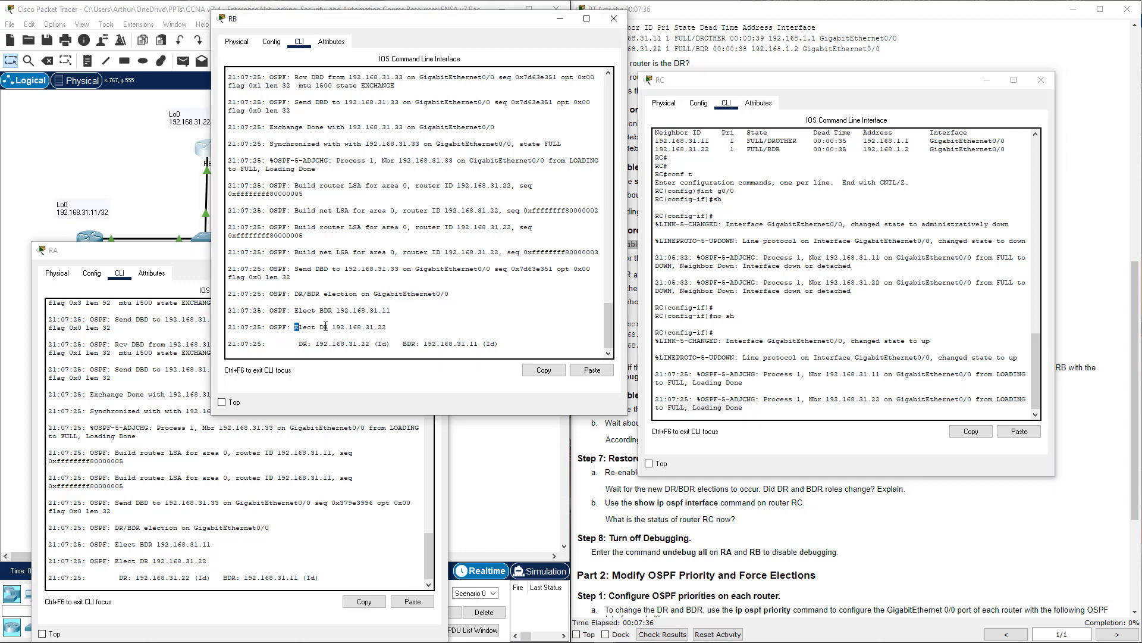
drag(295, 326, 388, 326)
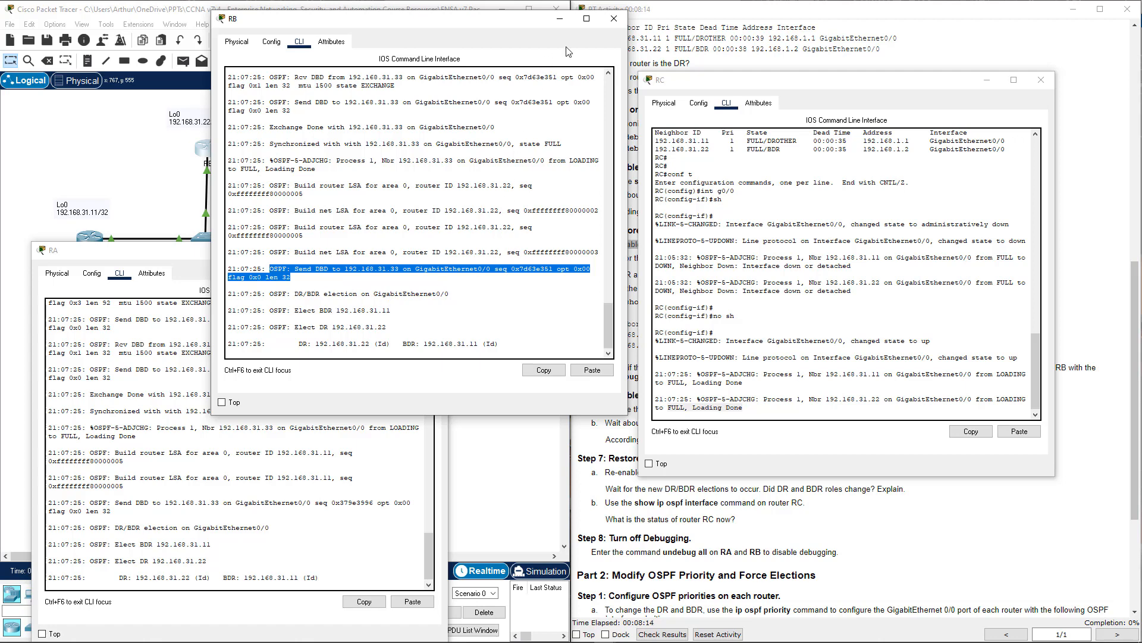
Step: Close RB and RA terminals, run show ip ospf neighbor on RC, then close RC
click(613, 18)
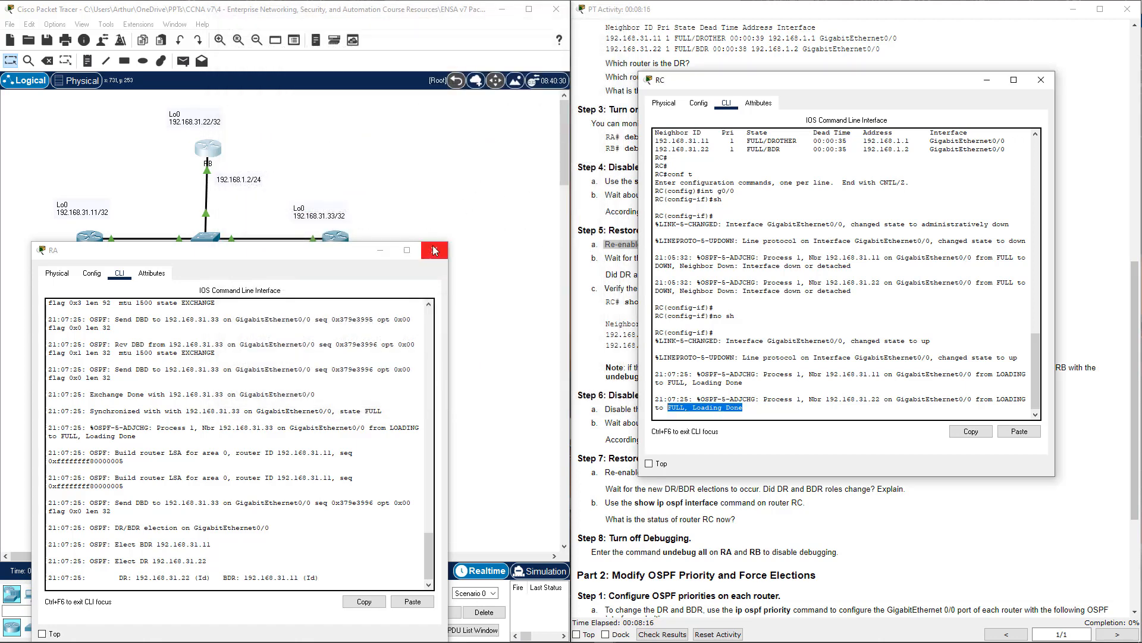
click(434, 250)
text(end)
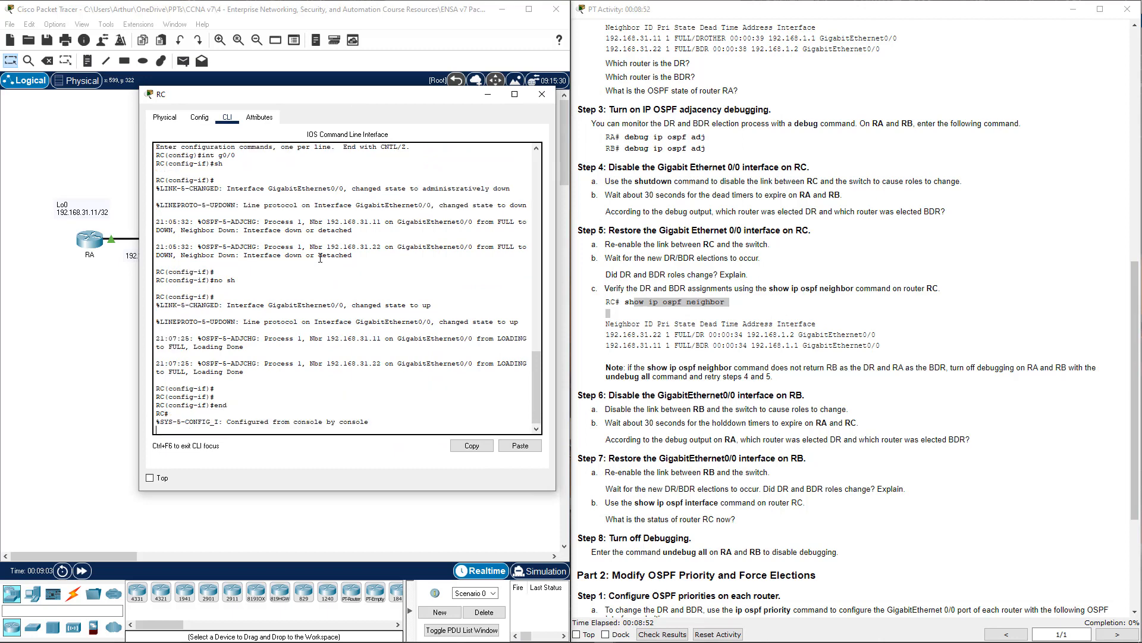
text(show ip ospf neighbor)
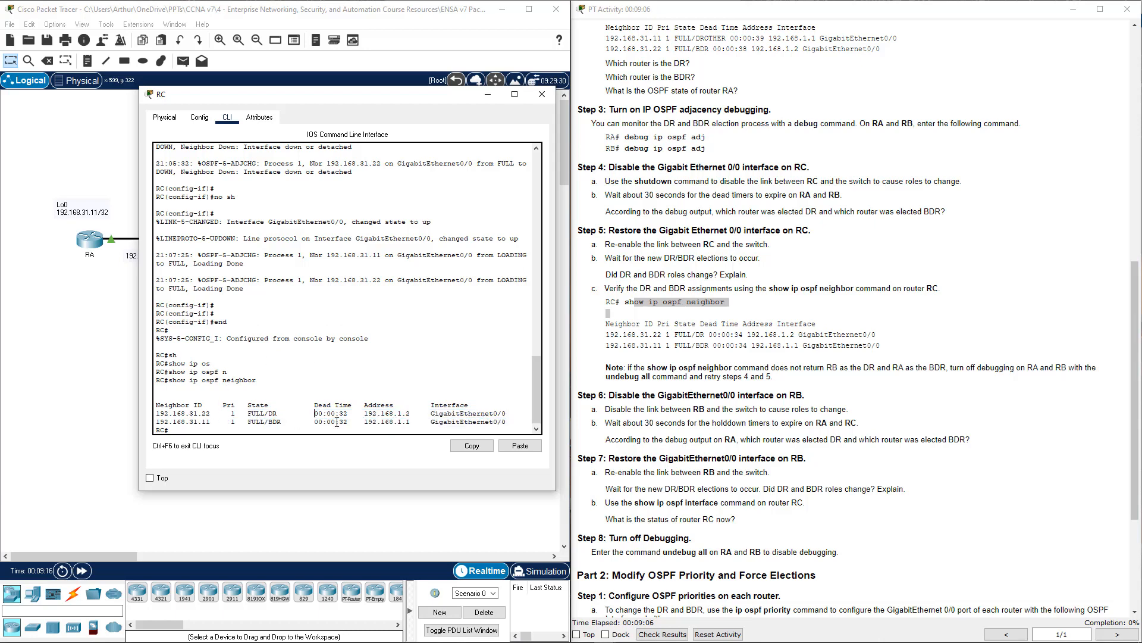
click(542, 93)
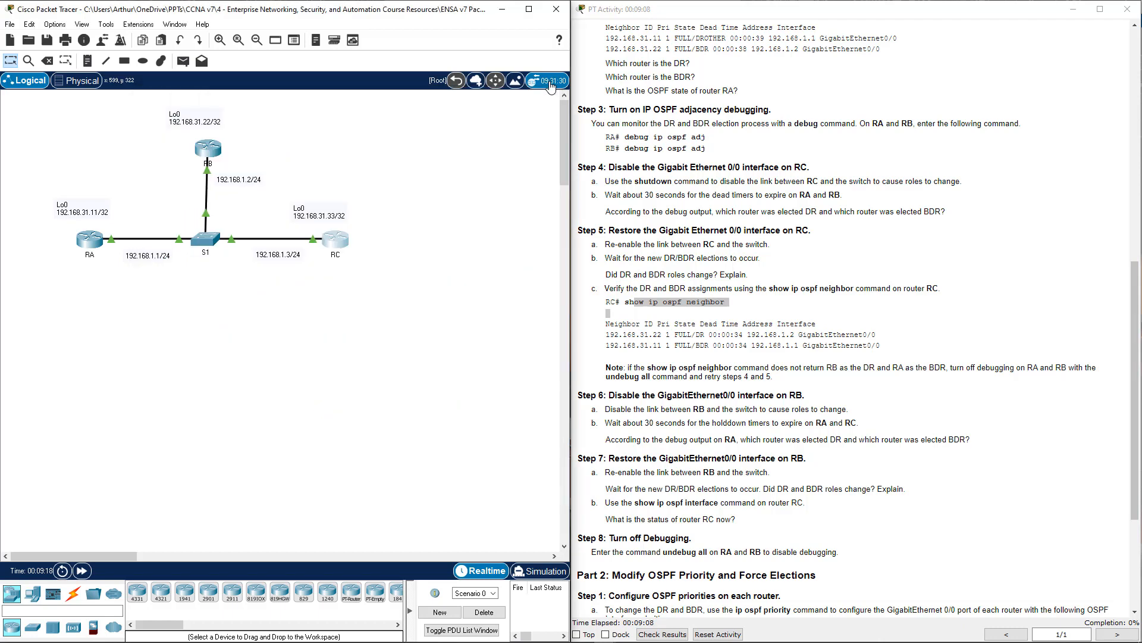
Step: Shut down RB's GigabitEthernet0/0 from its CLI so RA is elected DR and RC BDR
click(332, 241)
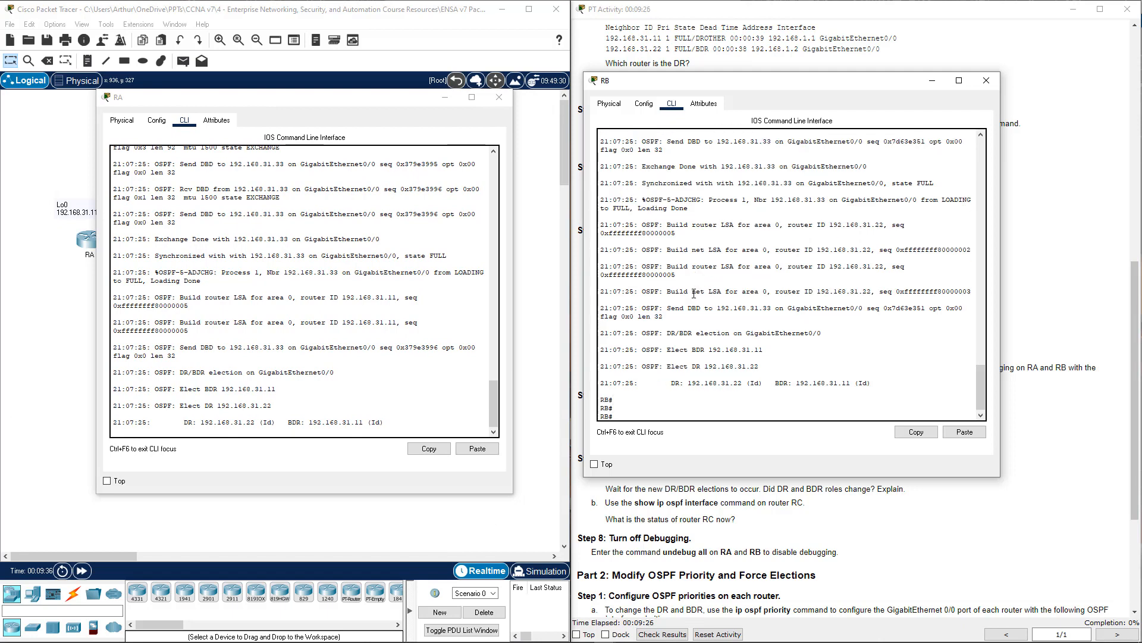
text(conf t)
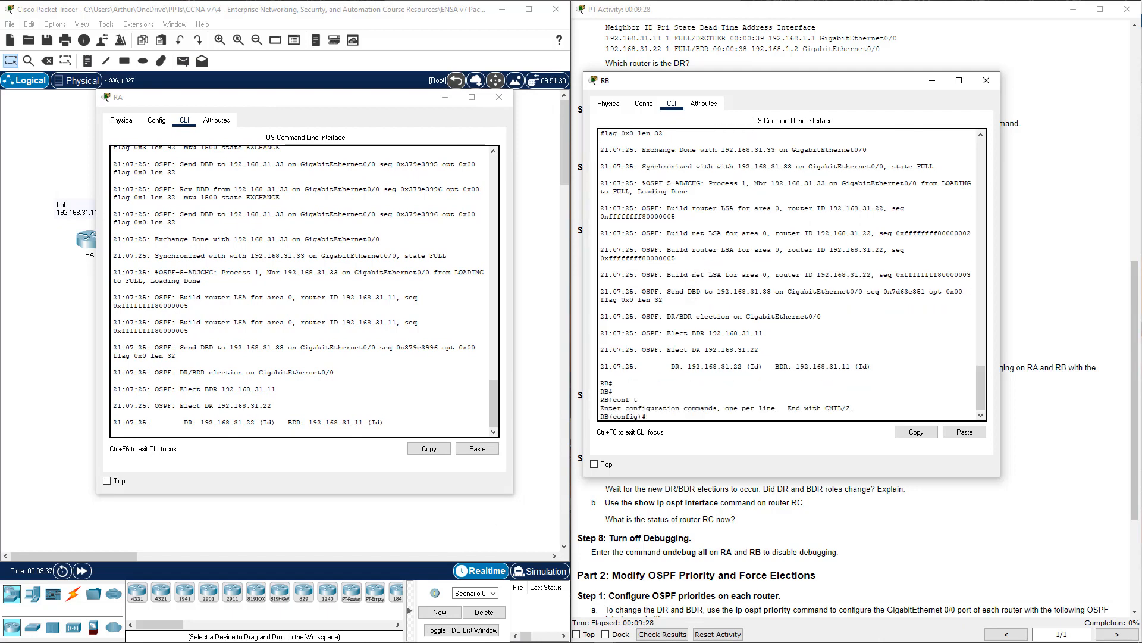
text(int g)
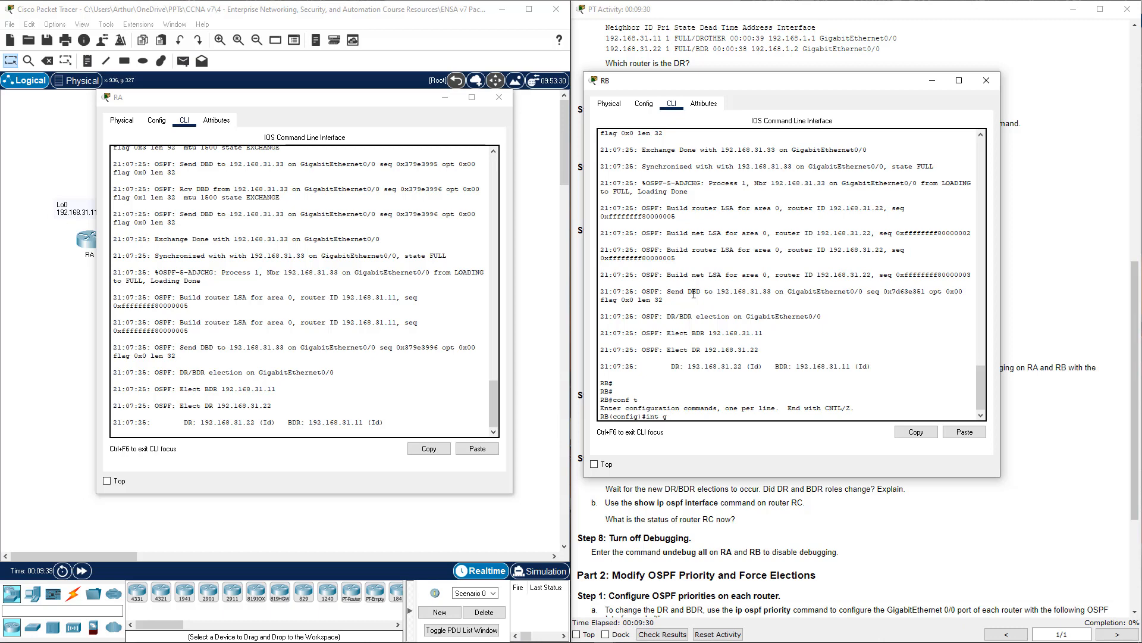
text(0)
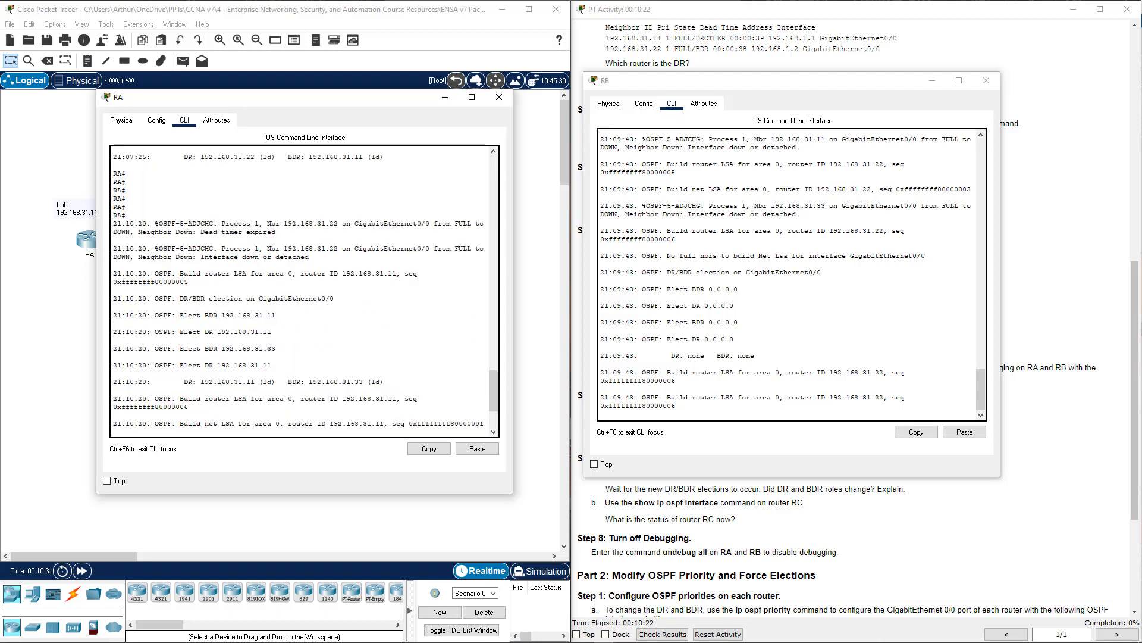
Step: Highlight the Elect DR/BDR lines in RA's debug output before closing RA's console
double_click(135, 223)
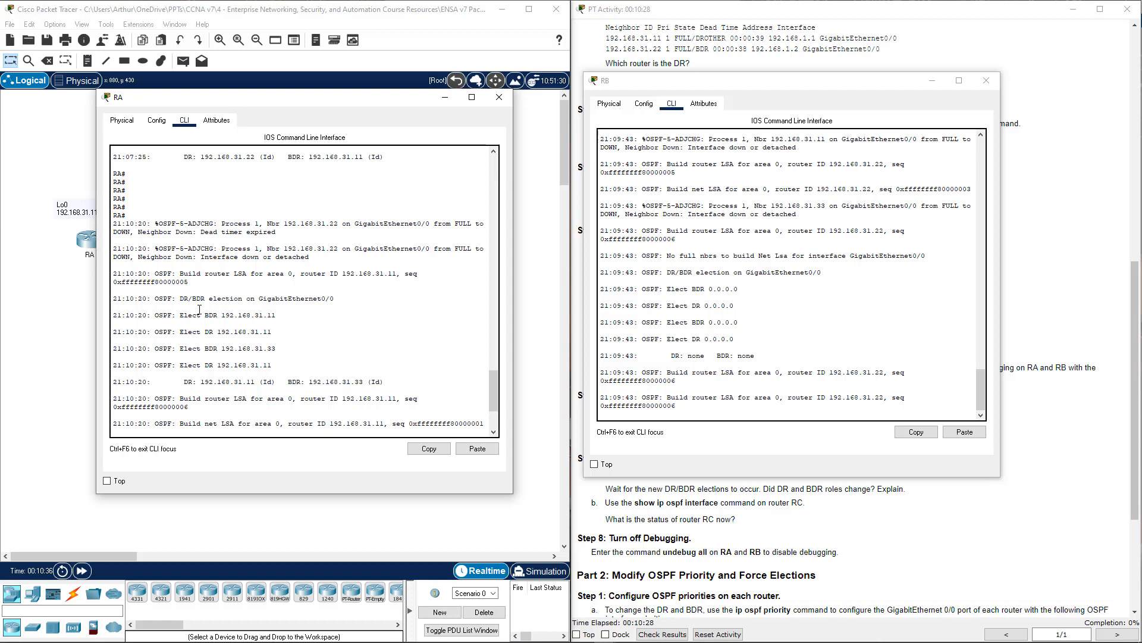
double_click(223, 331)
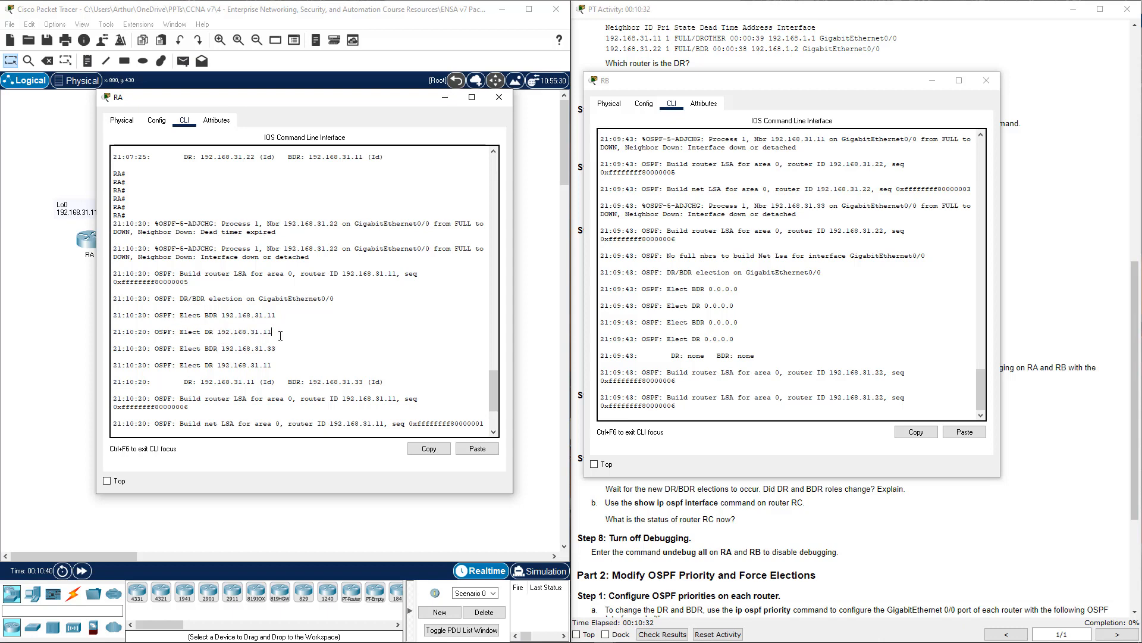
double_click(239, 332)
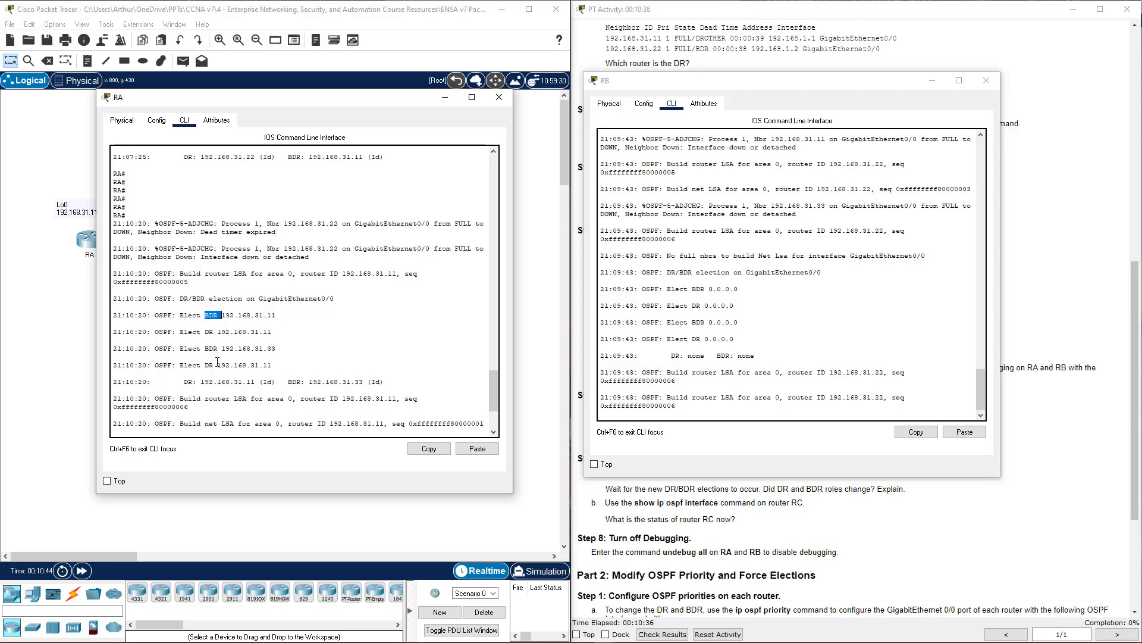
drag(215, 314, 268, 348)
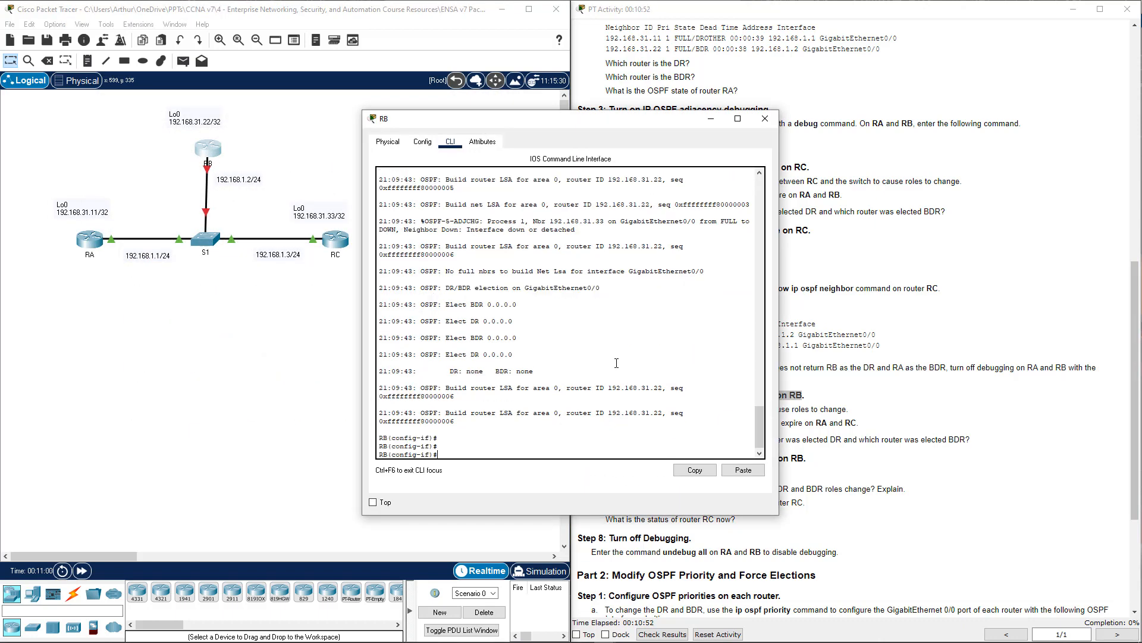
Step: Enter no shutdown on RB's interface g0/0 to restore its link
text(no s)
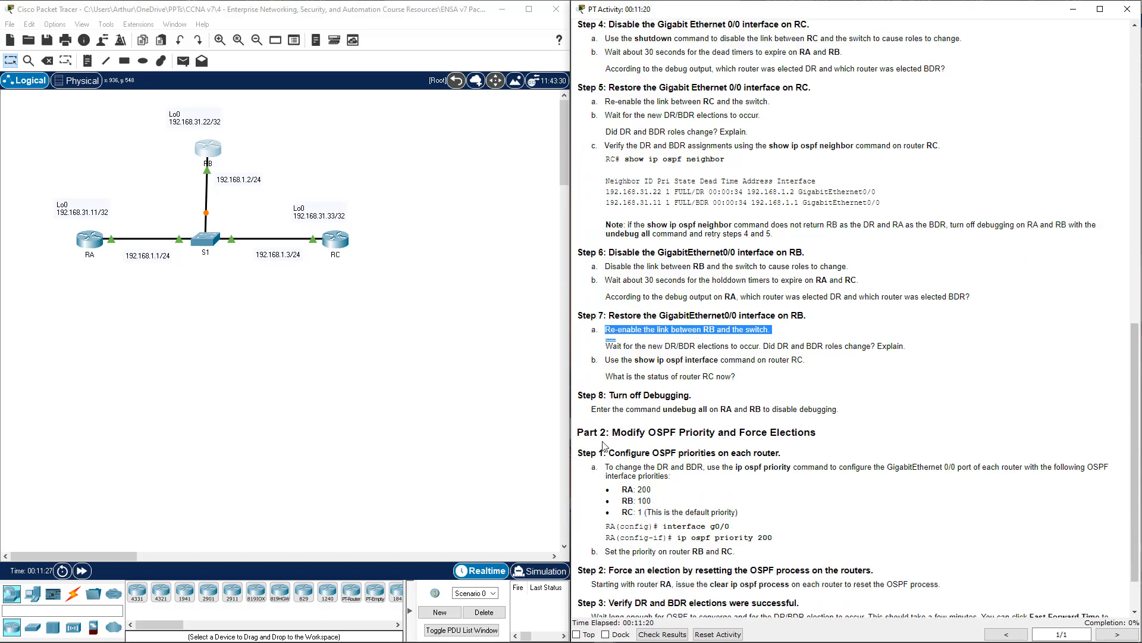
Step: Review Step 8's undebug command and reopen router RB's CLI
scroll(down, 3)
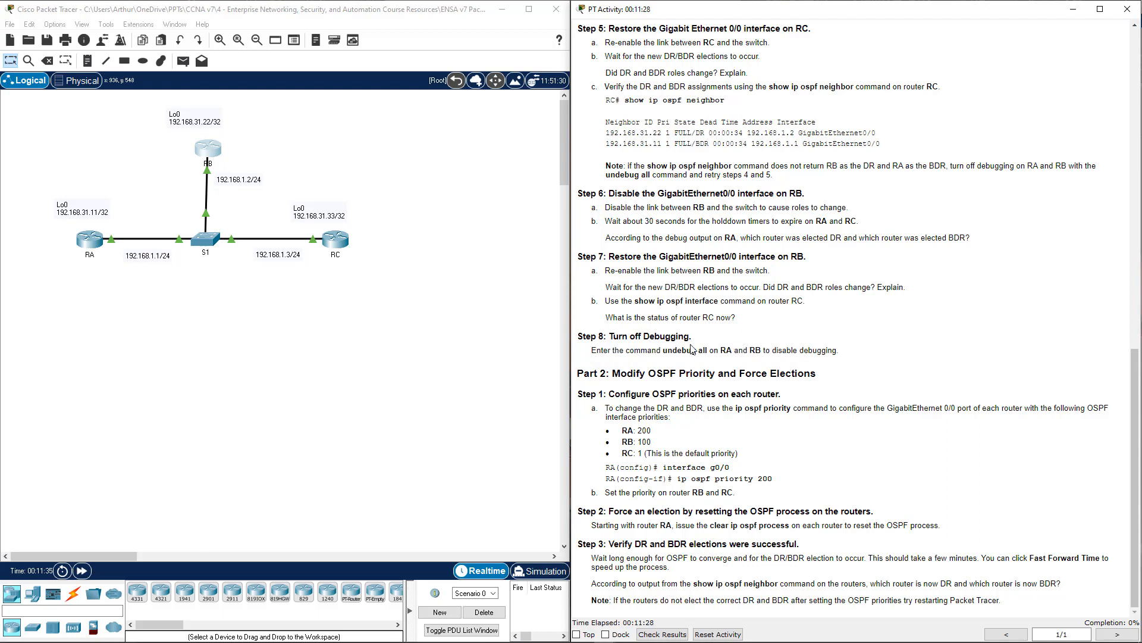
double_click(678, 350)
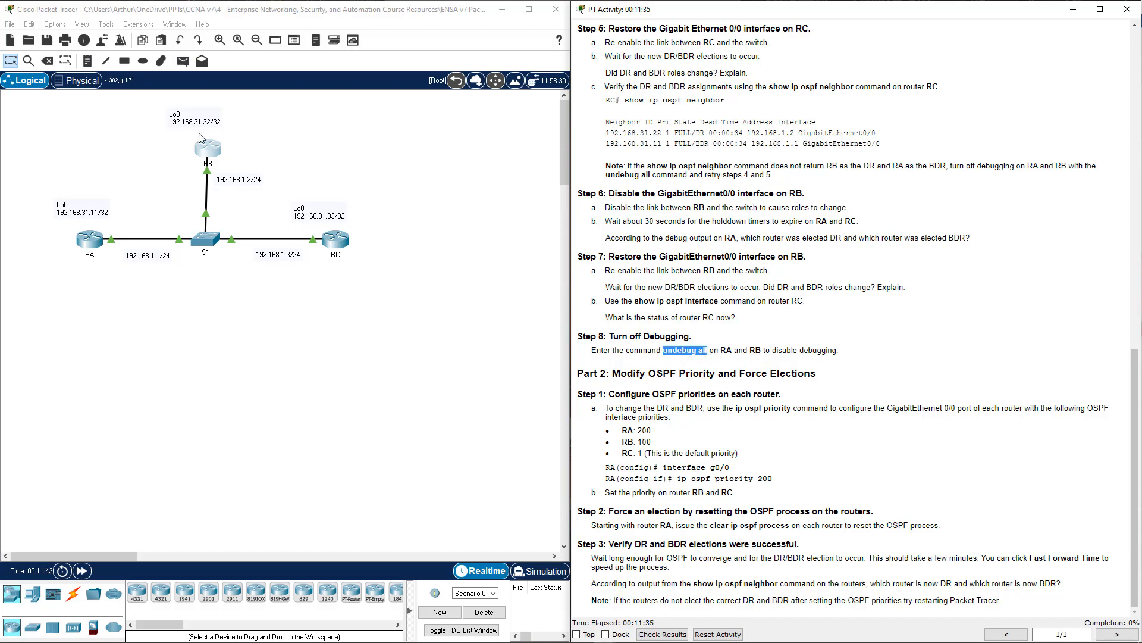
click(207, 150)
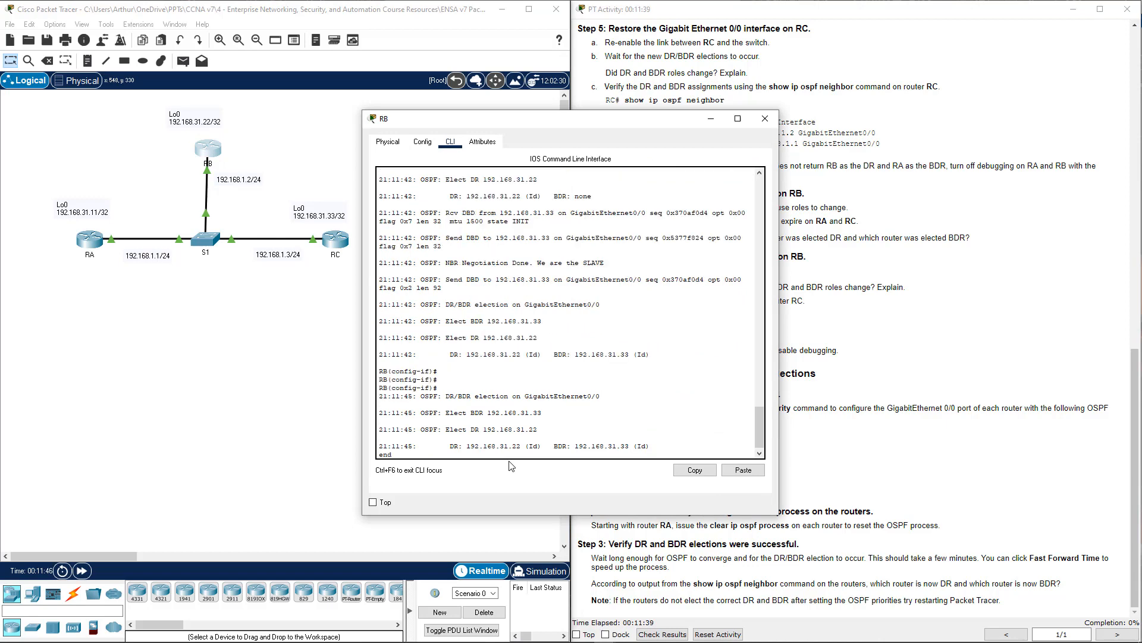
Step: Enter undebug all on RB and RA to turn off debugging, closing RB's console
click(741, 469)
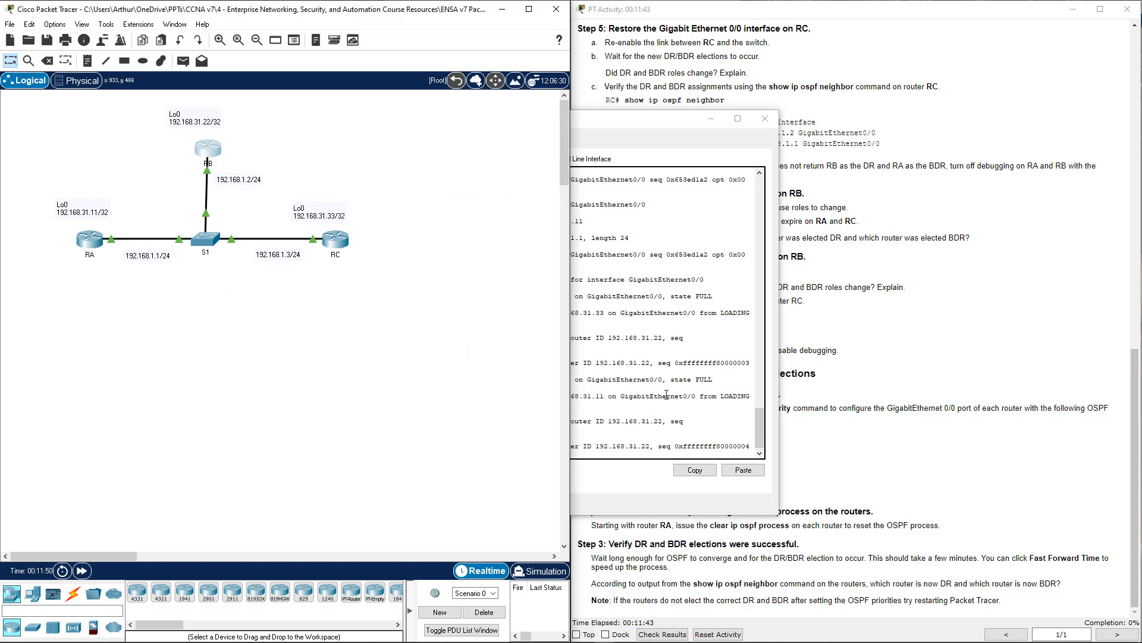
click(742, 468)
text(unbug all)
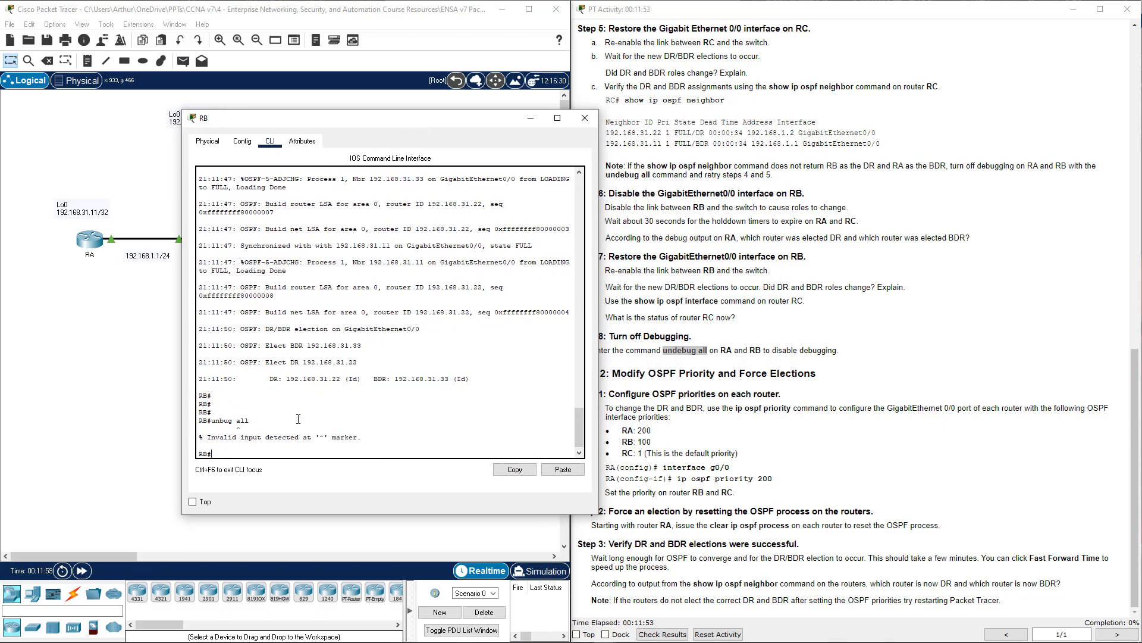
text(u)
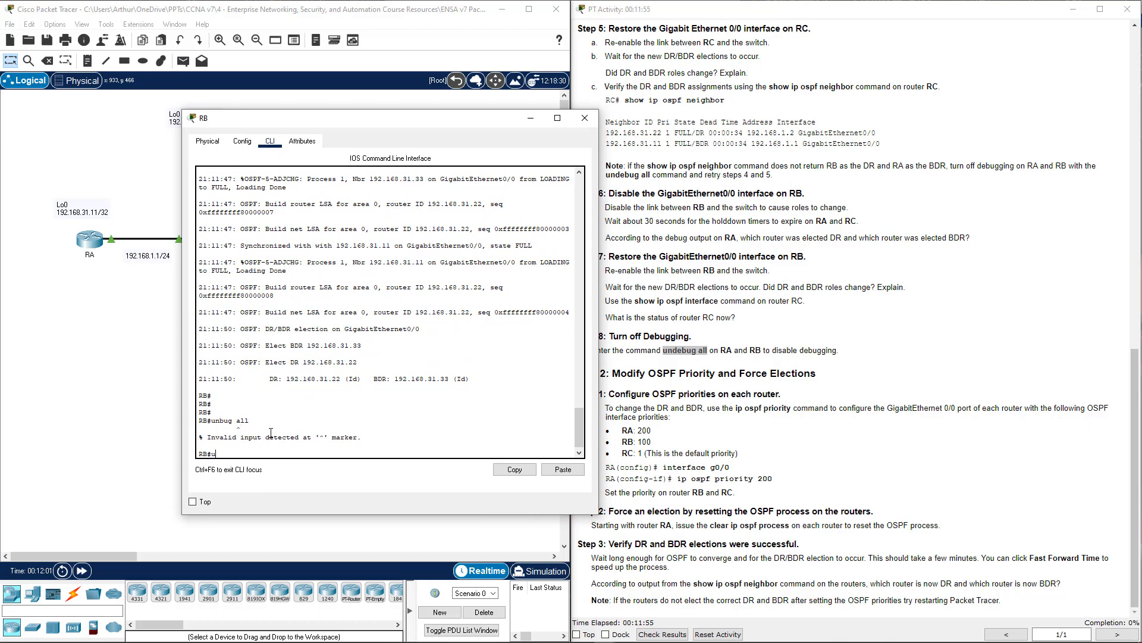
text(undebug)
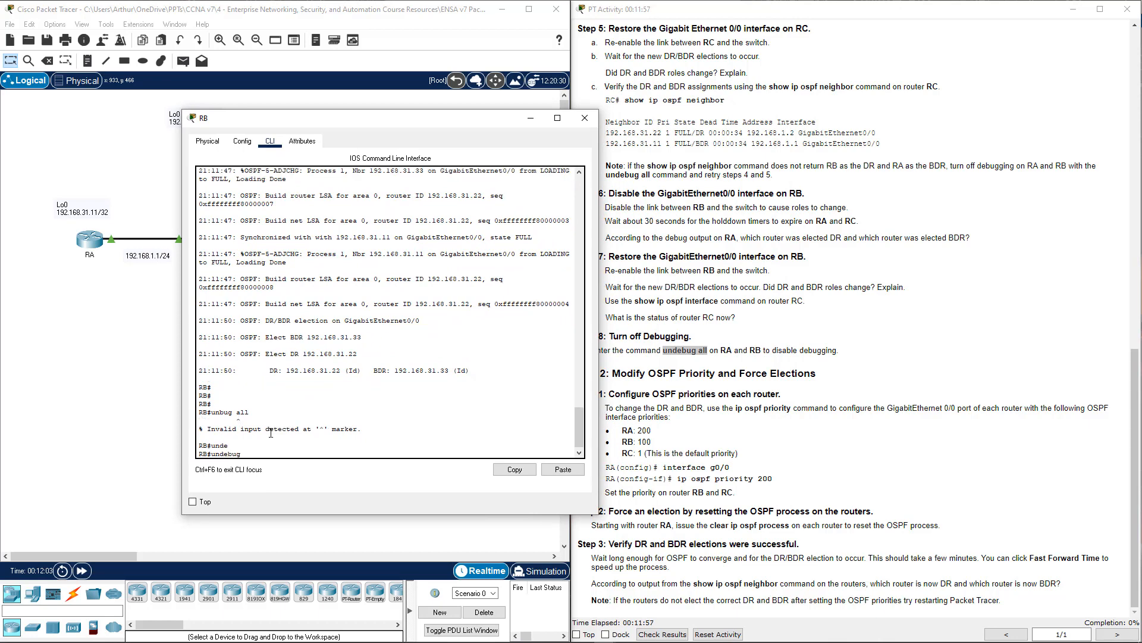
text(all)
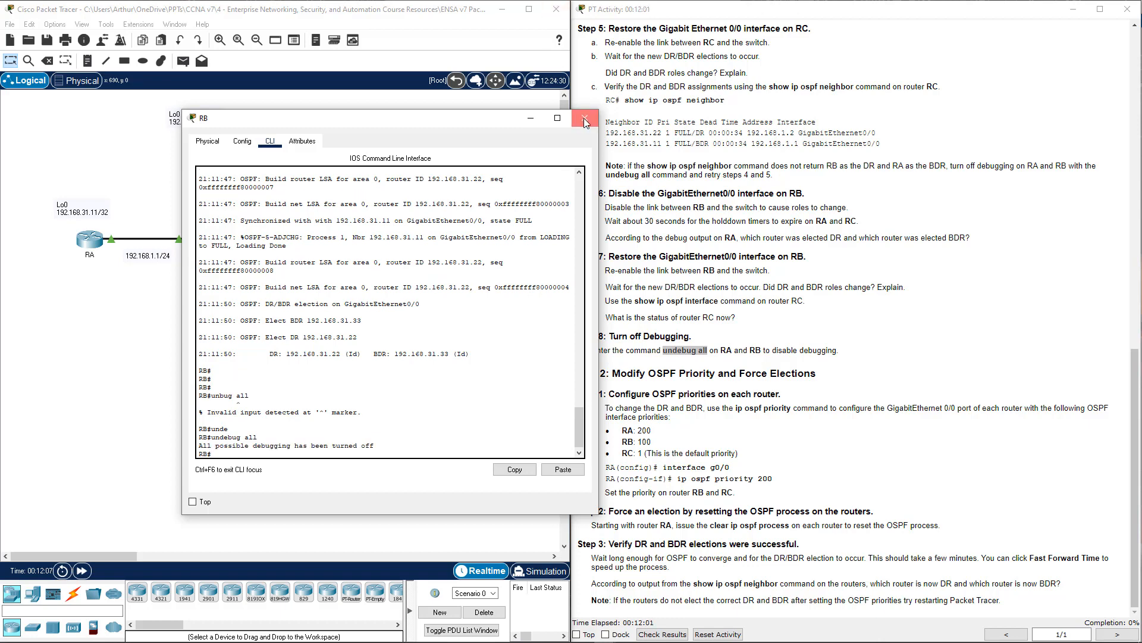
click(583, 118)
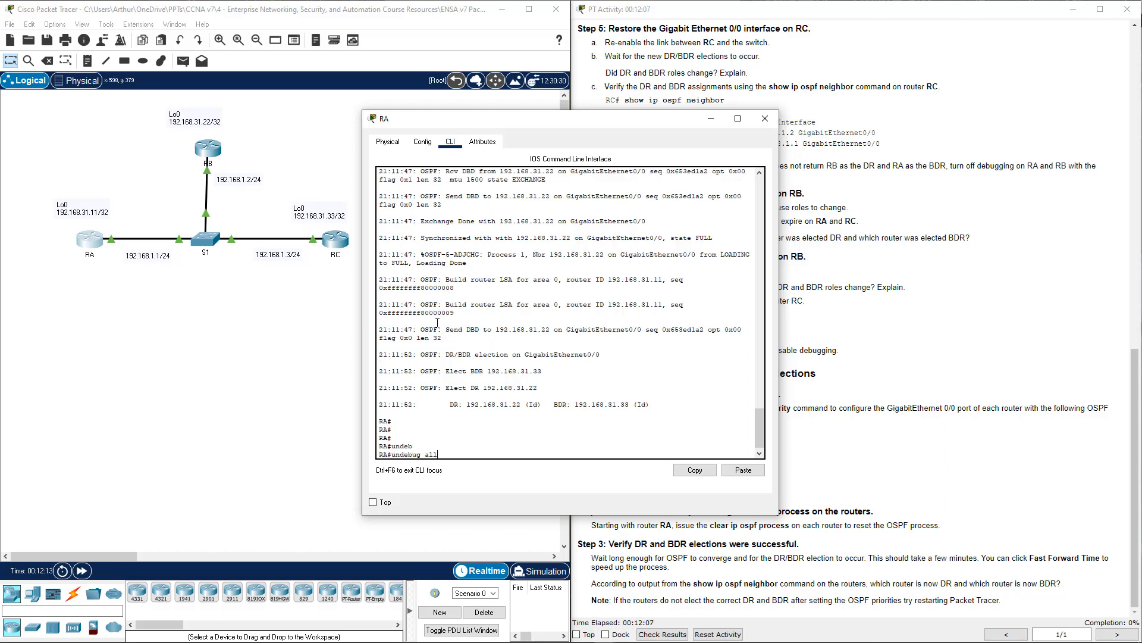
key(enter)
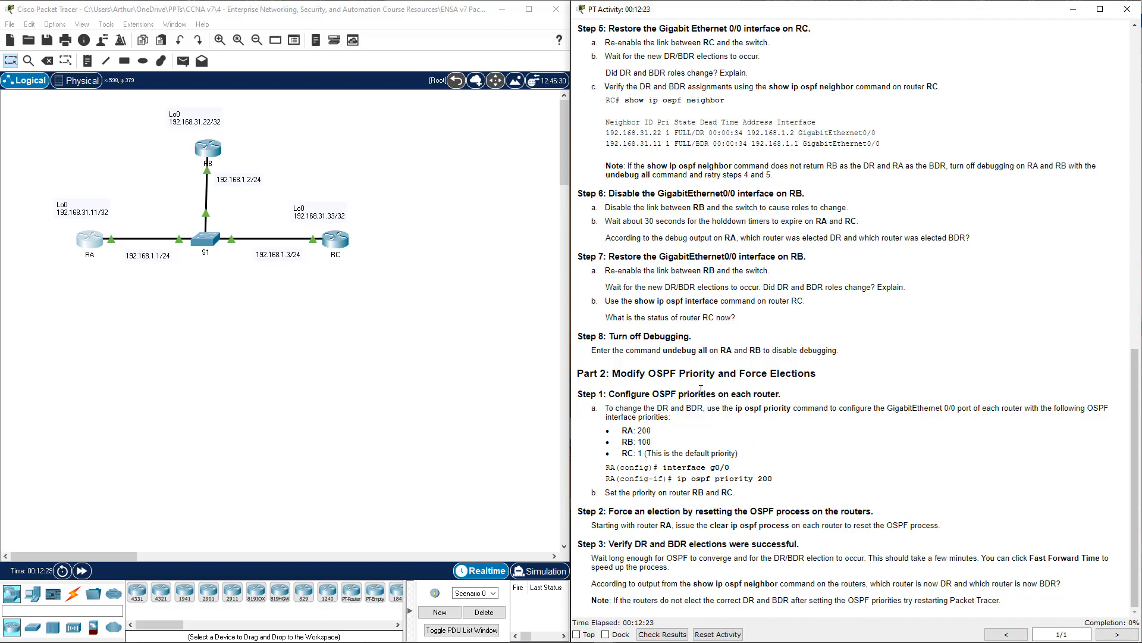
mouse_move(655, 409)
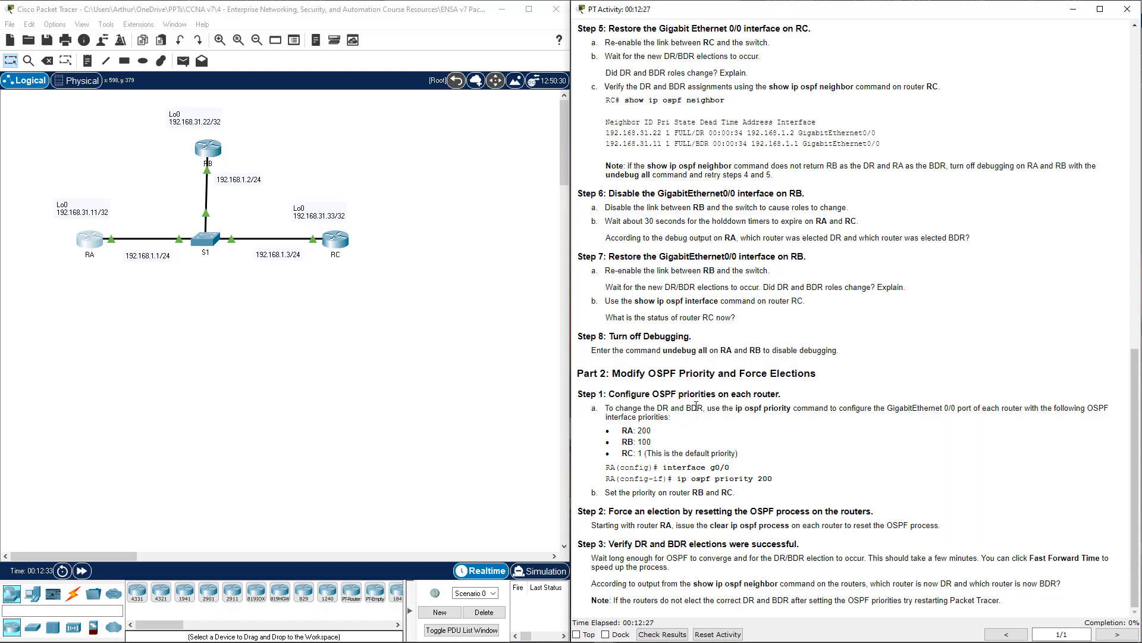
Step: Review Part 2 Step 1's interface priority example and reopen RA's CLI
double_click(761, 407)
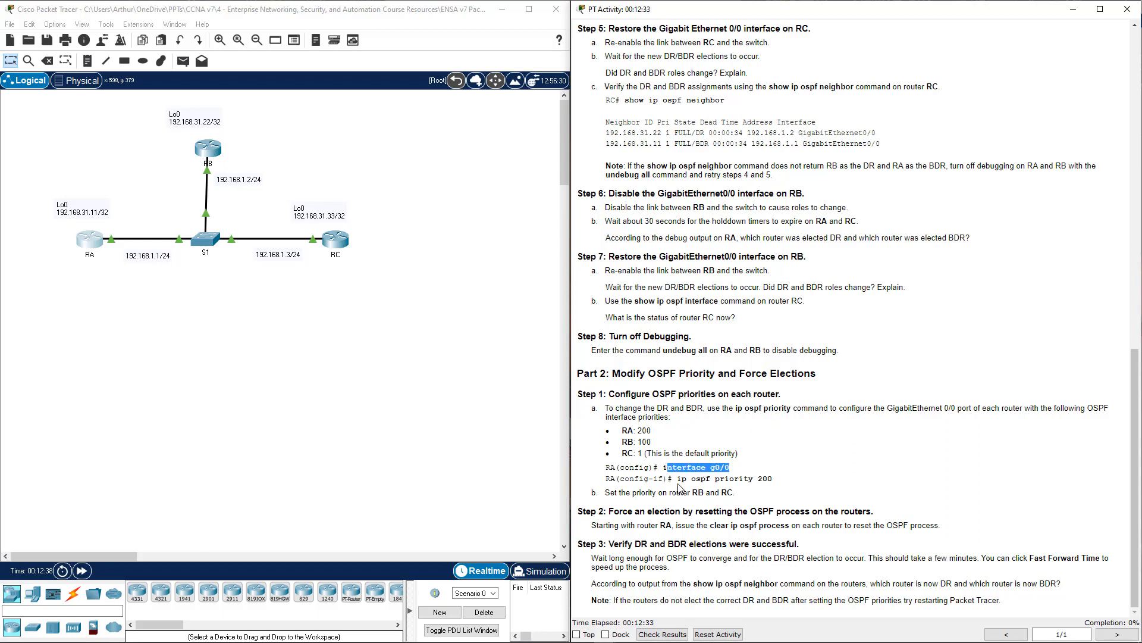
double_click(738, 478)
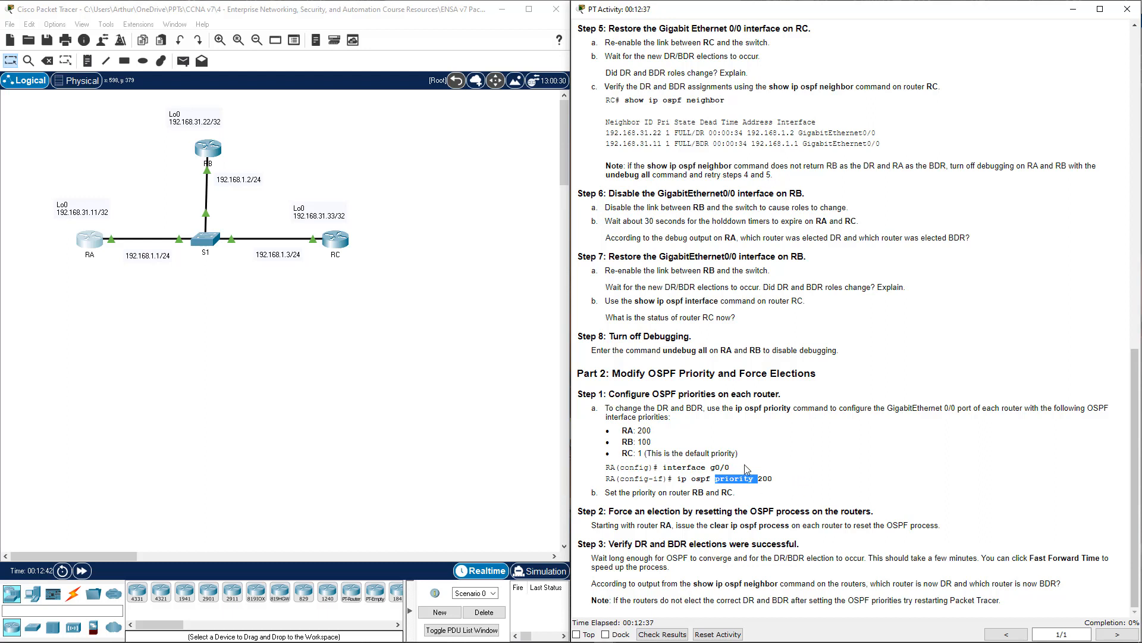
mouse_move(639, 467)
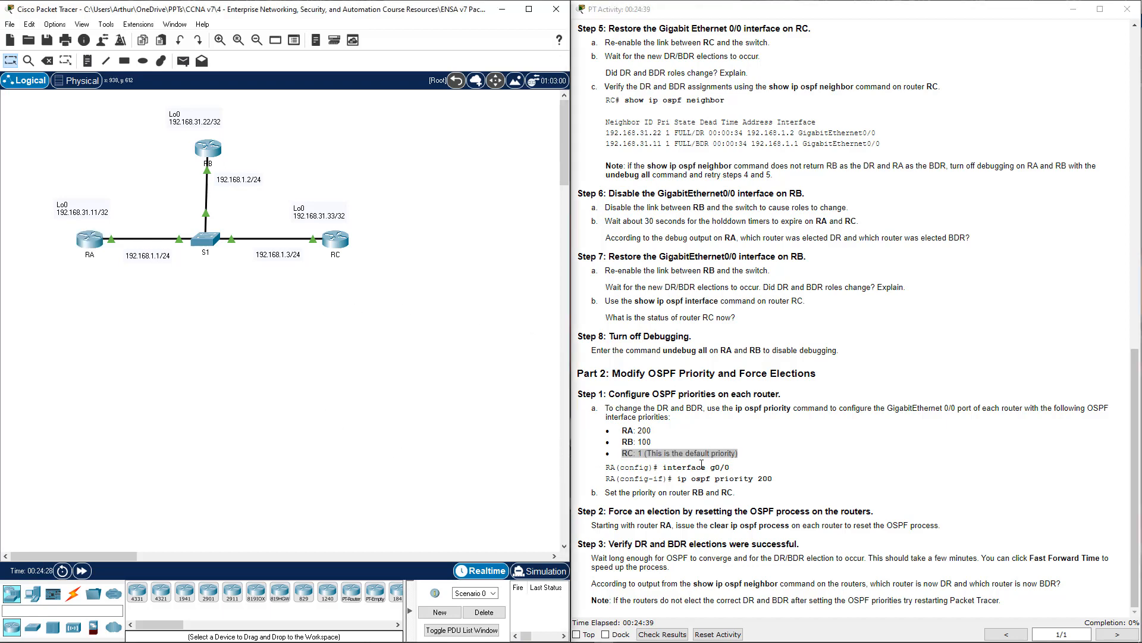
click(89, 237)
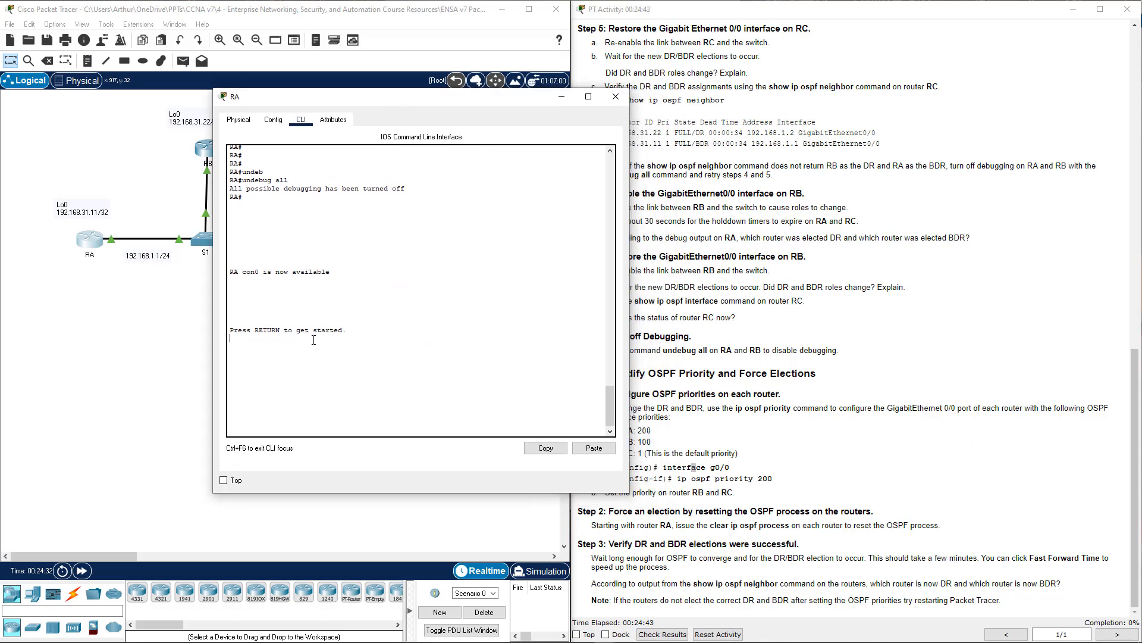
Step: On RA enter enable, conf t, interface g0/0 and ip ospf priority 200
text(en)
text(inr g0/0)
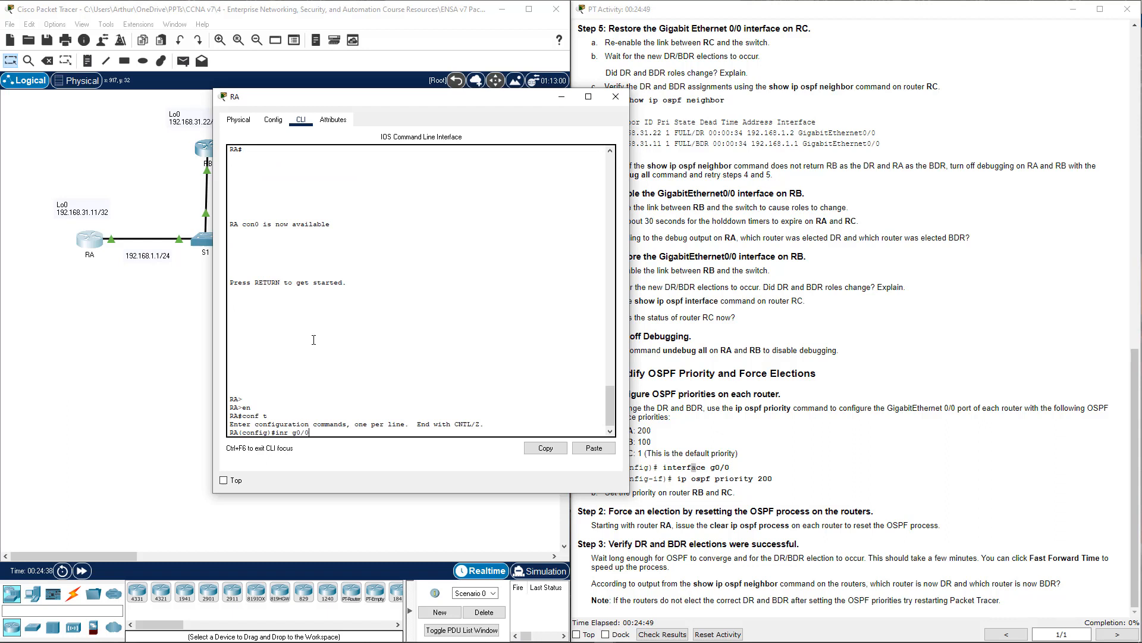
text(ip o)
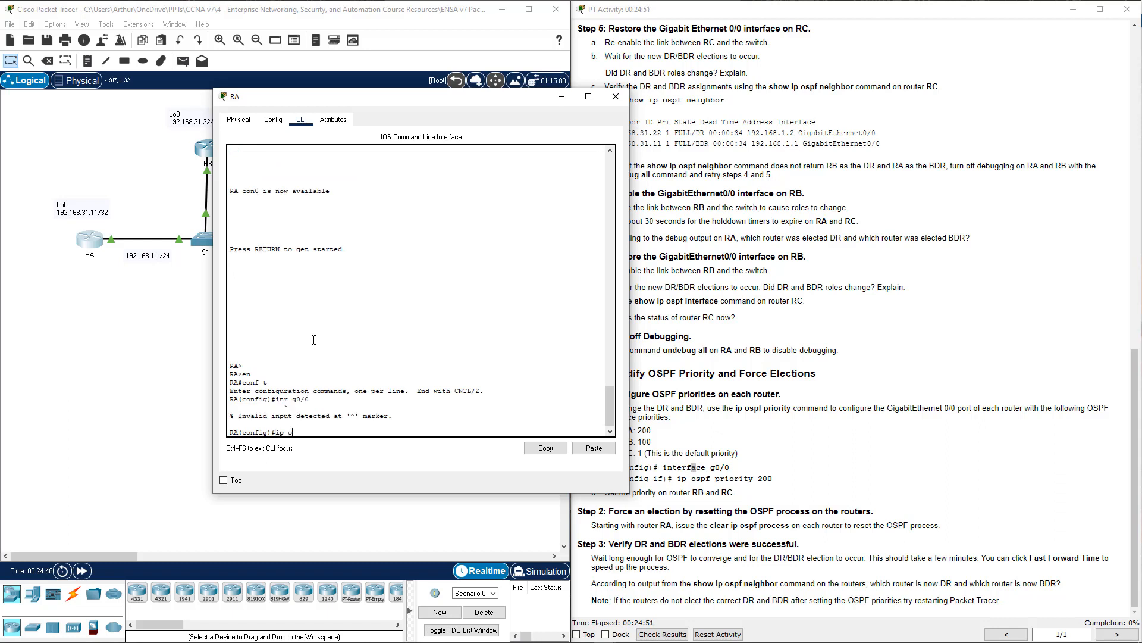
text(os)
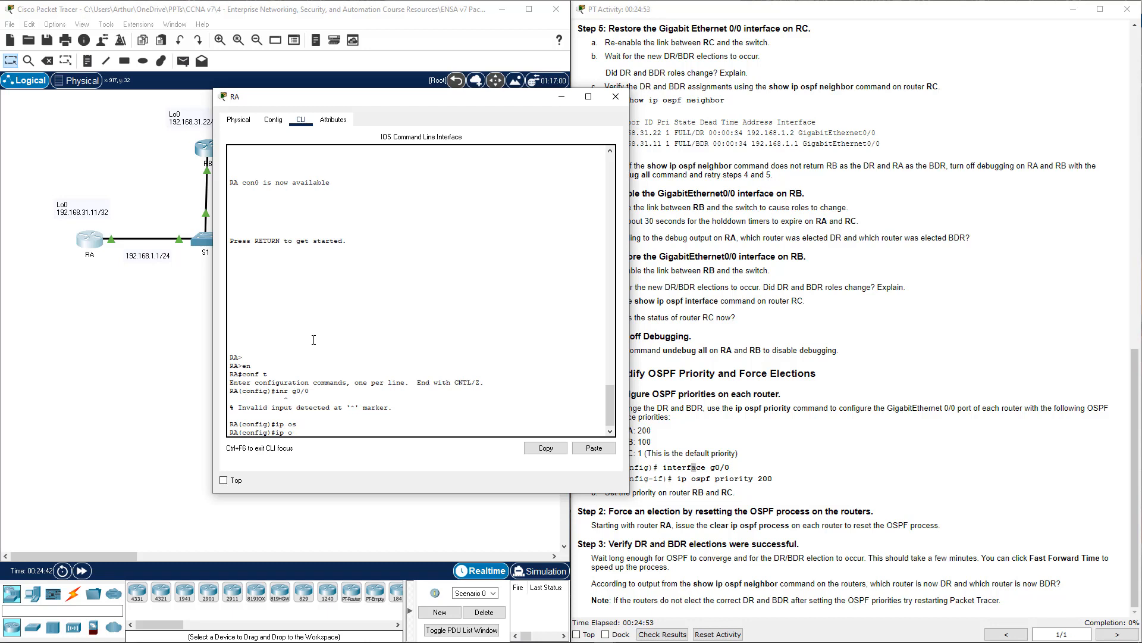
text(inr g0/0)
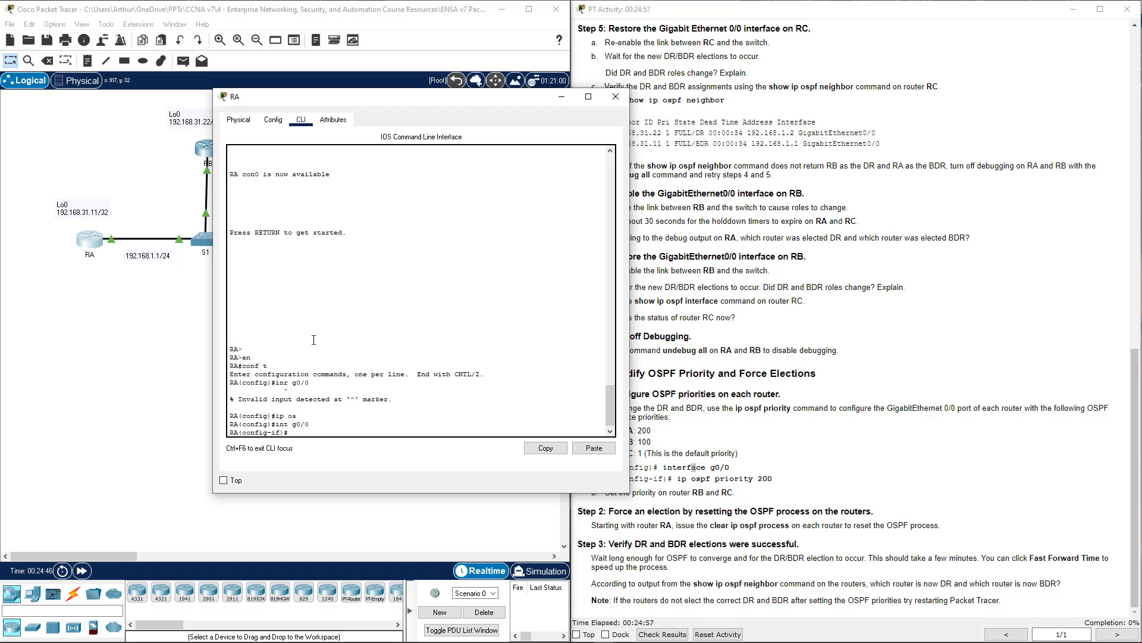
text(ip ospf priority)
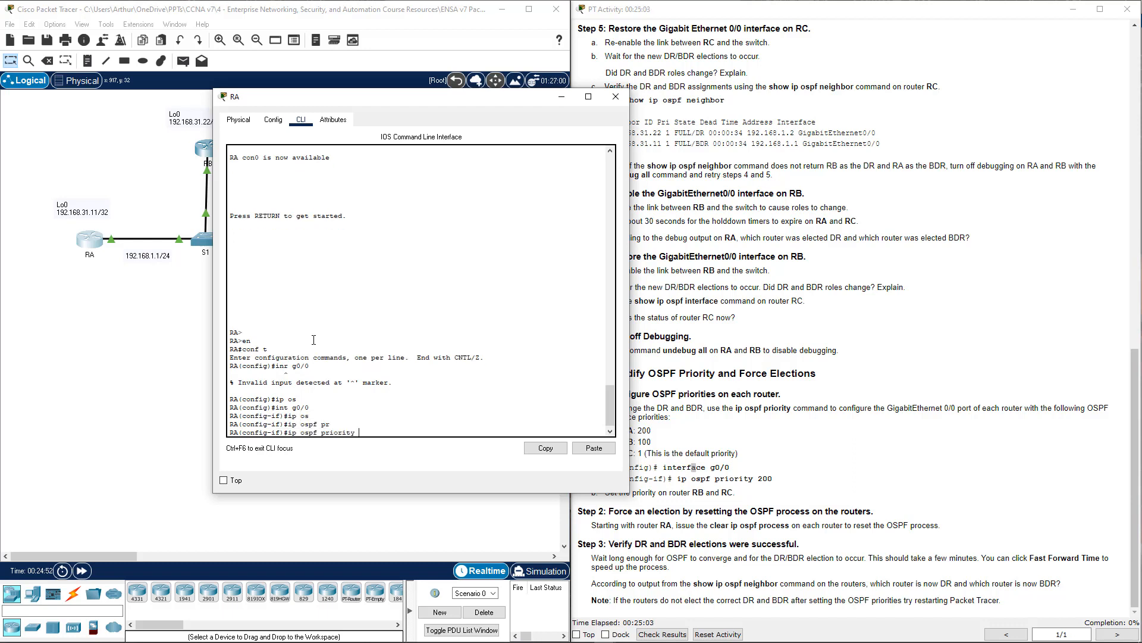
text(20)
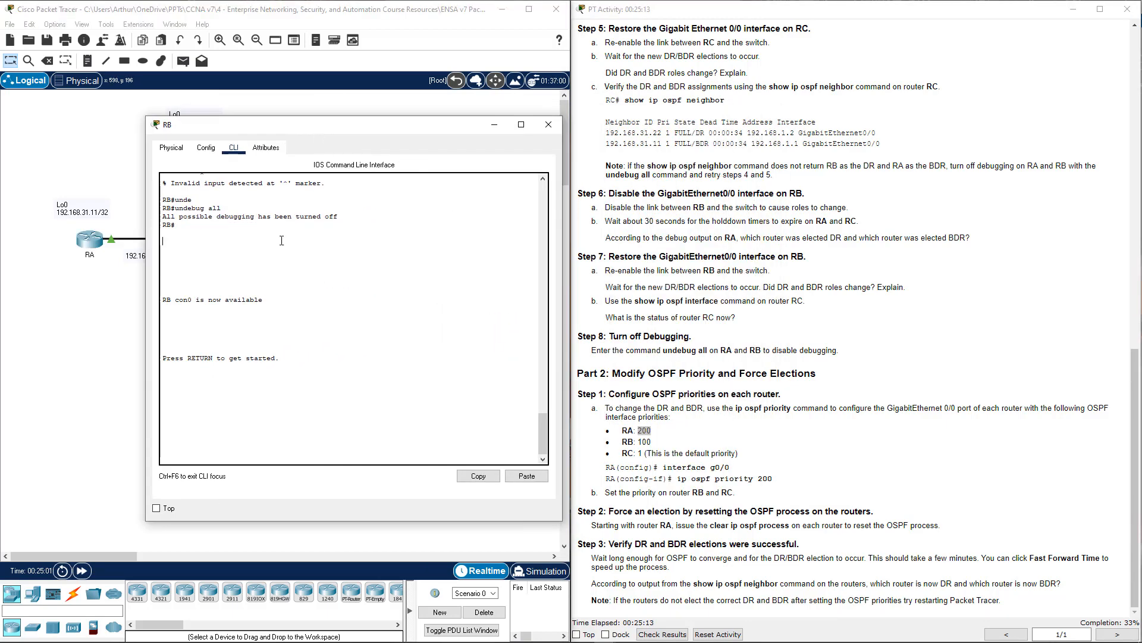
Step: On RB enter enable, conf t, int g0/0 and ip ospf priority 100
text(en)
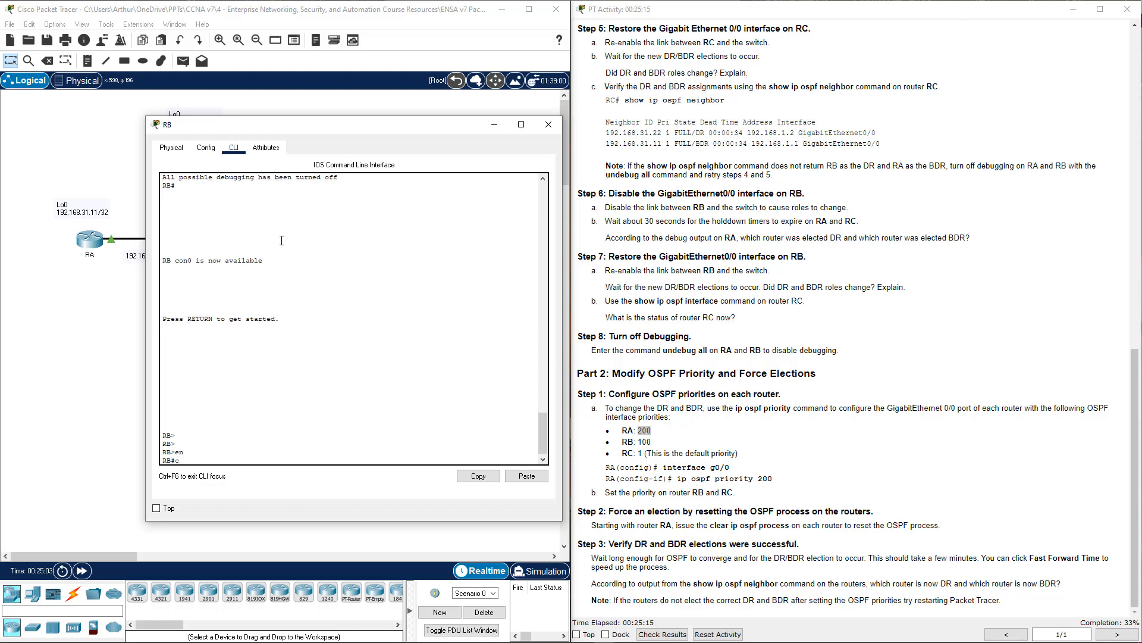
text(conf t)
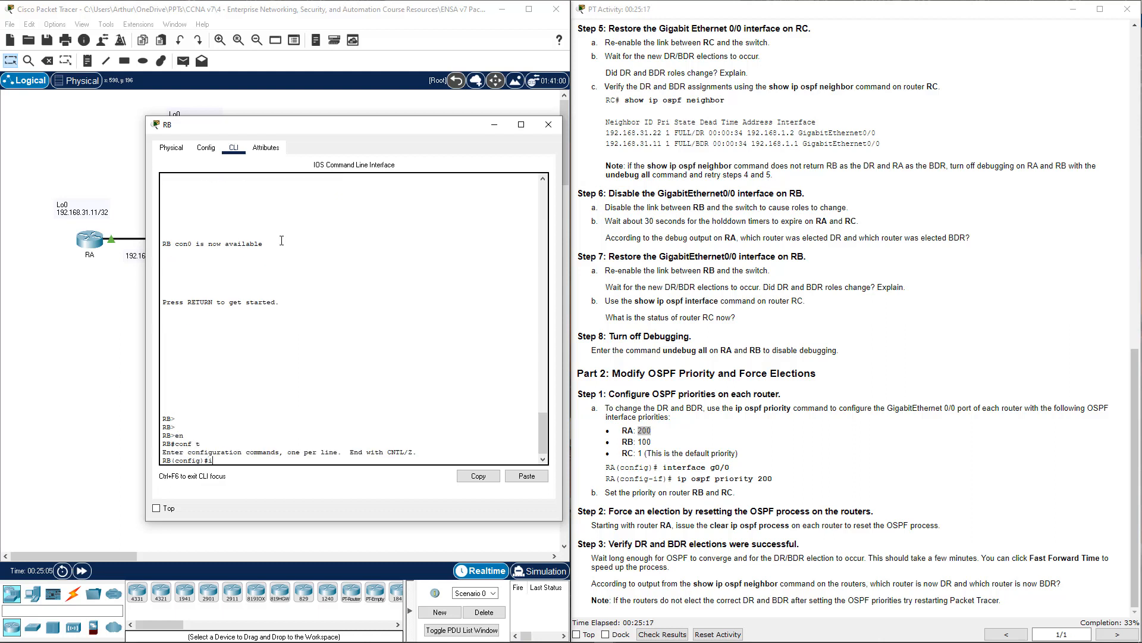
text(int g0/0)
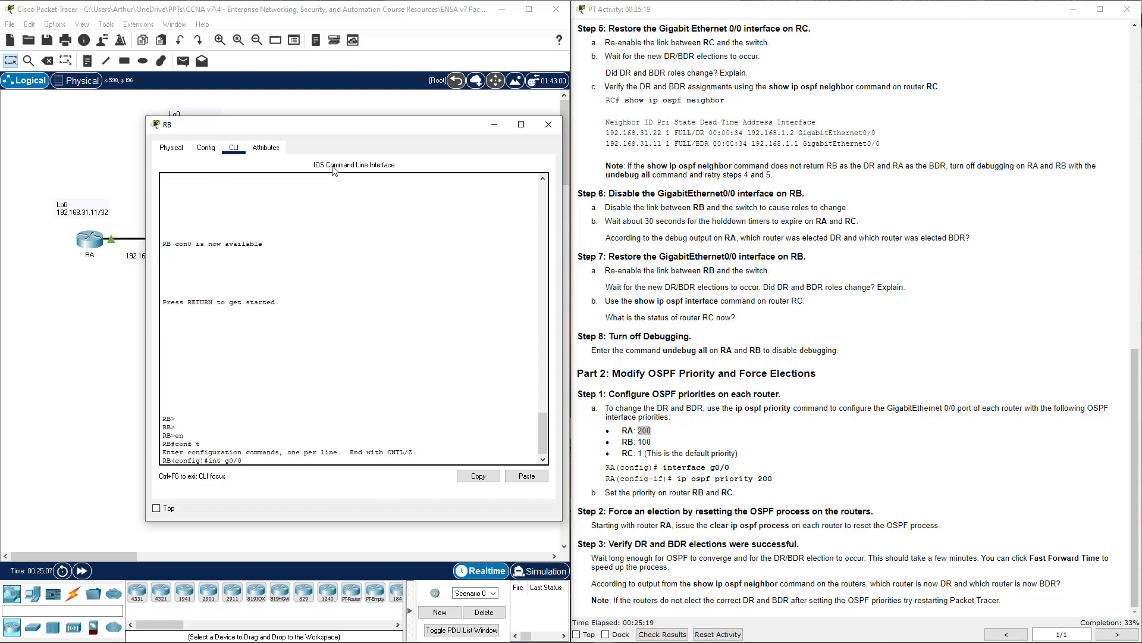
text(ip)
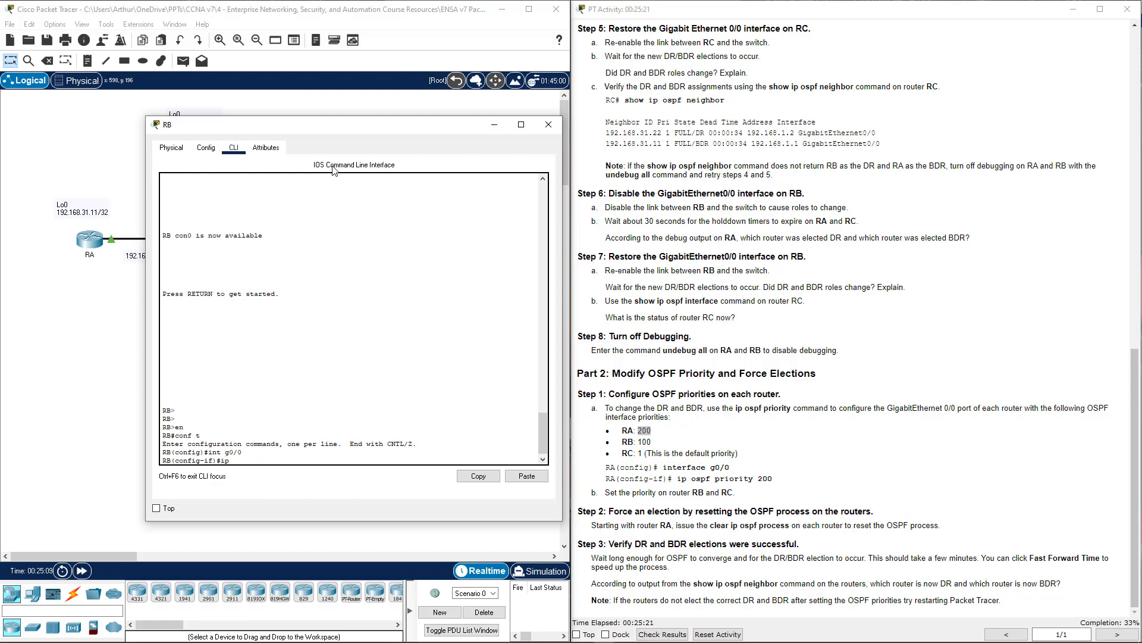
text(ospf p)
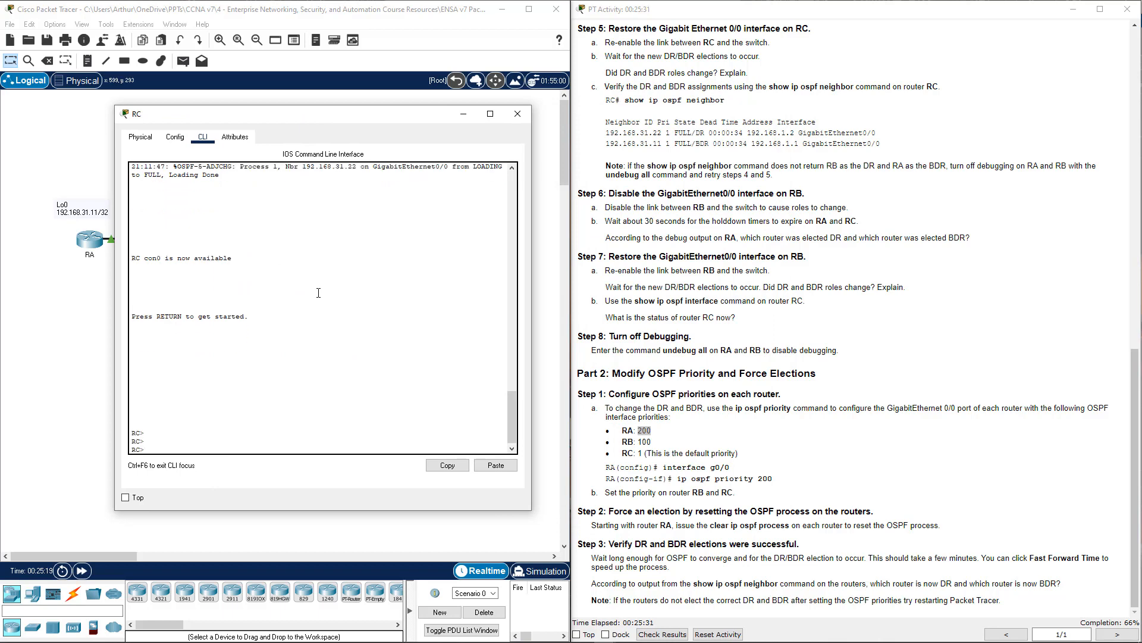
Step: On RC enter enable, conf t, int g0/0 and ip ospf priority 1, reaching 100% completion
text(en)
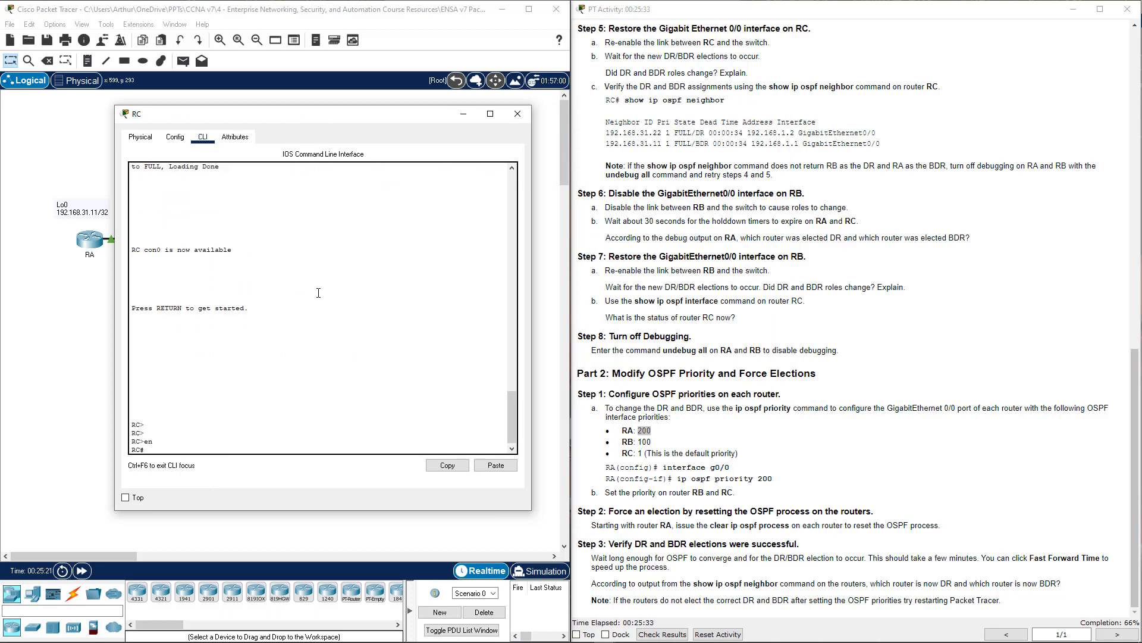
text(conf t)
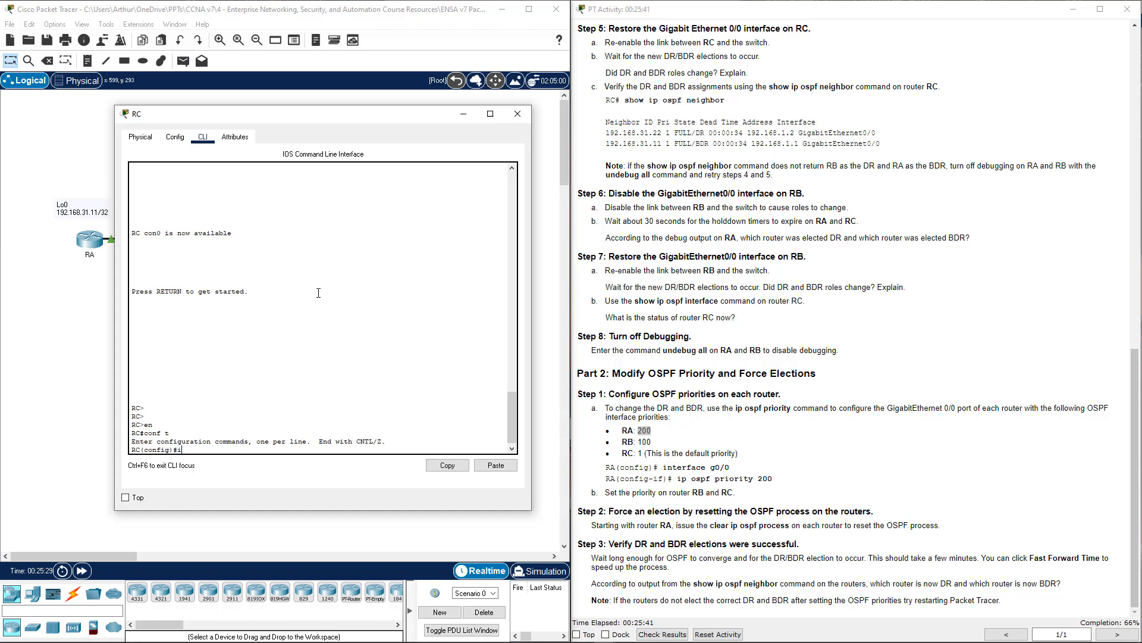
text(ip os)
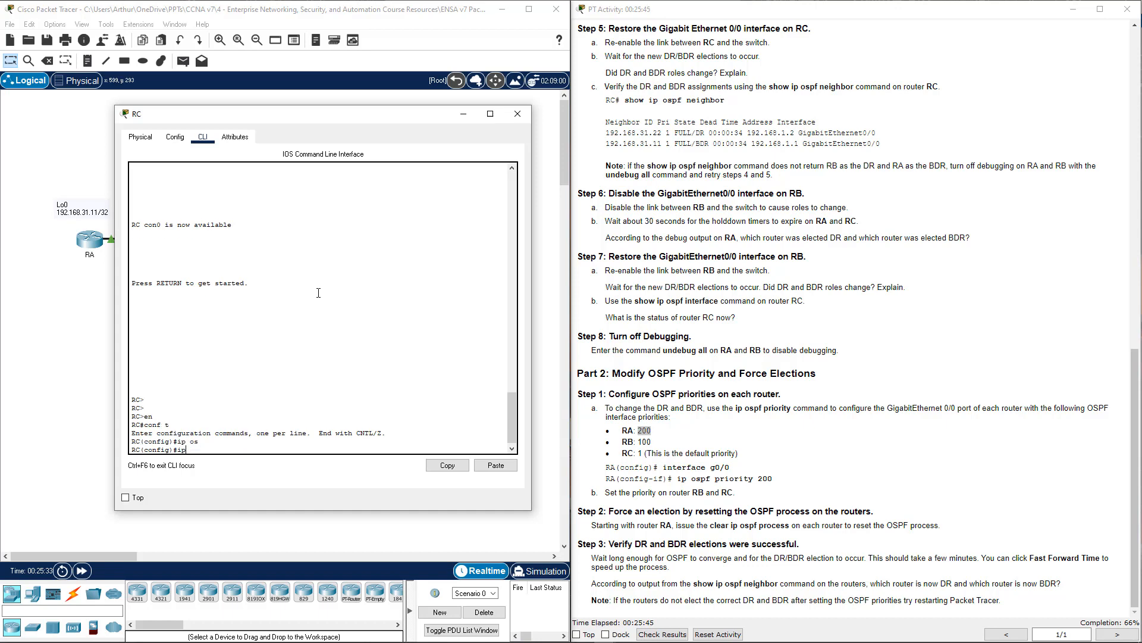
text(int g0/0)
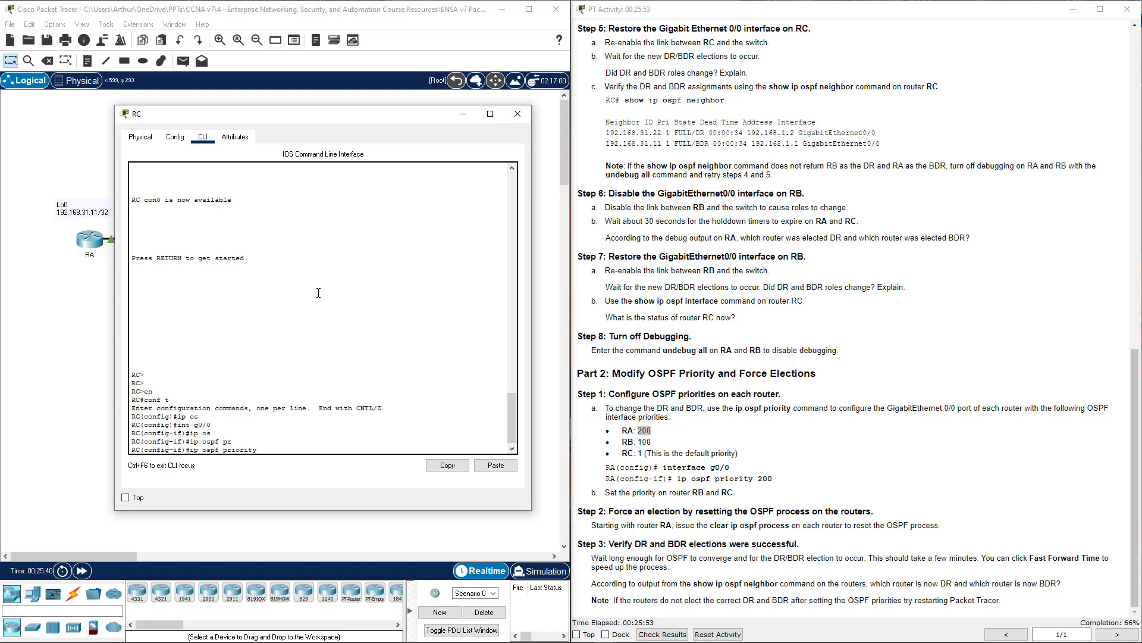
text(1)
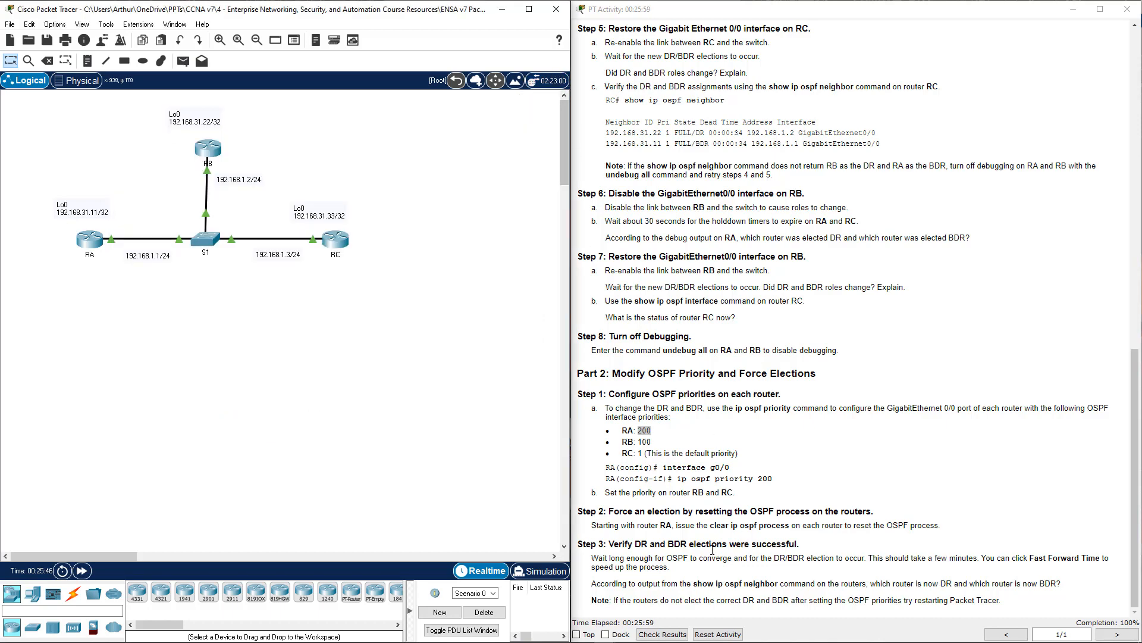
Step: Exit RA's configuration mode and run clear ip ospf process, confirming with y
drag(595, 525, 731, 525)
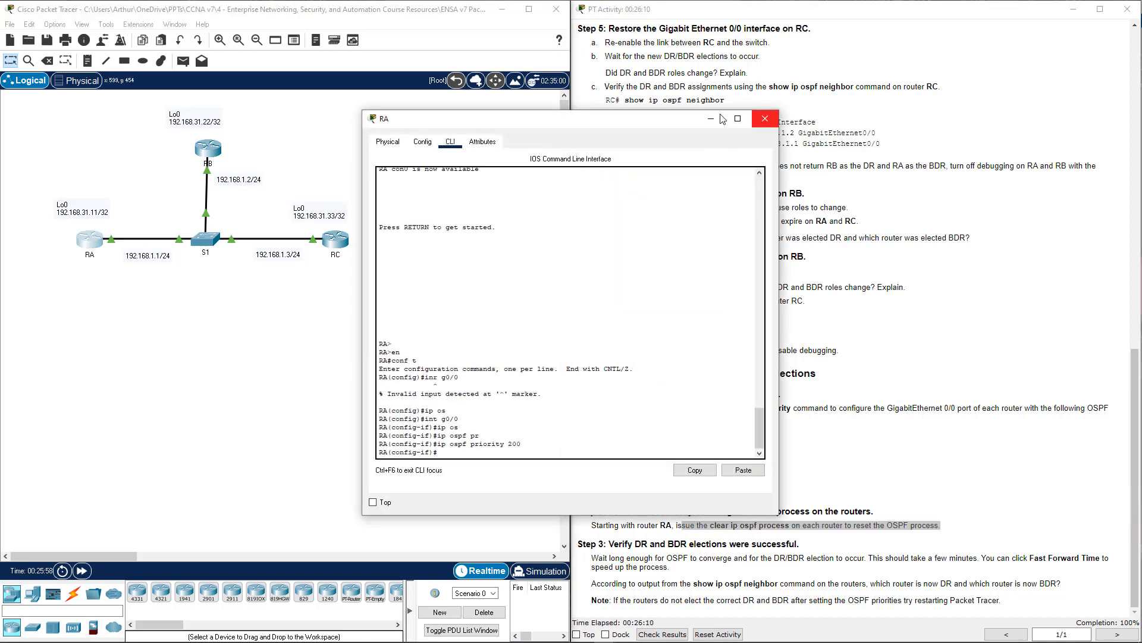
mouse_move(543, 119)
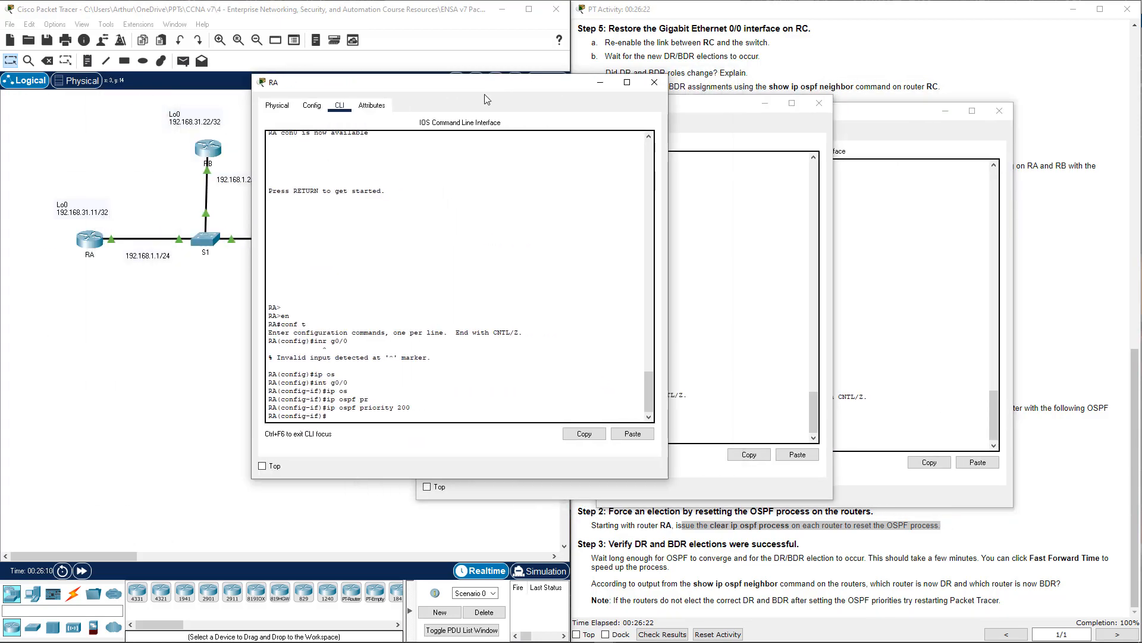
text(exit)
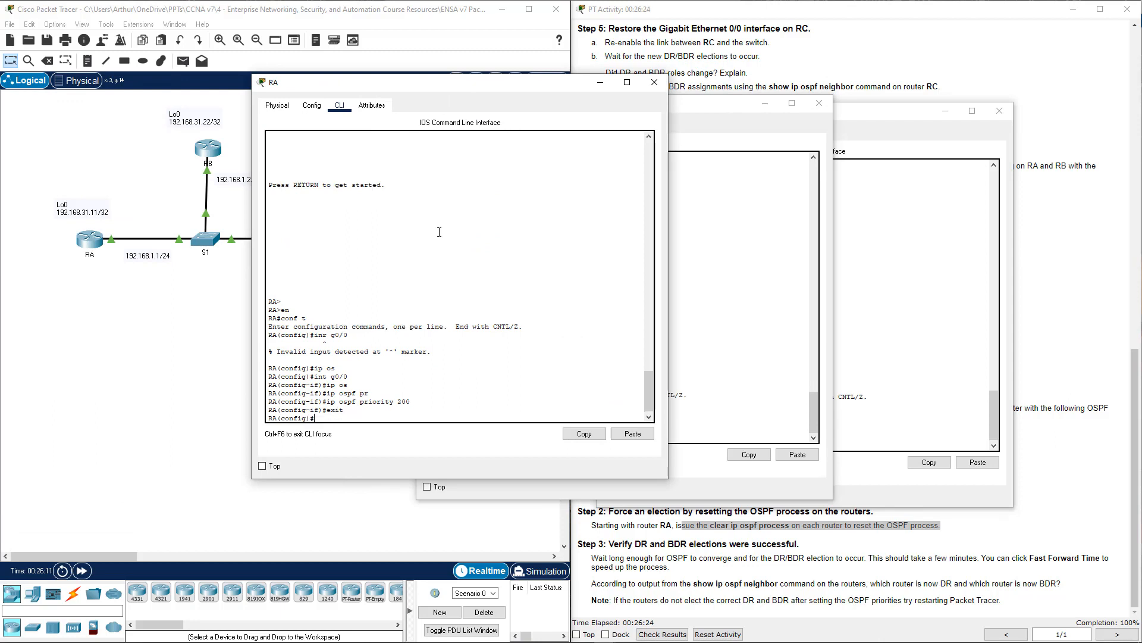
text(end)
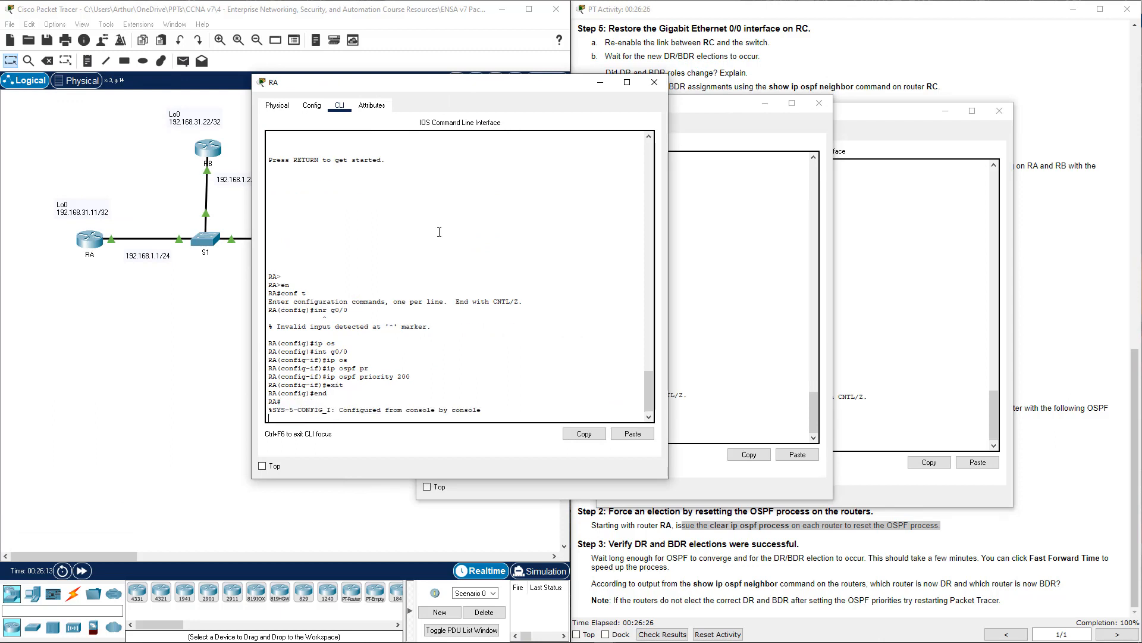
text(clea)
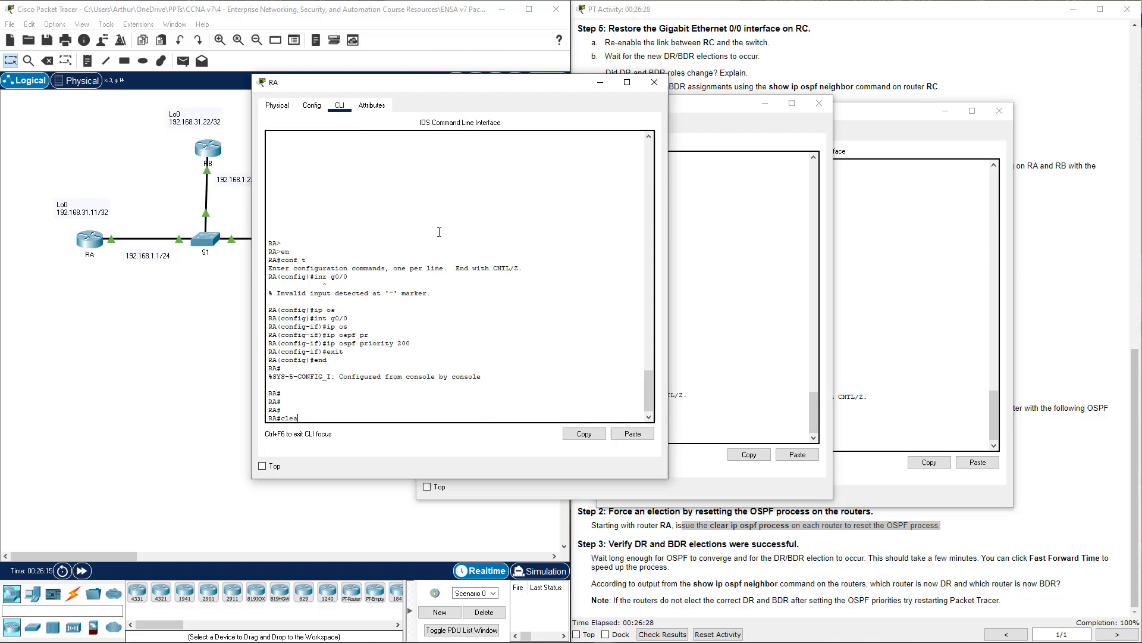
text(r os)
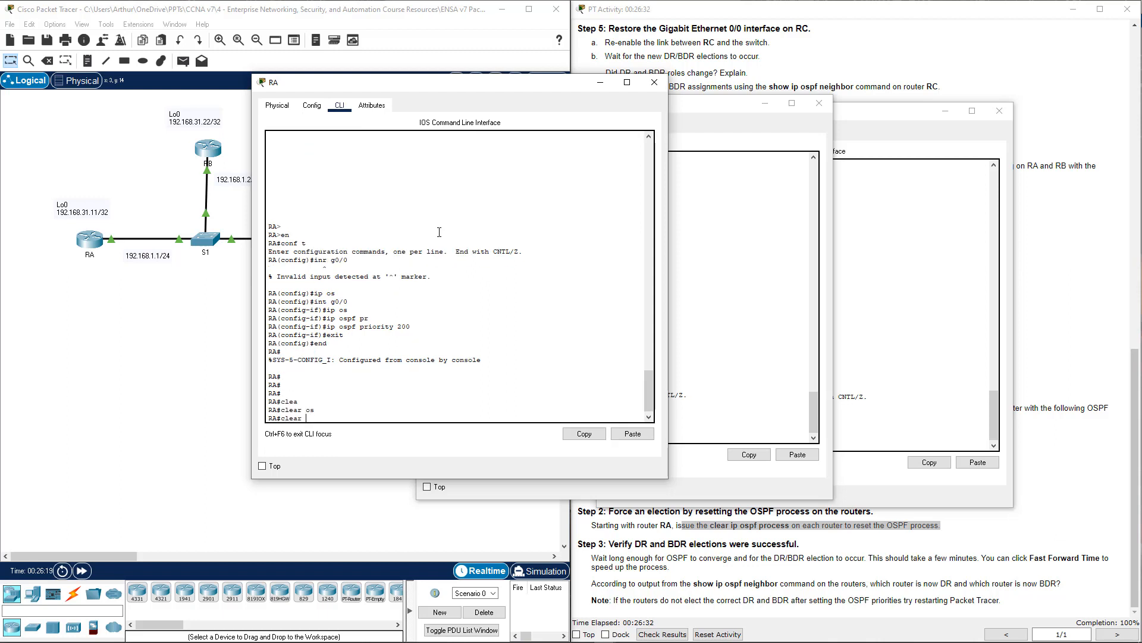
text(ip ospf)
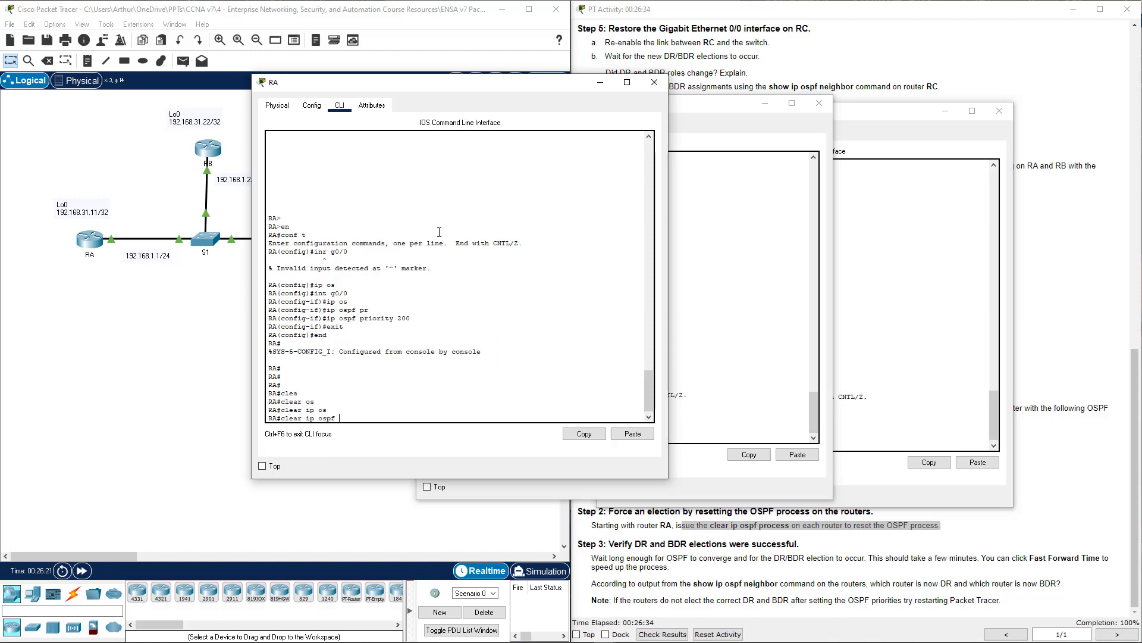
text(p)
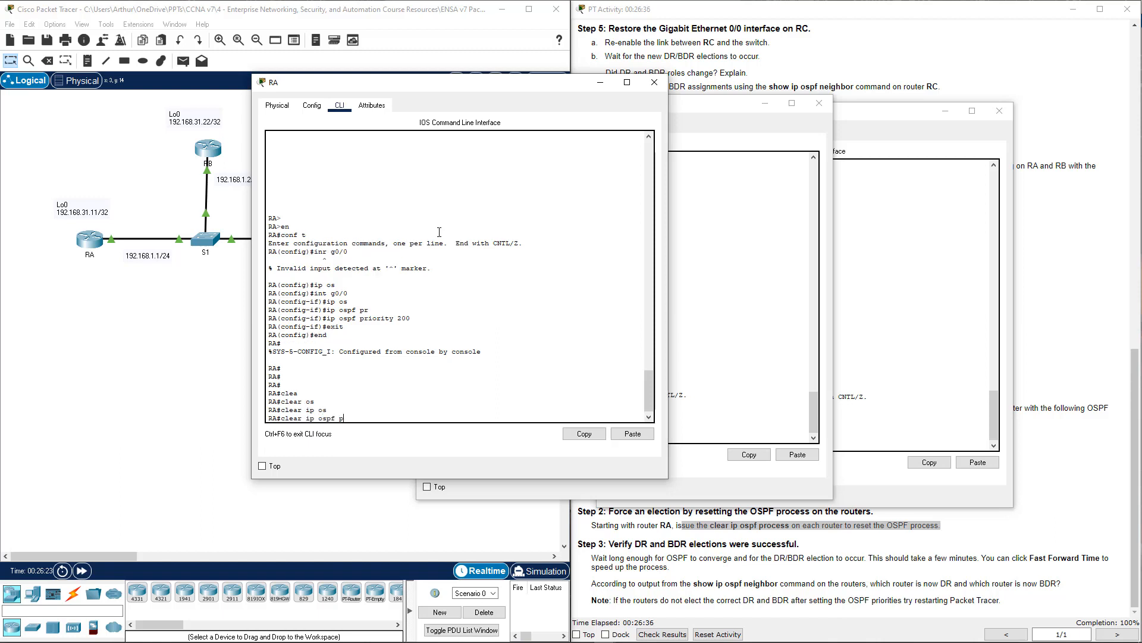
text(rocess)
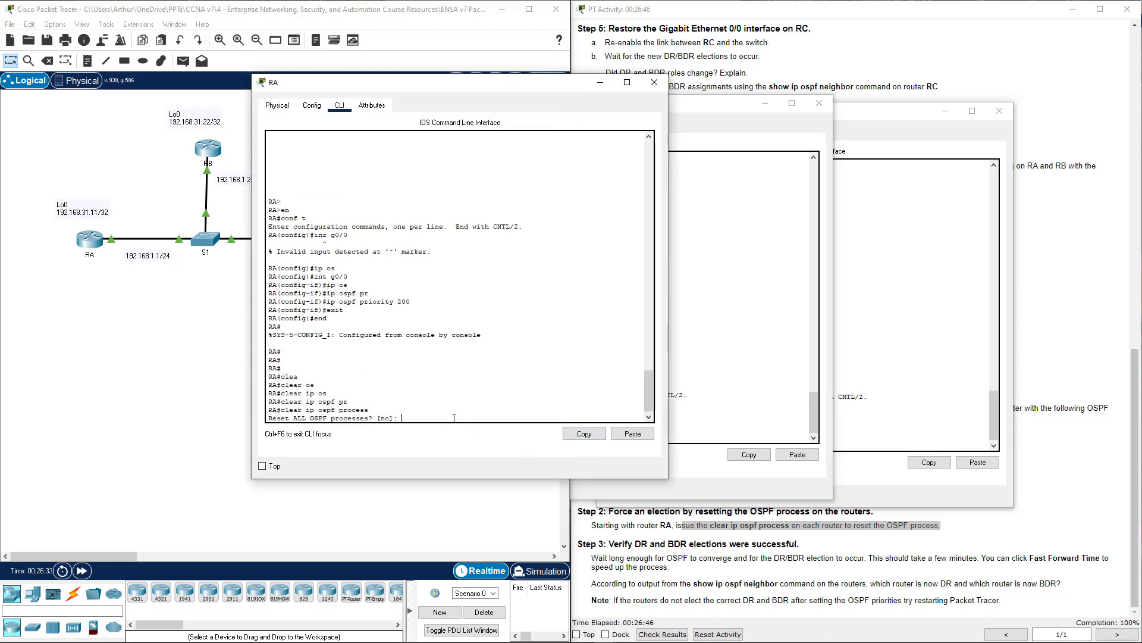
text(y)
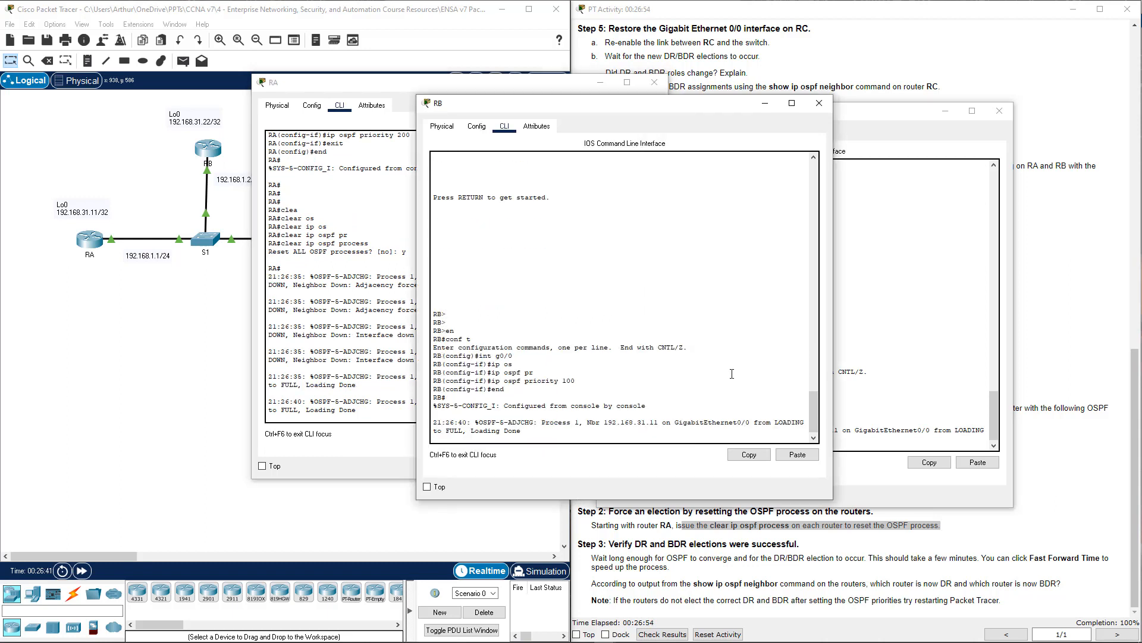
Step: Reset RB's OSPF process with clear ip ospf process, confirming with y
text(cleat i)
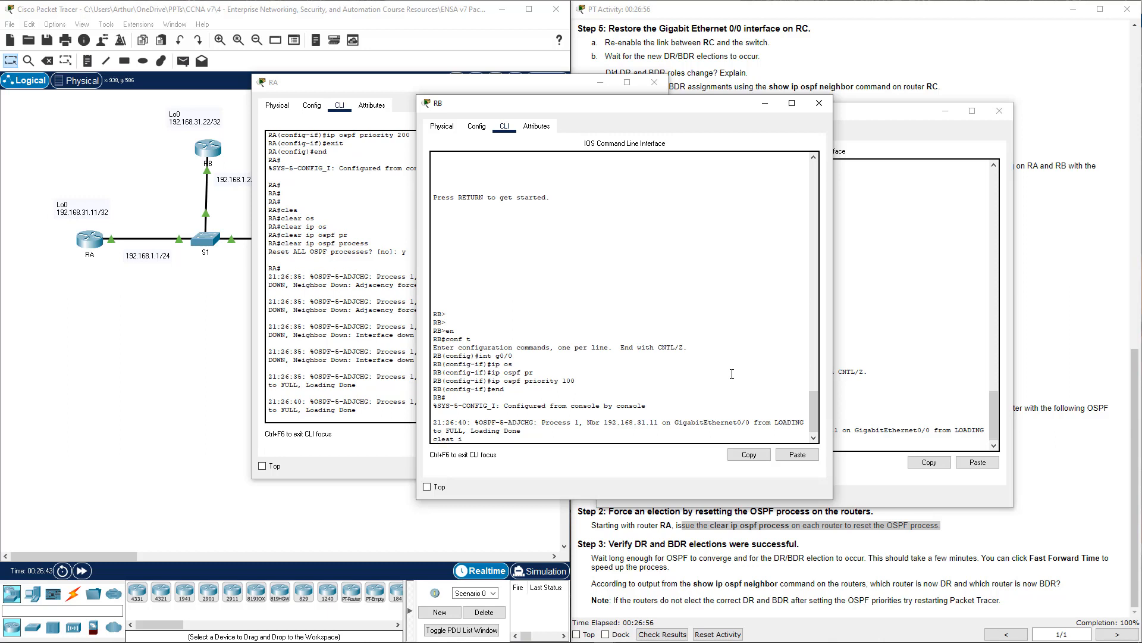
text(cleat ip o)
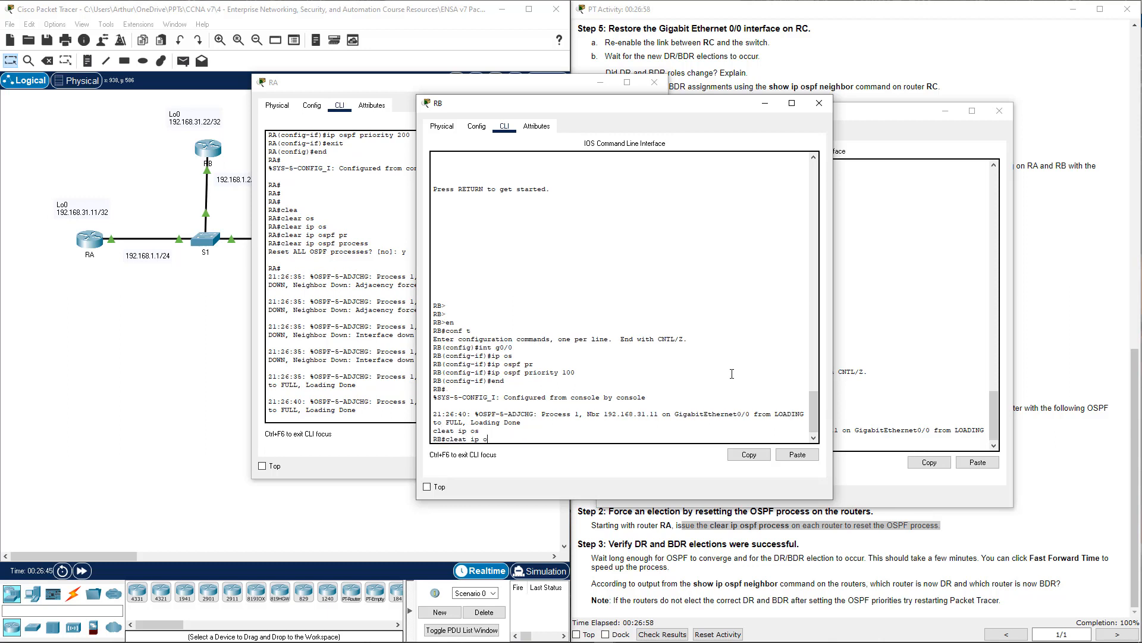
text(clear)
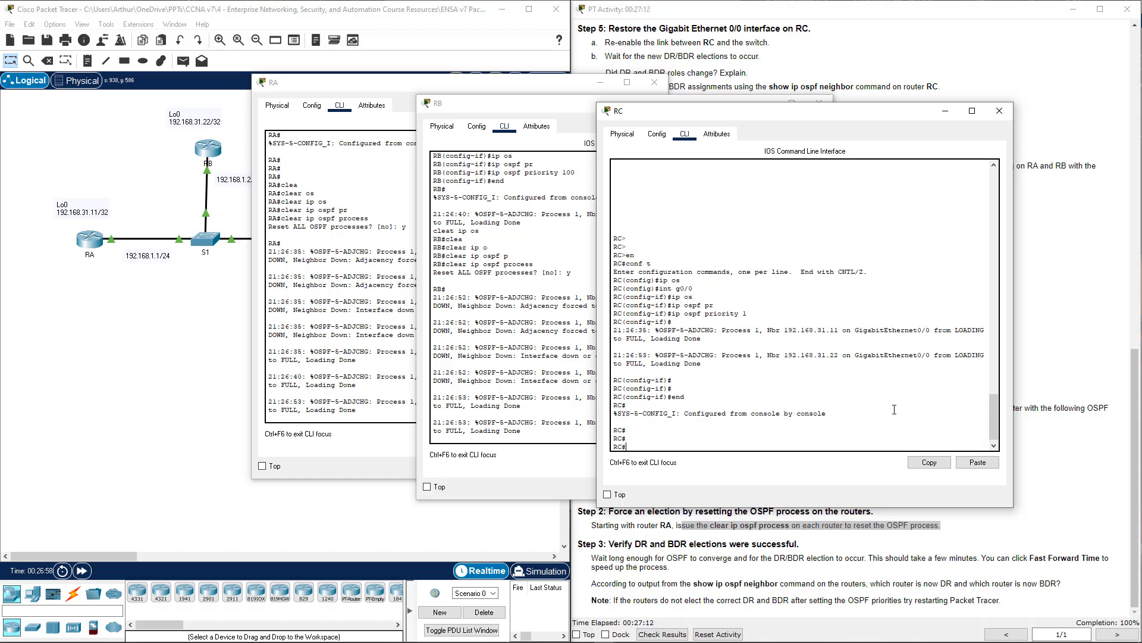
Step: Reset RC's OSPF process with clear ip ospf process, confirming with y
text(clear)
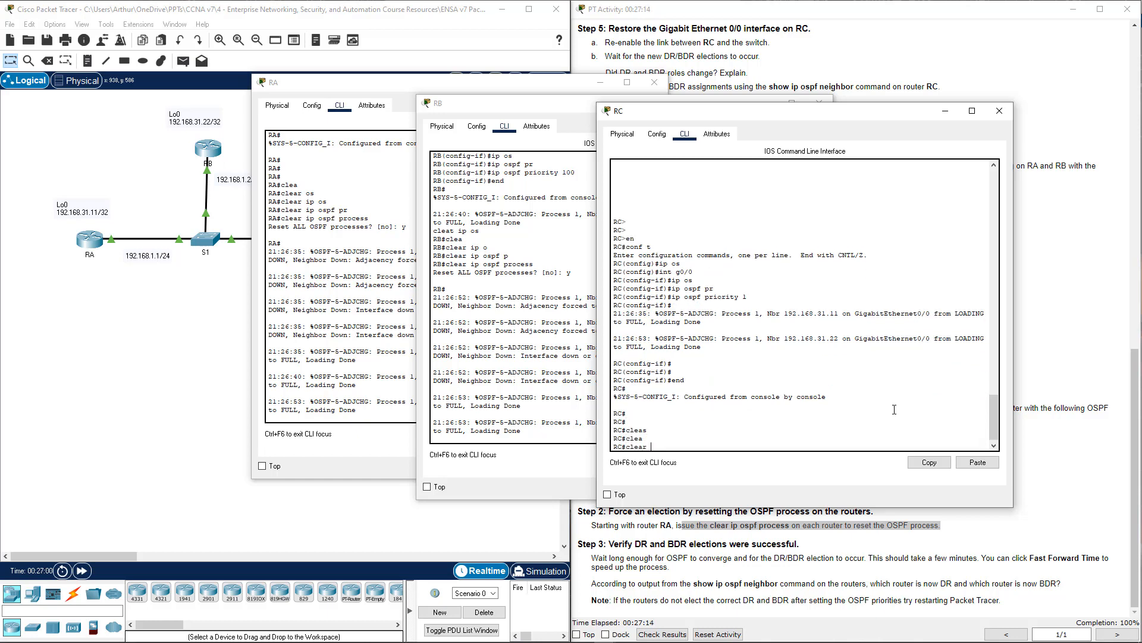
text(clear ip ospf process)
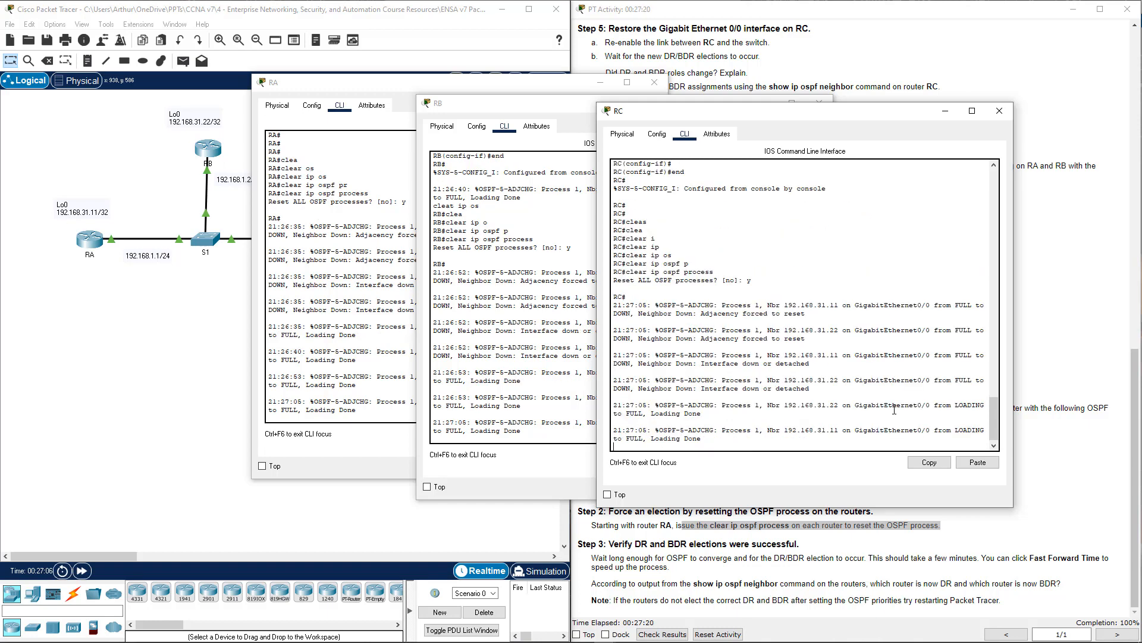
mouse_move(1067, 137)
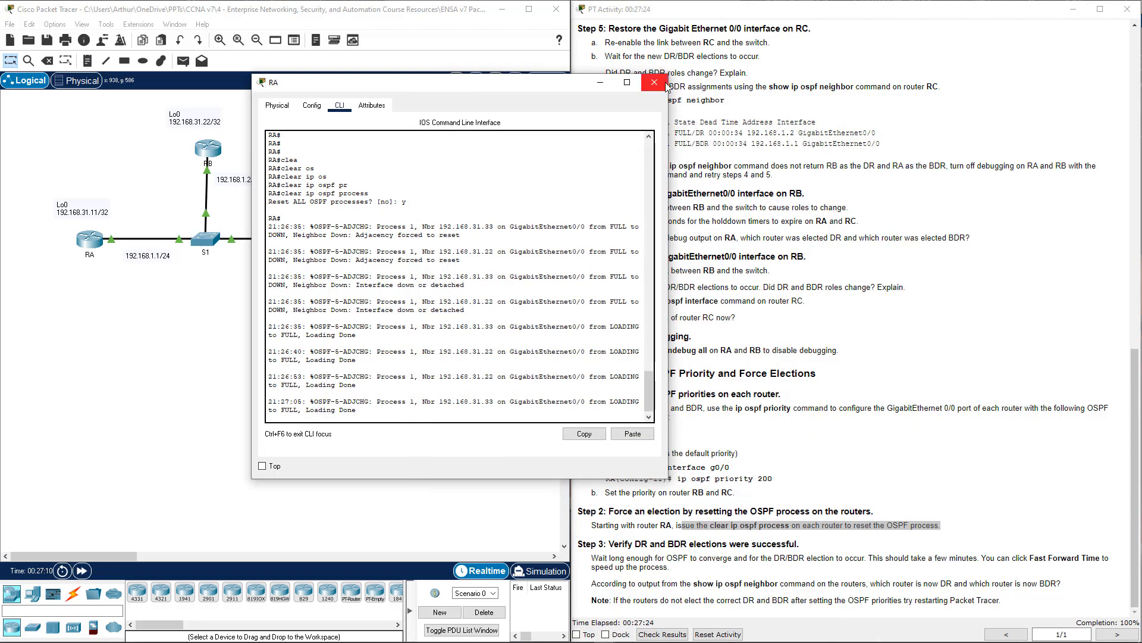
Step: Close RA's console and let OSPF reconverge on the topology
click(652, 82)
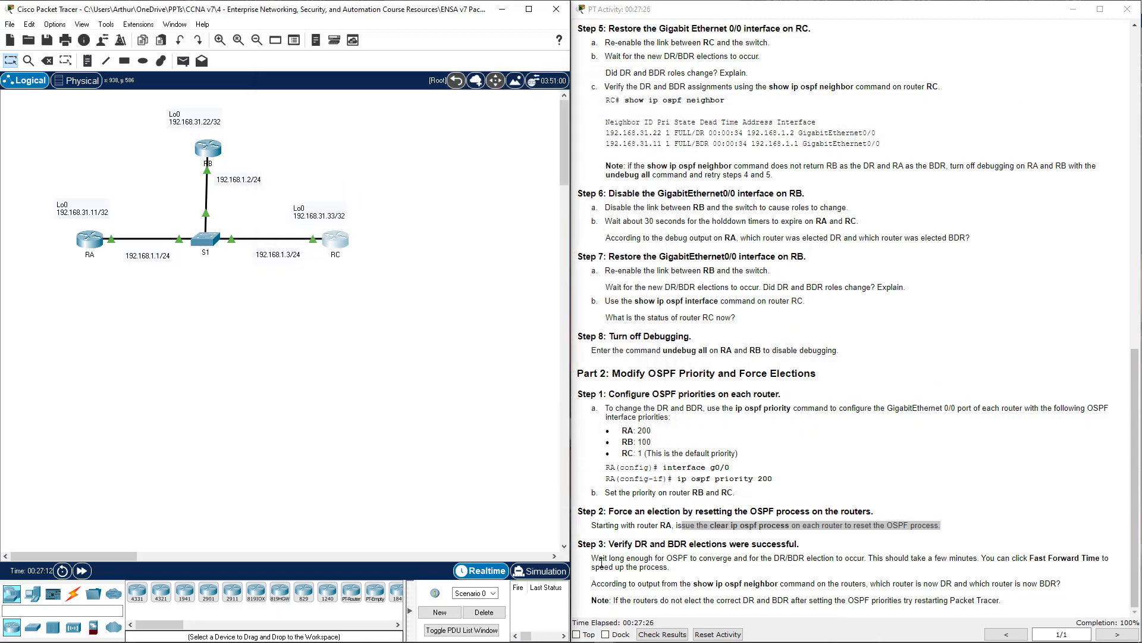
drag(595, 556, 832, 557)
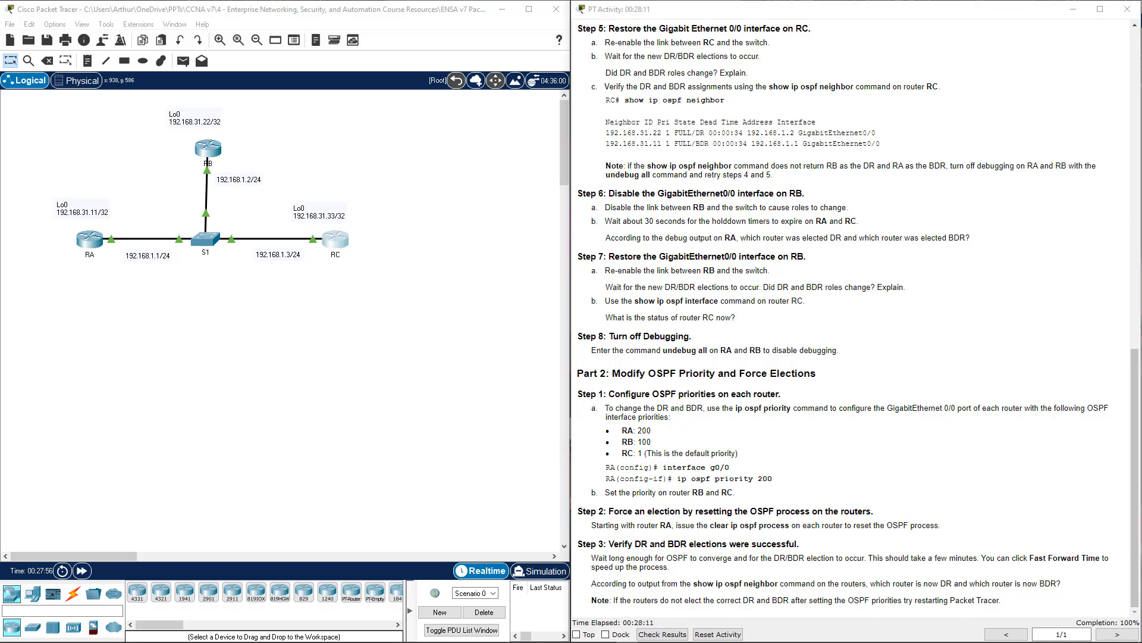
mouse_move(102, 247)
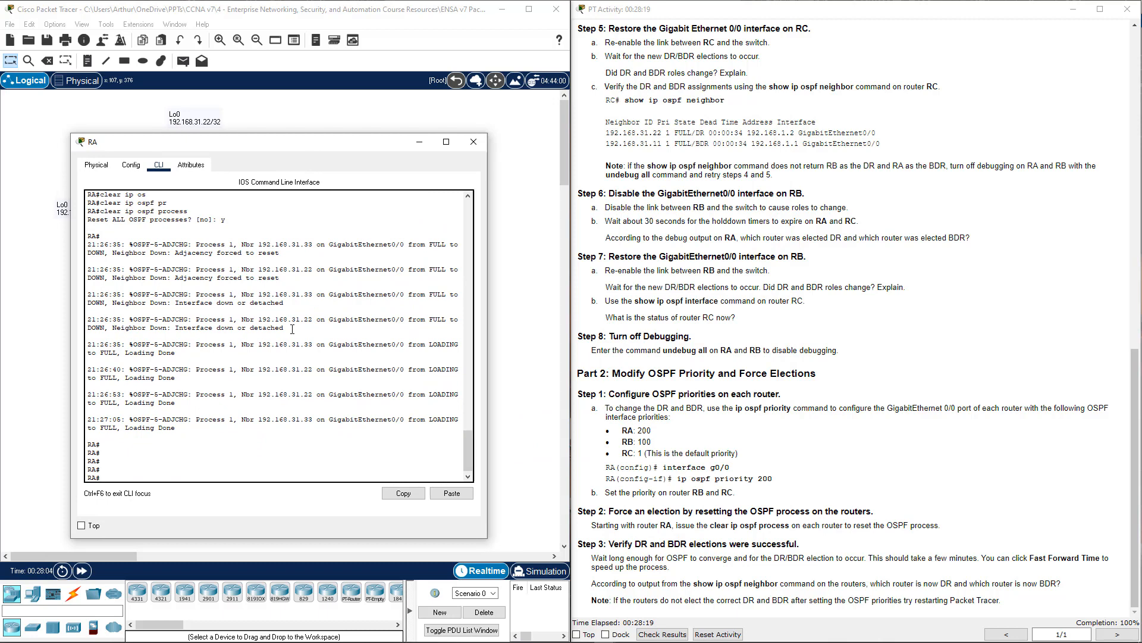
Step: Verify RA's neighbor table with show ip ospf neighbor, then close RA's console
text(shop)
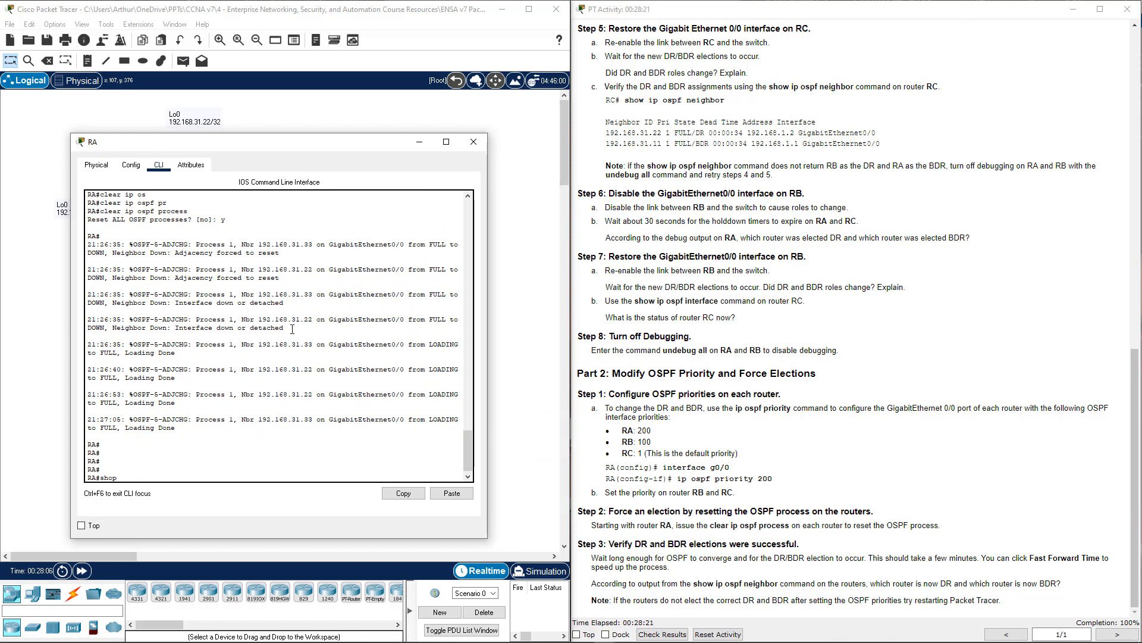
text(show ip ospf neighbor)
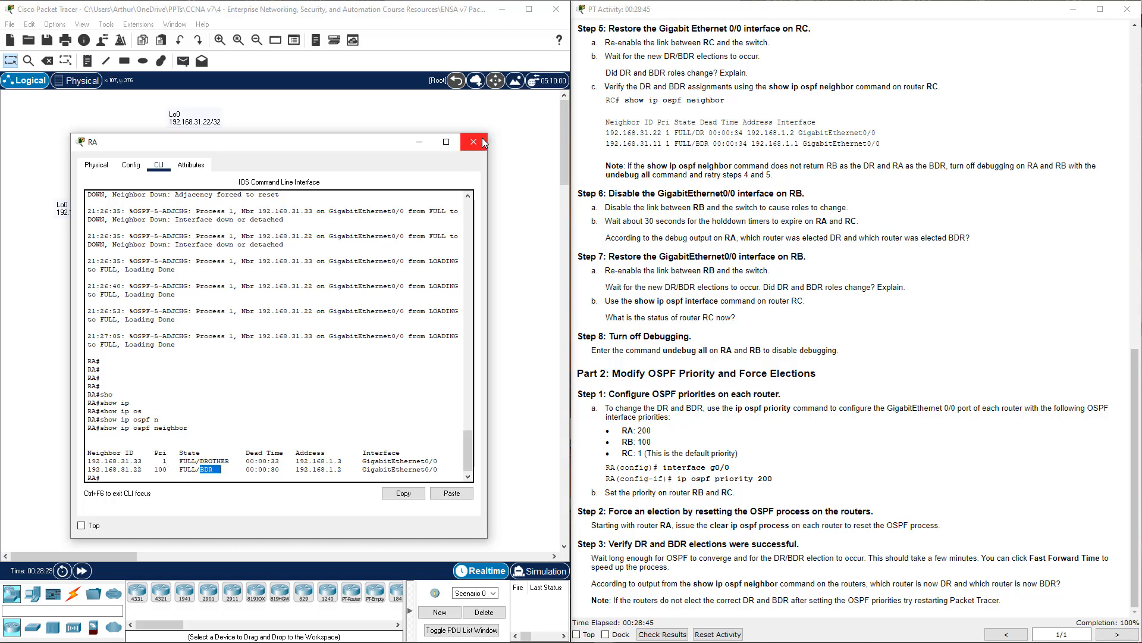
click(472, 141)
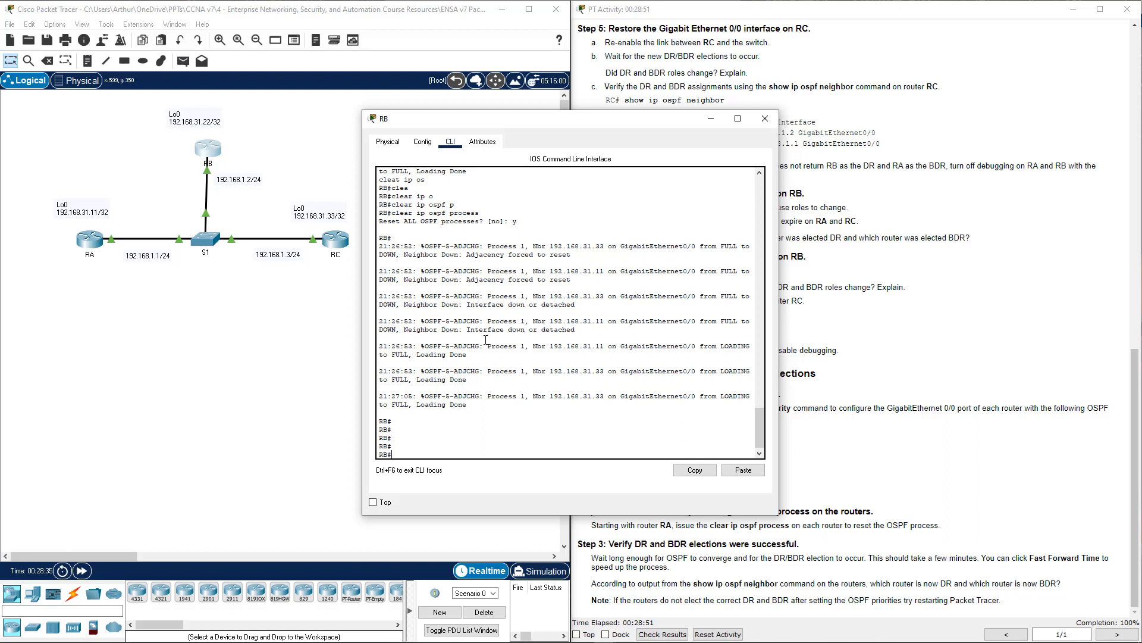
Step: Verify RB's and RC's neighbor tables with show ip ospf neighbor, confirming RA is DR
text(show ip ospf p)
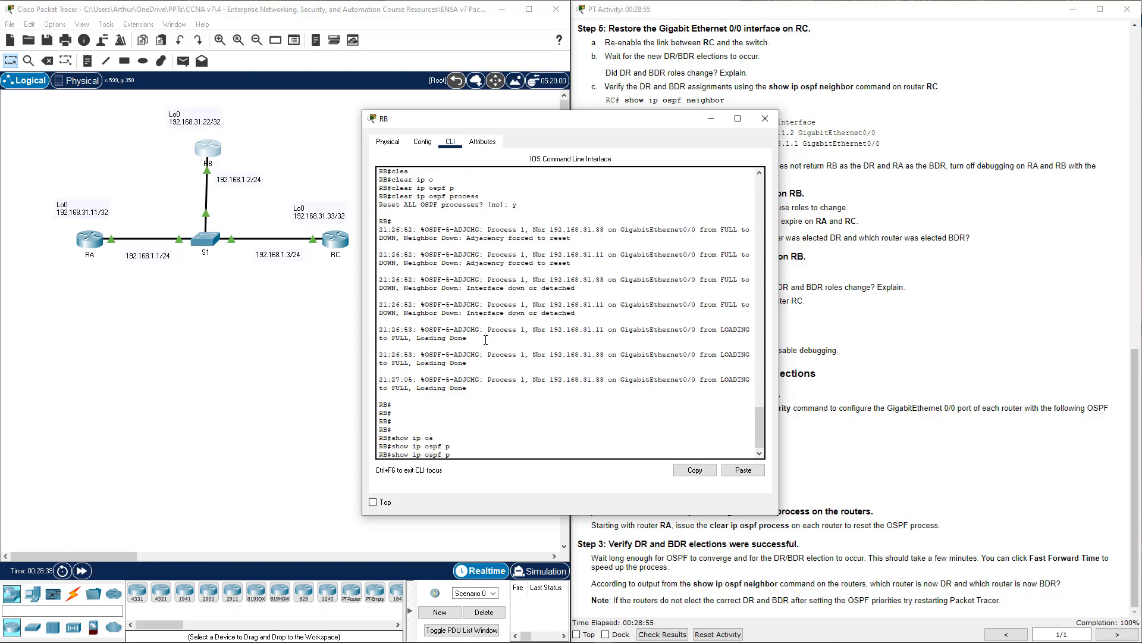
text(r)
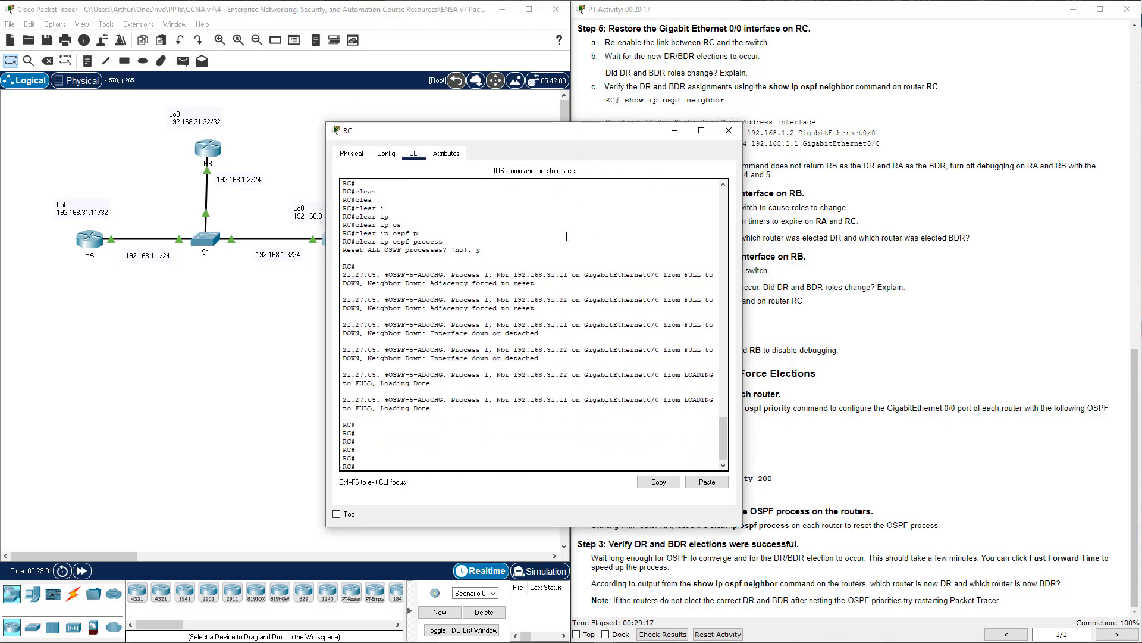
text(show ip)
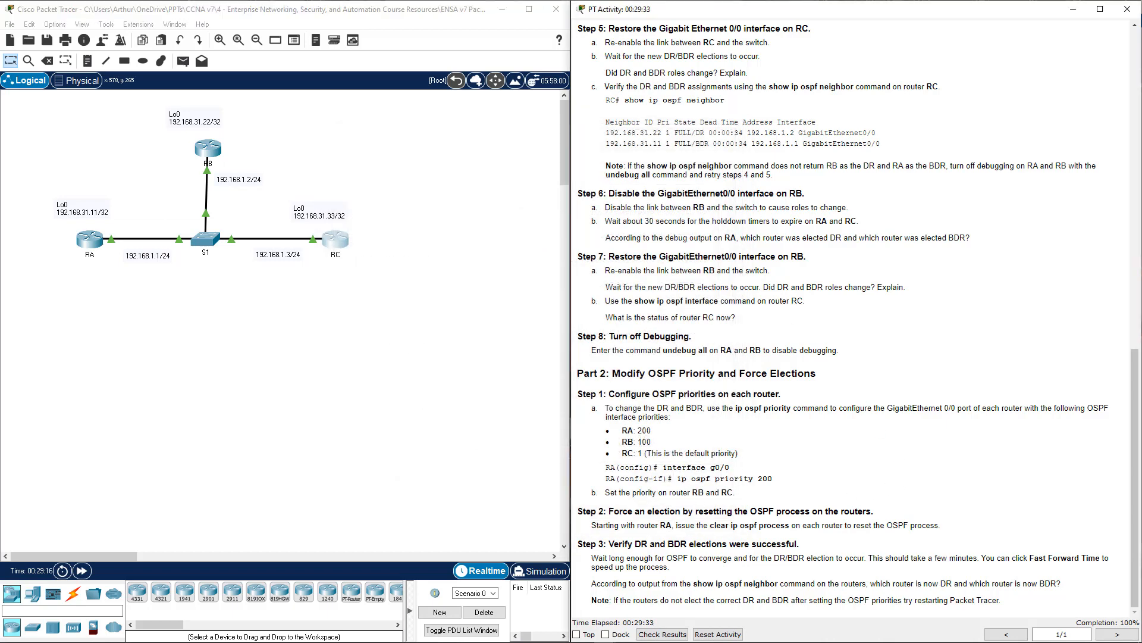
Step: Check results and view the assessment items scoring 30/30 with all priorities correct
click(662, 633)
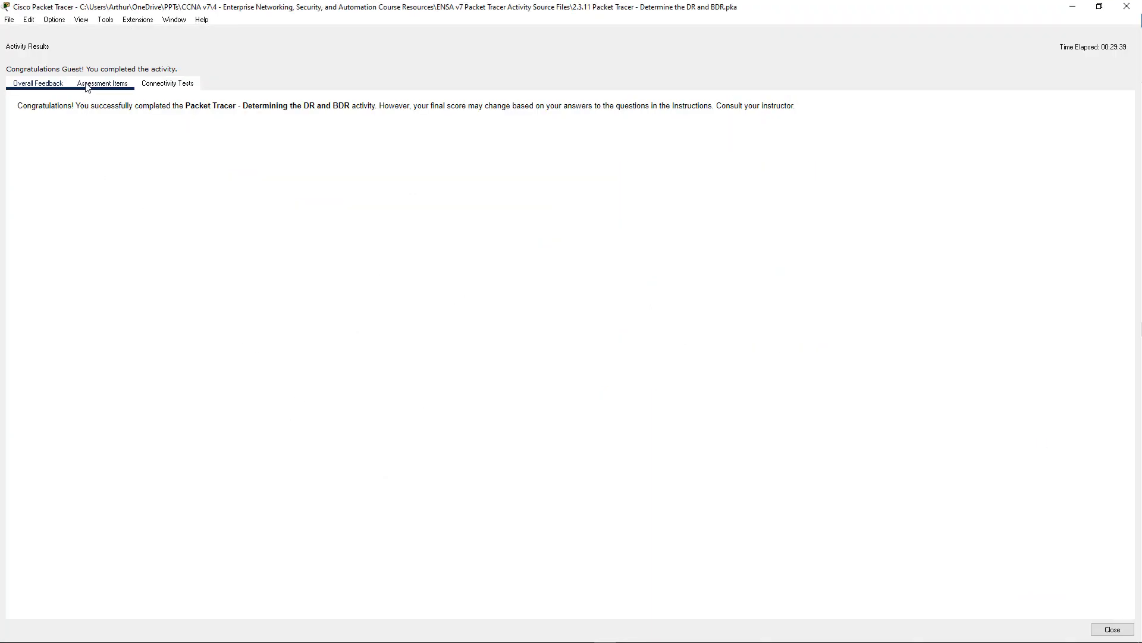
click(102, 84)
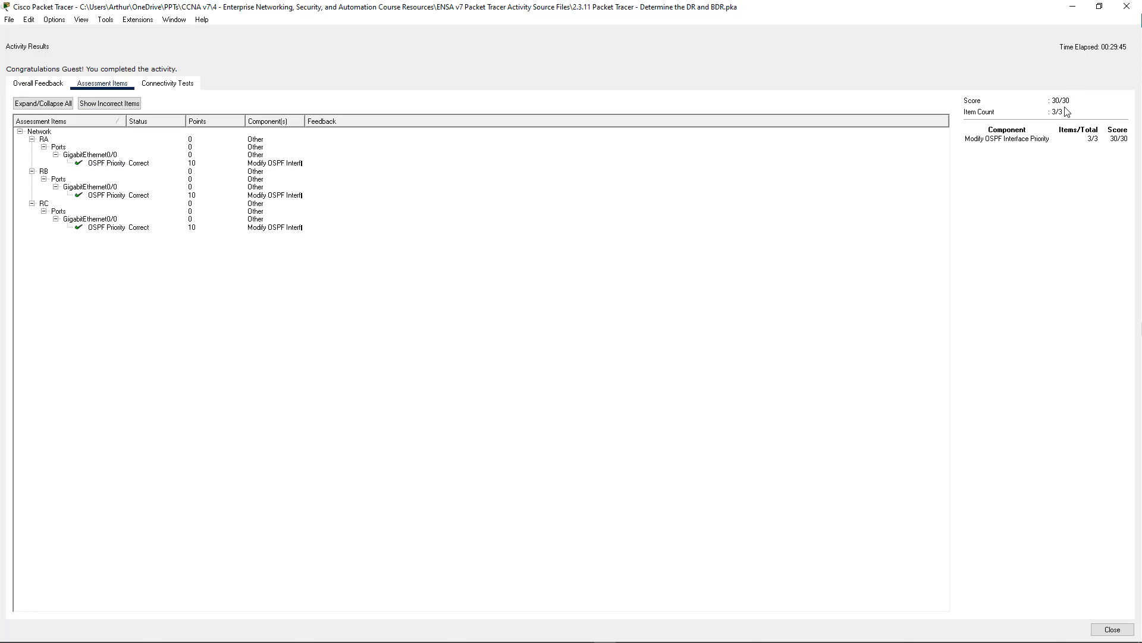
mouse_move(914, 119)
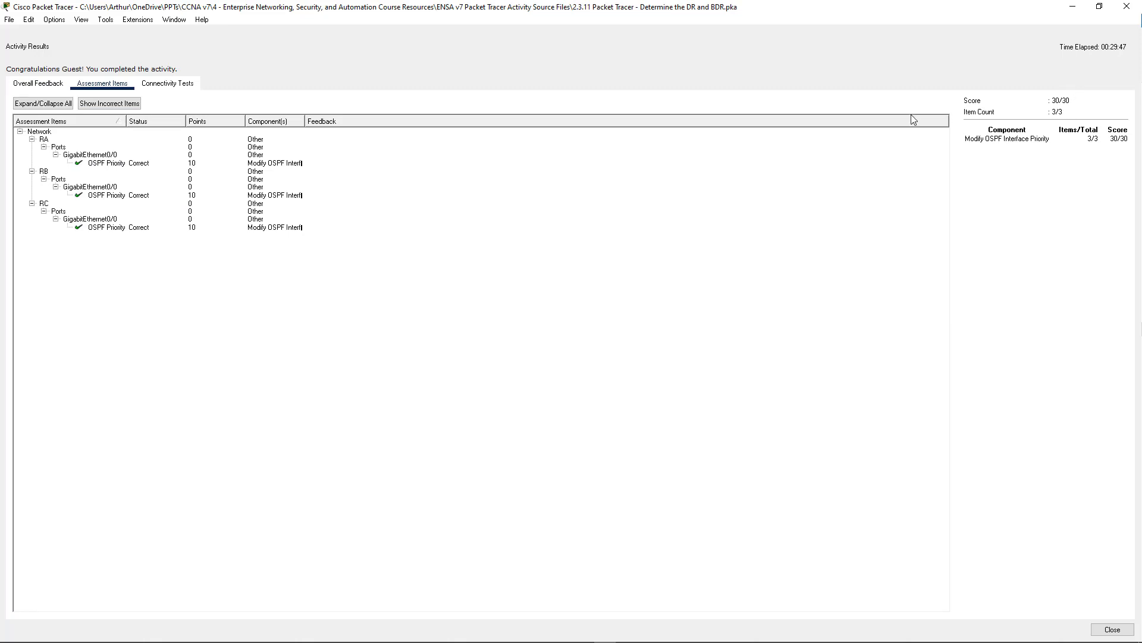